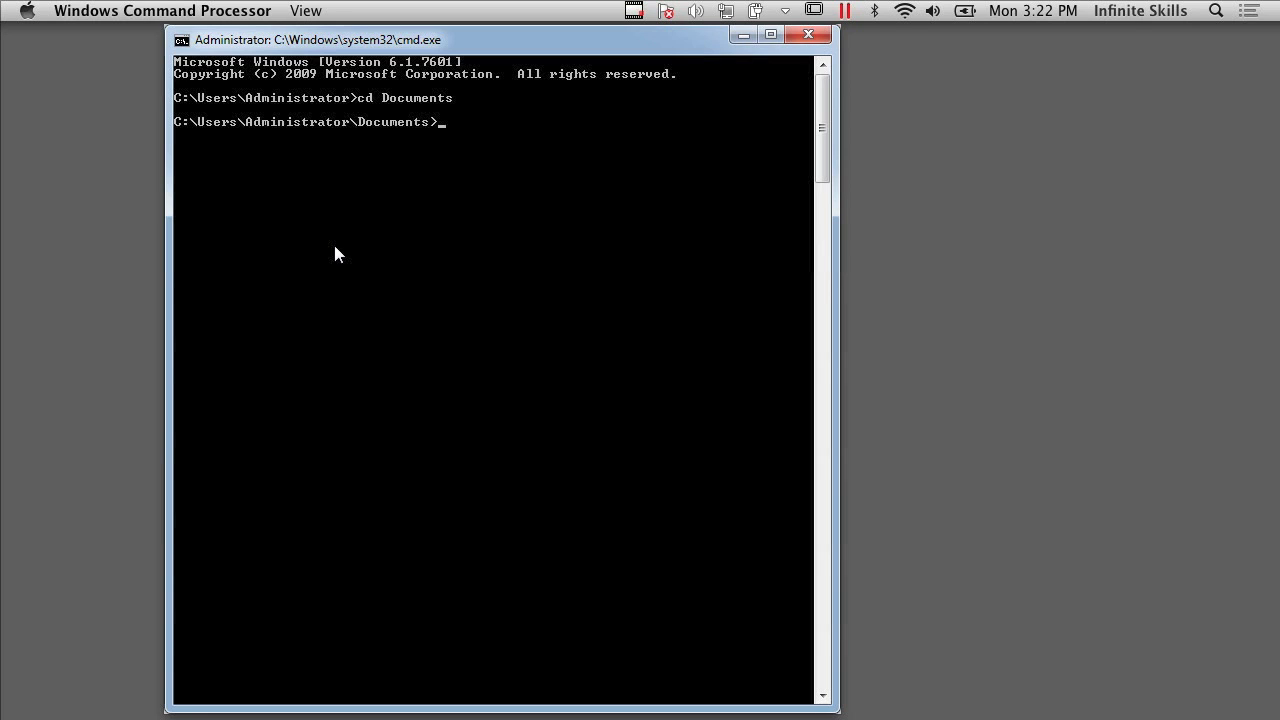
- Create stuff.txt containing 'some stuff here' via echo redirection
type("ec")
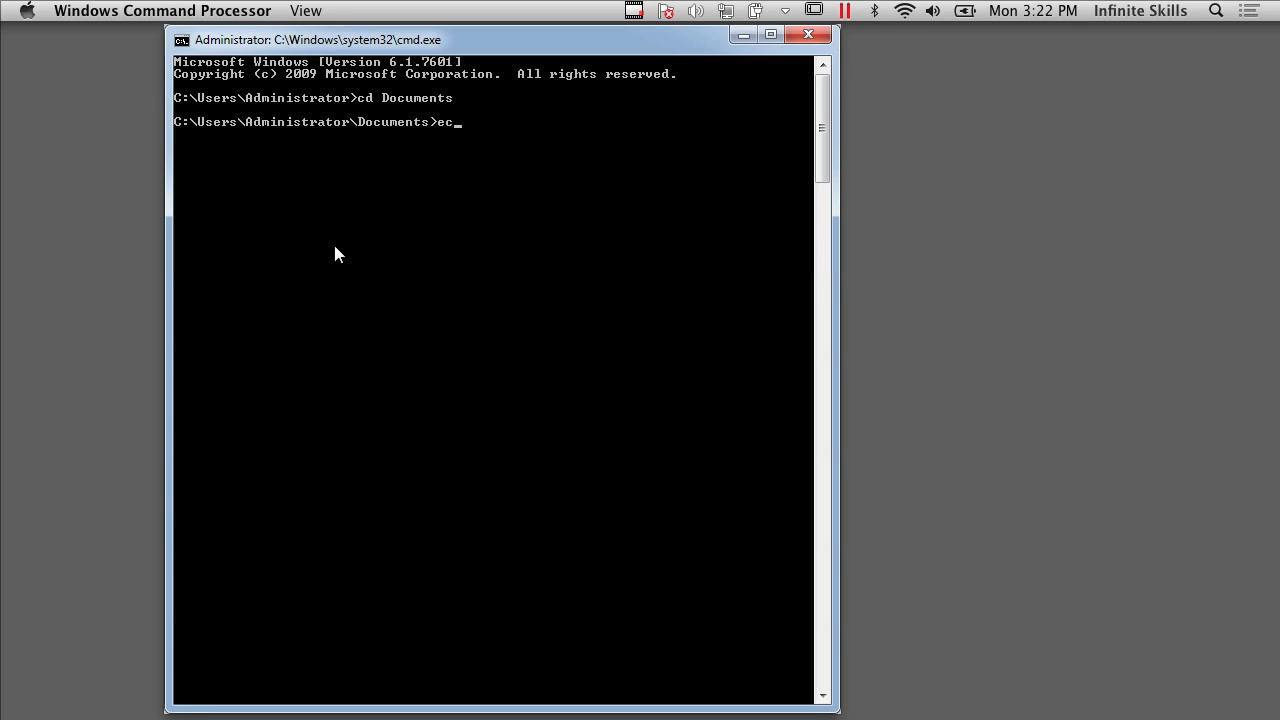
type("ho")
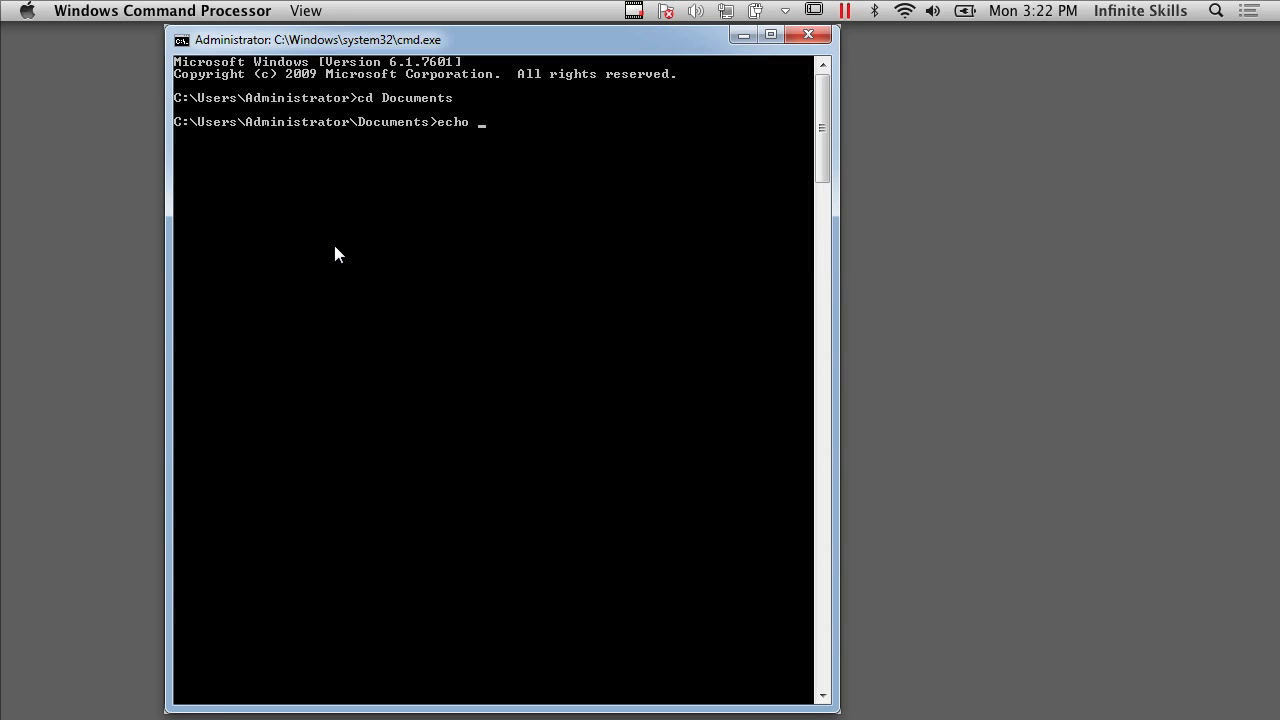
type("some stuff")
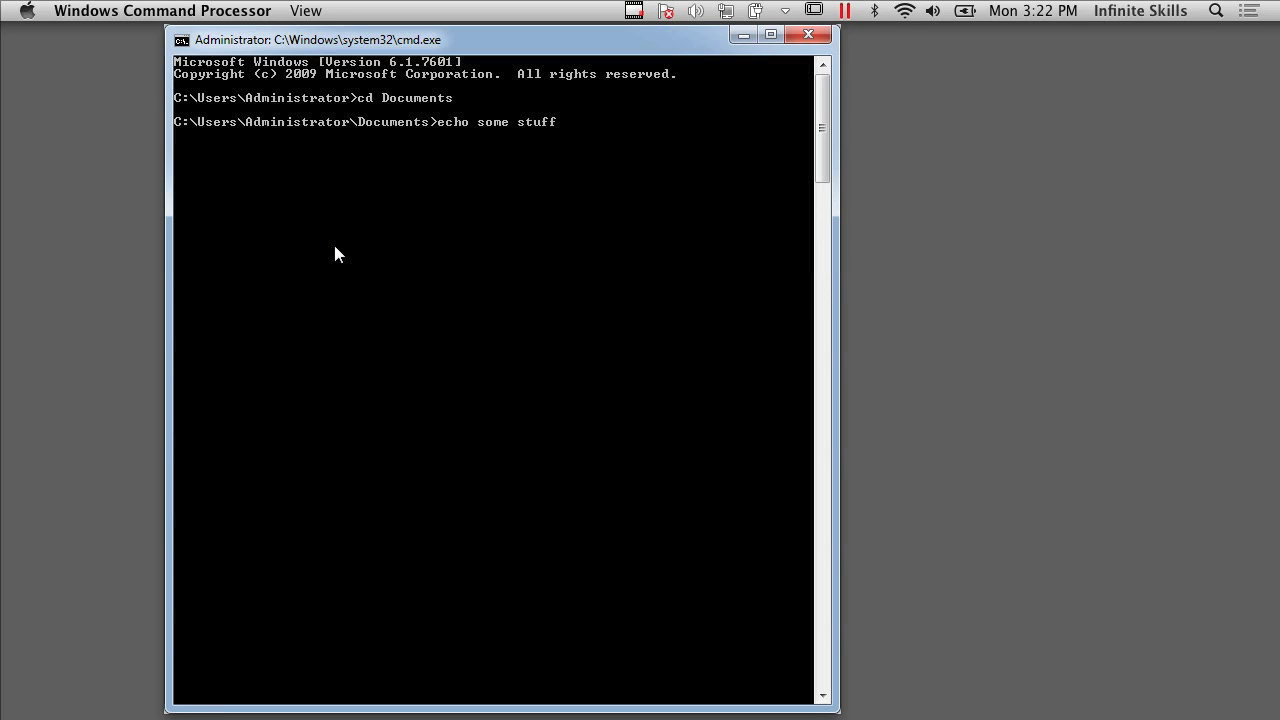
type("h")
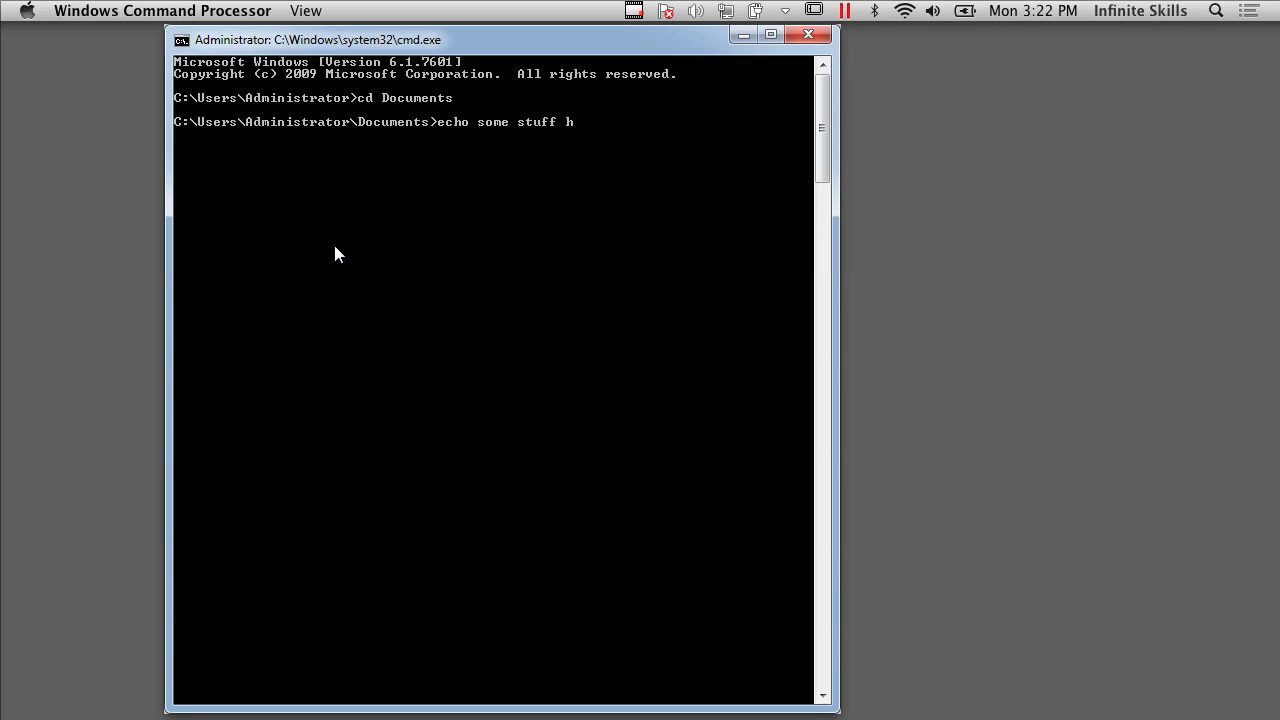
type("ere > s")
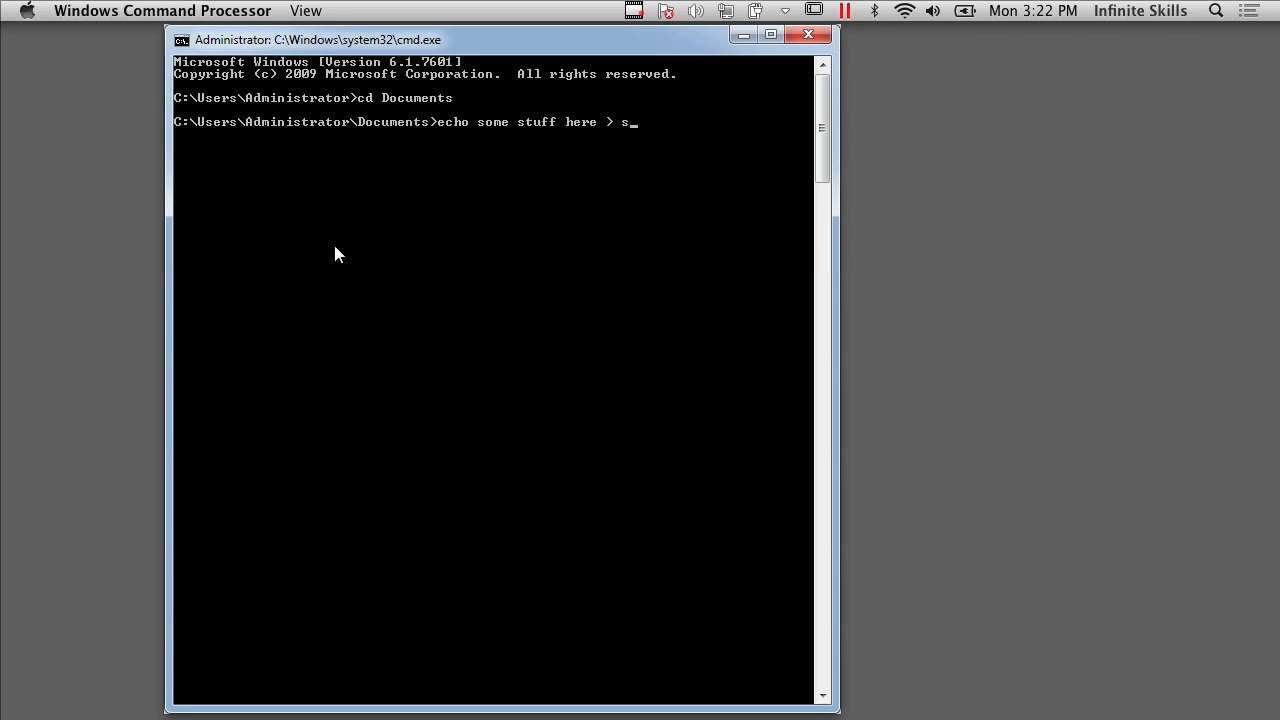
type("tuff.txt")
type("d")
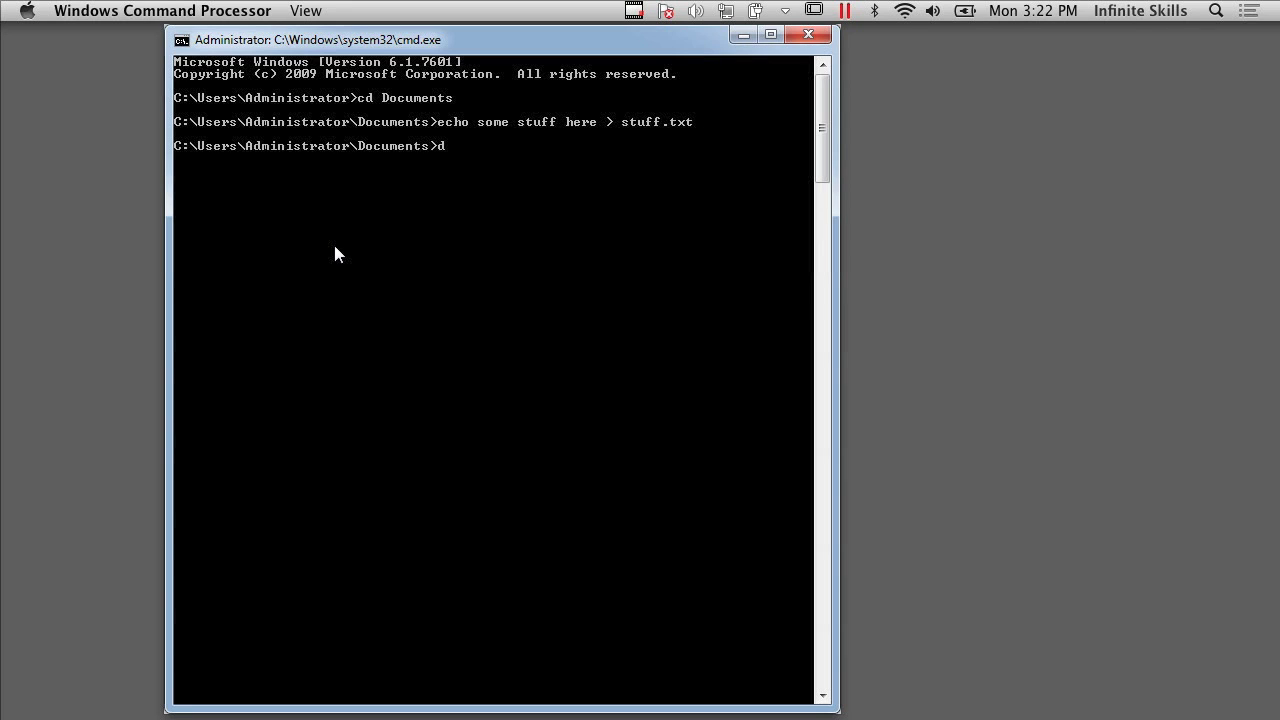
- List stuff.txt at 18 bytes and display its contents with type
type("ir")
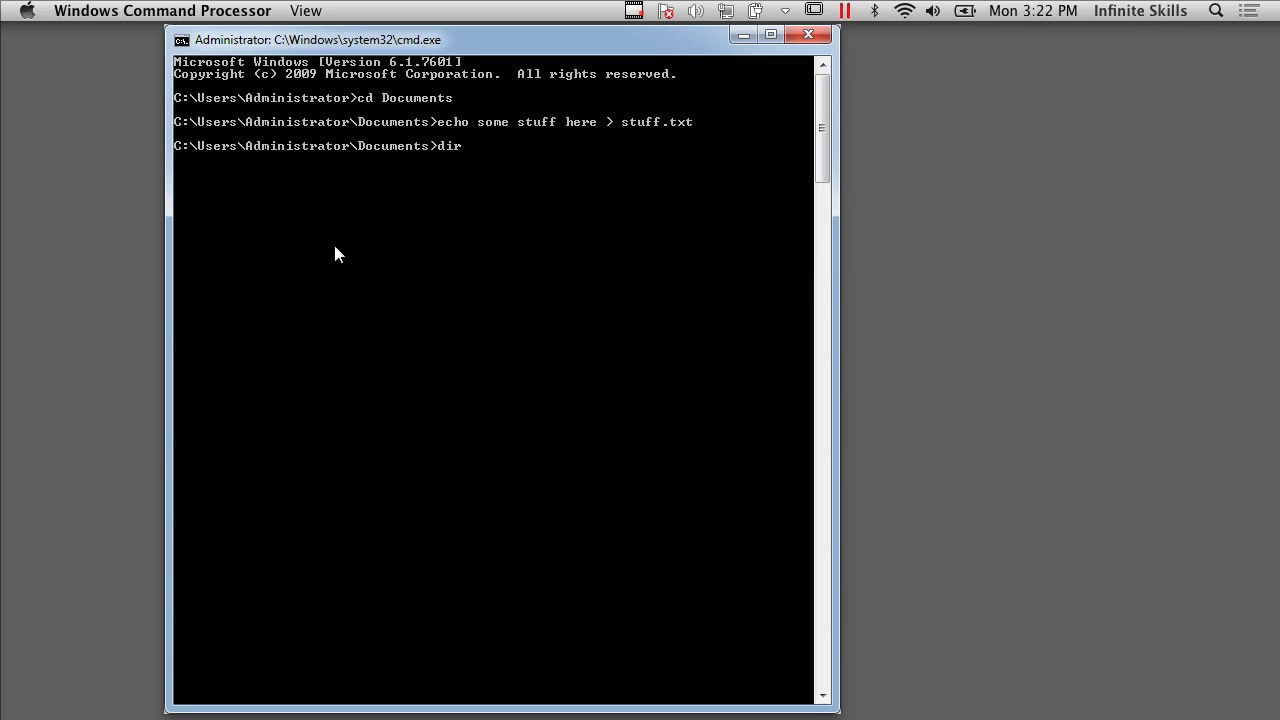
type("stuff.txt")
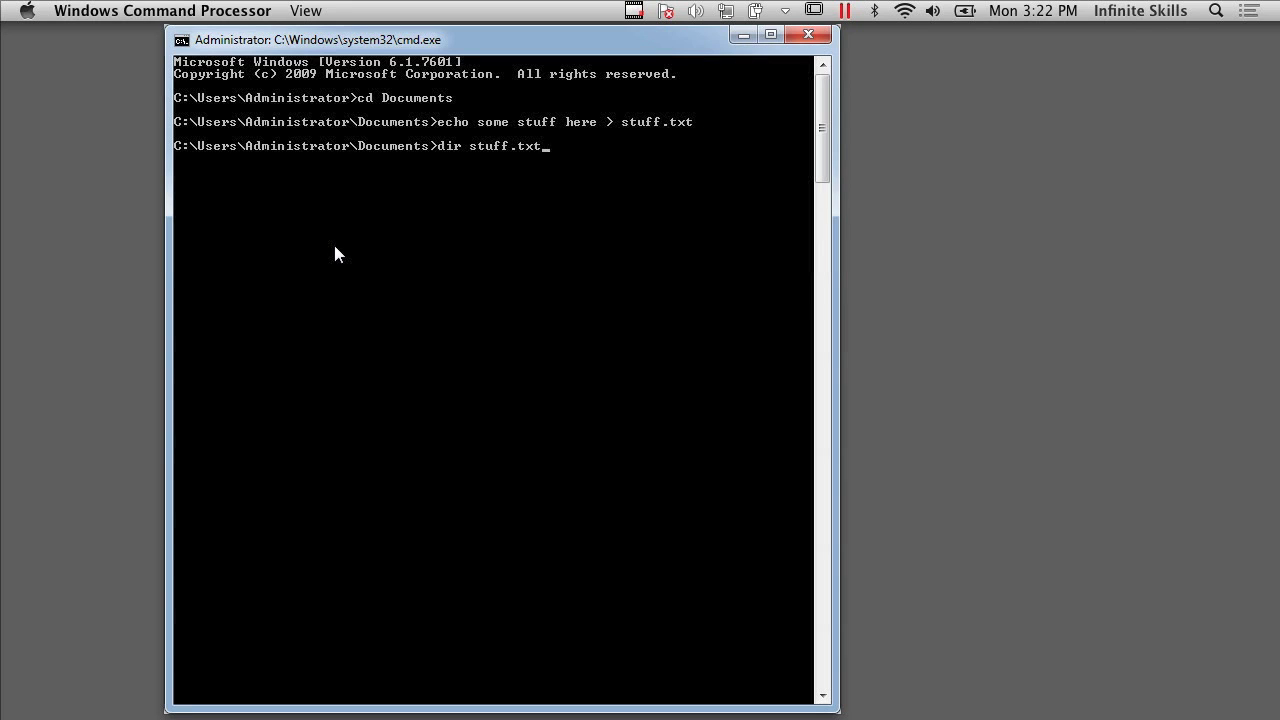
key("Return")
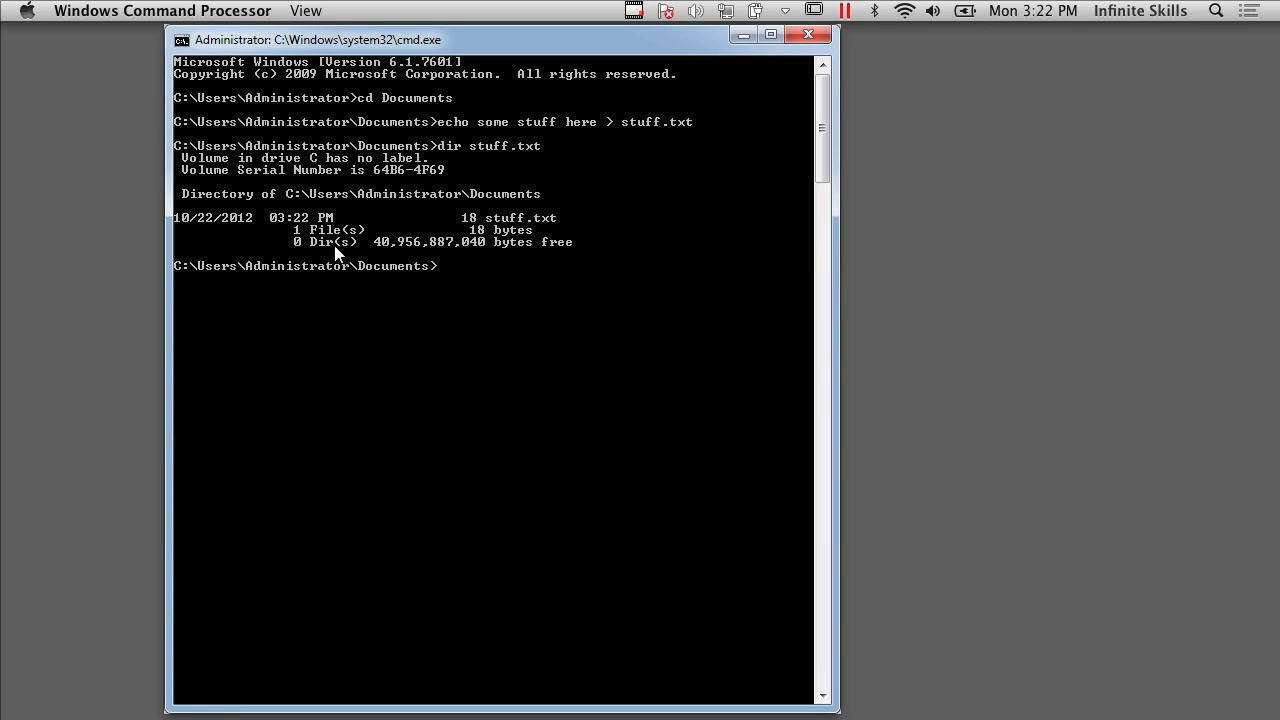
type("type stuff.txt")
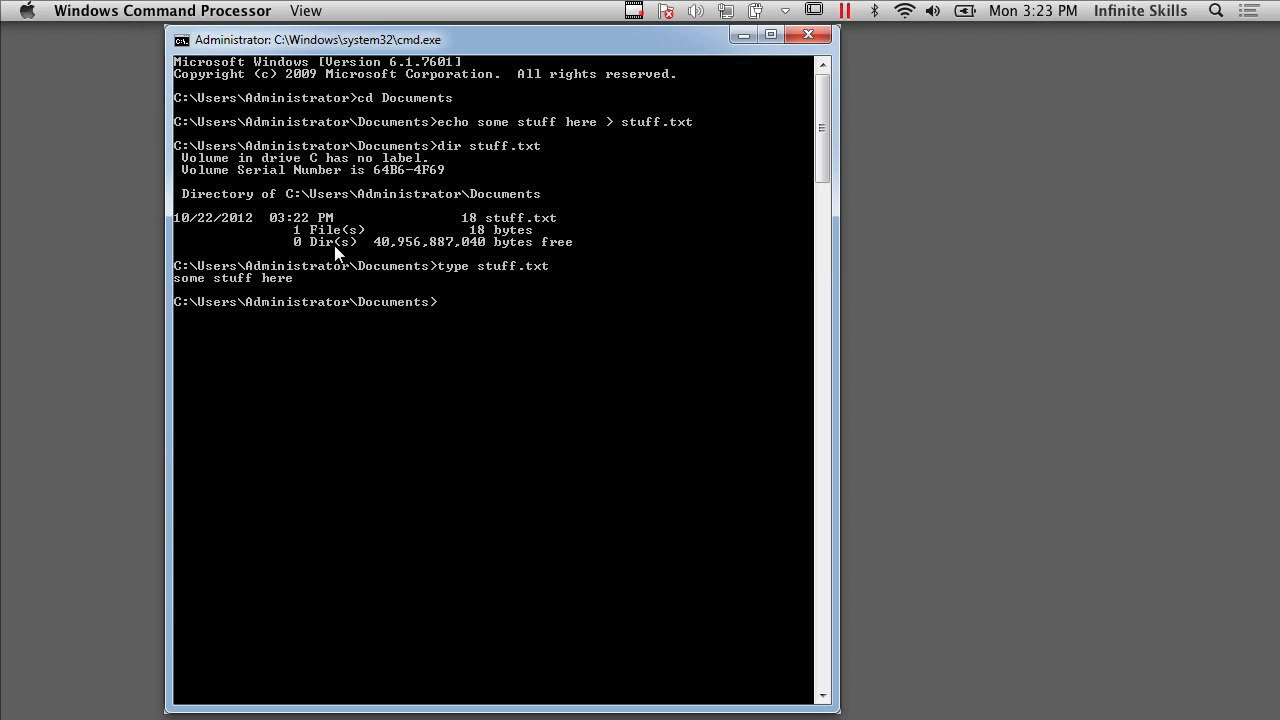
- Echo 'some hidden stuff here in this file' into stuff.txt:hiddenstuff.txt
type("echo")
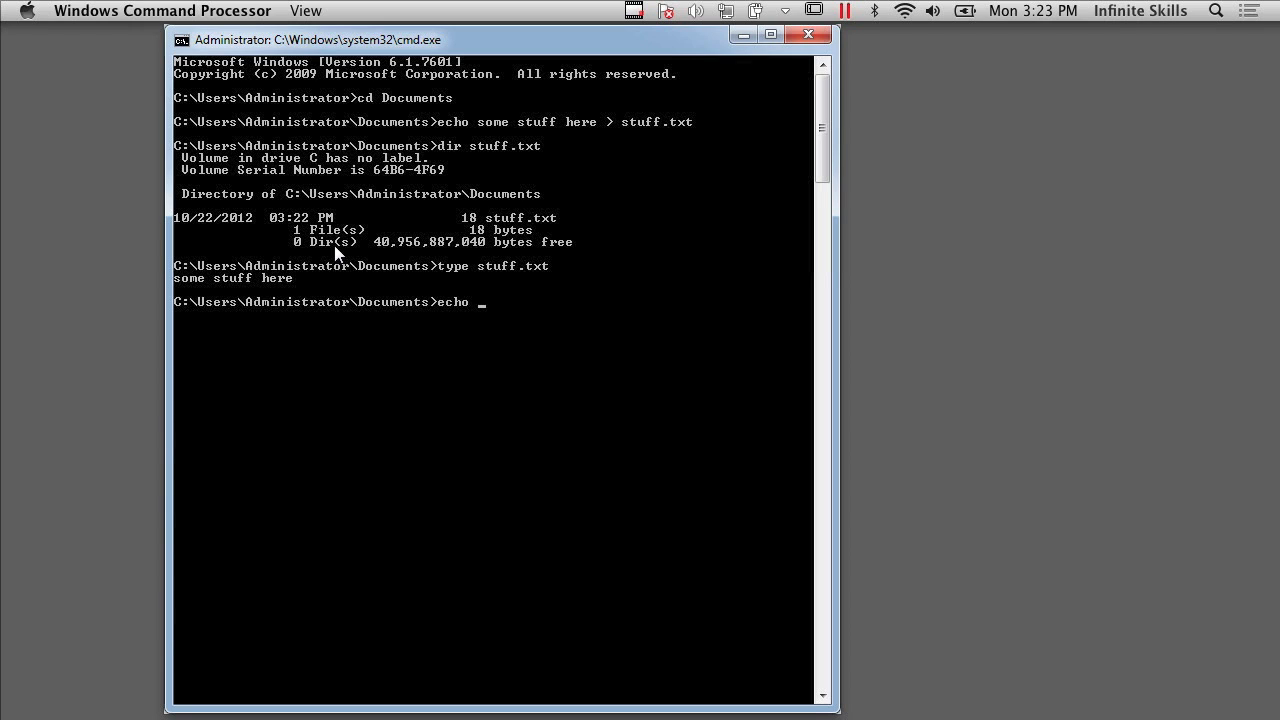
type("some h")
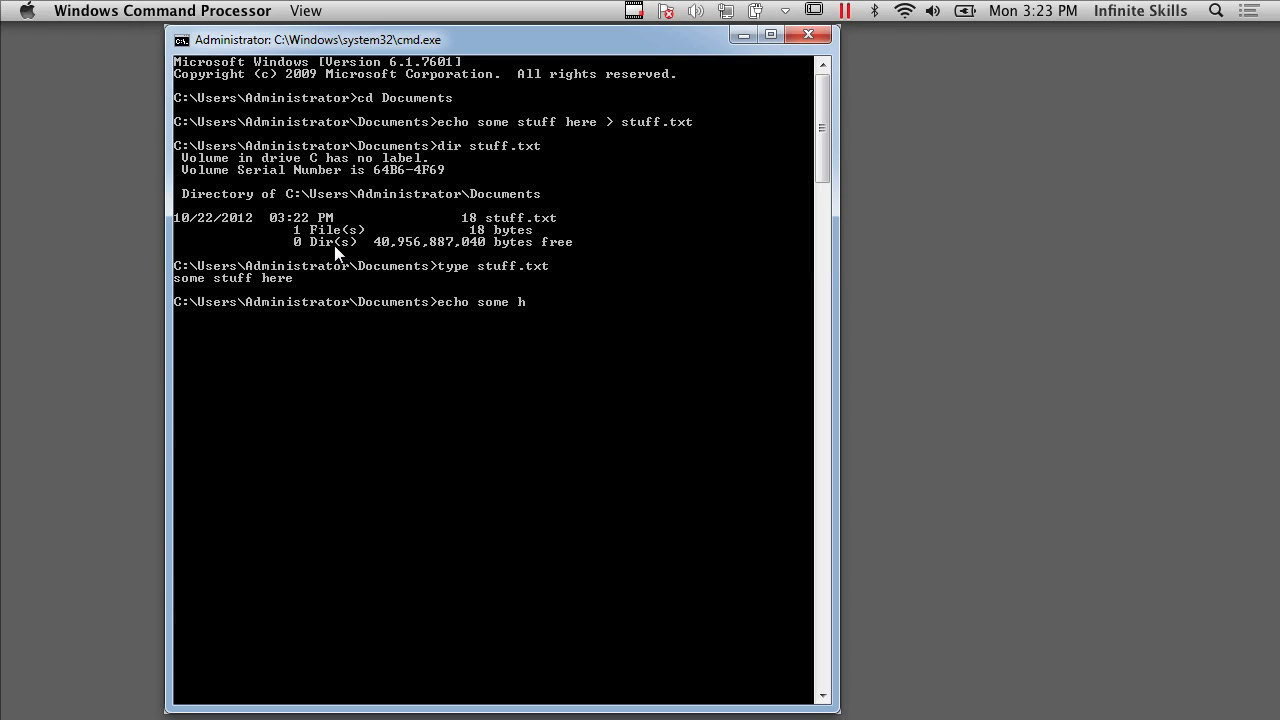
type("iddi")
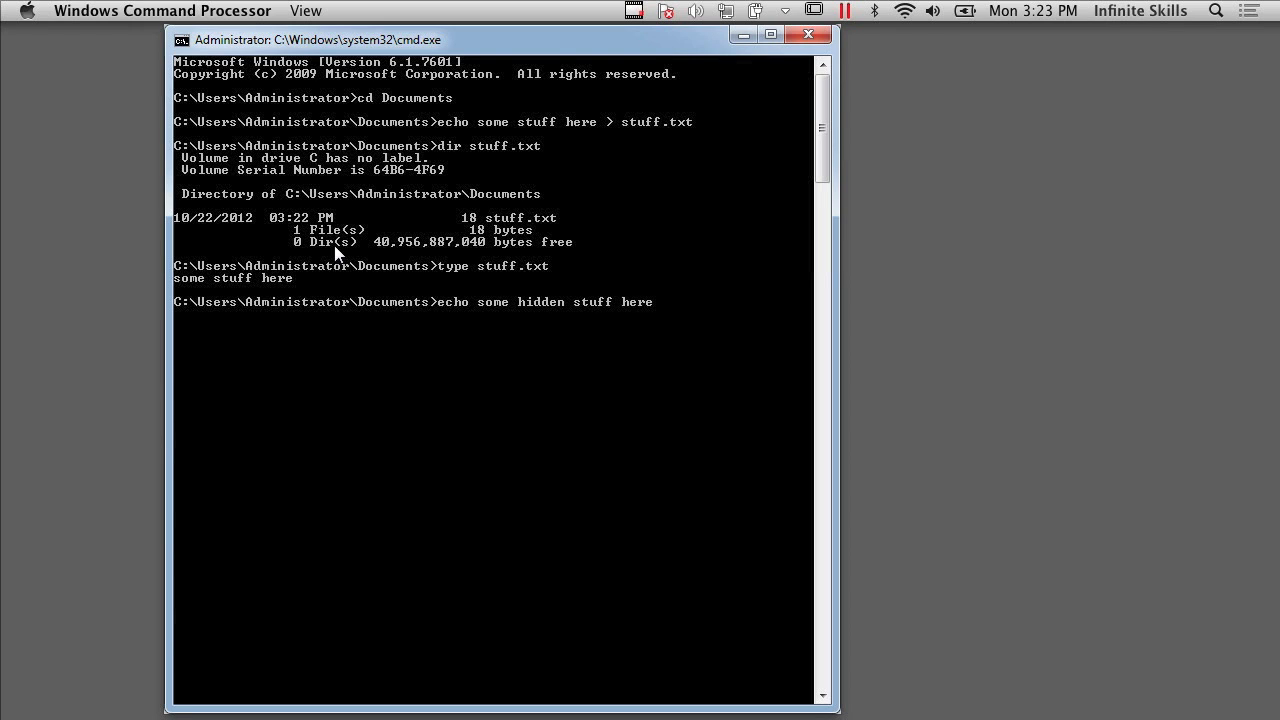
type("in this")
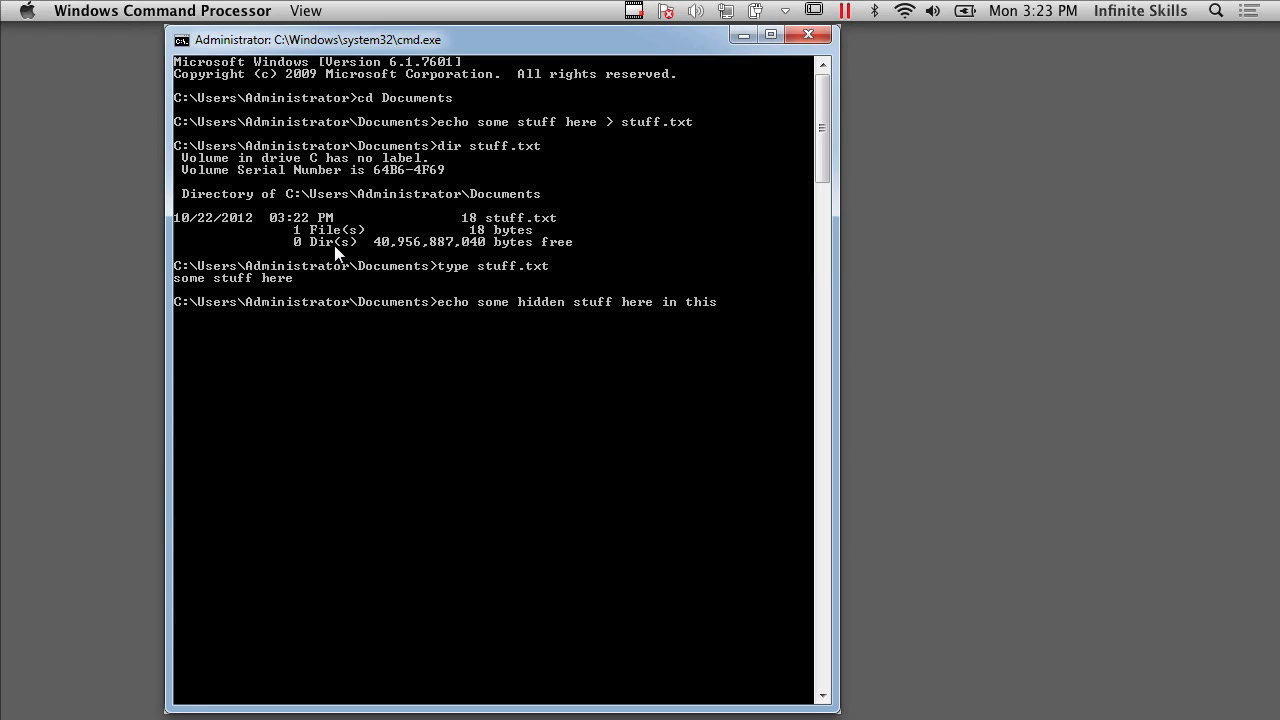
type("file >")
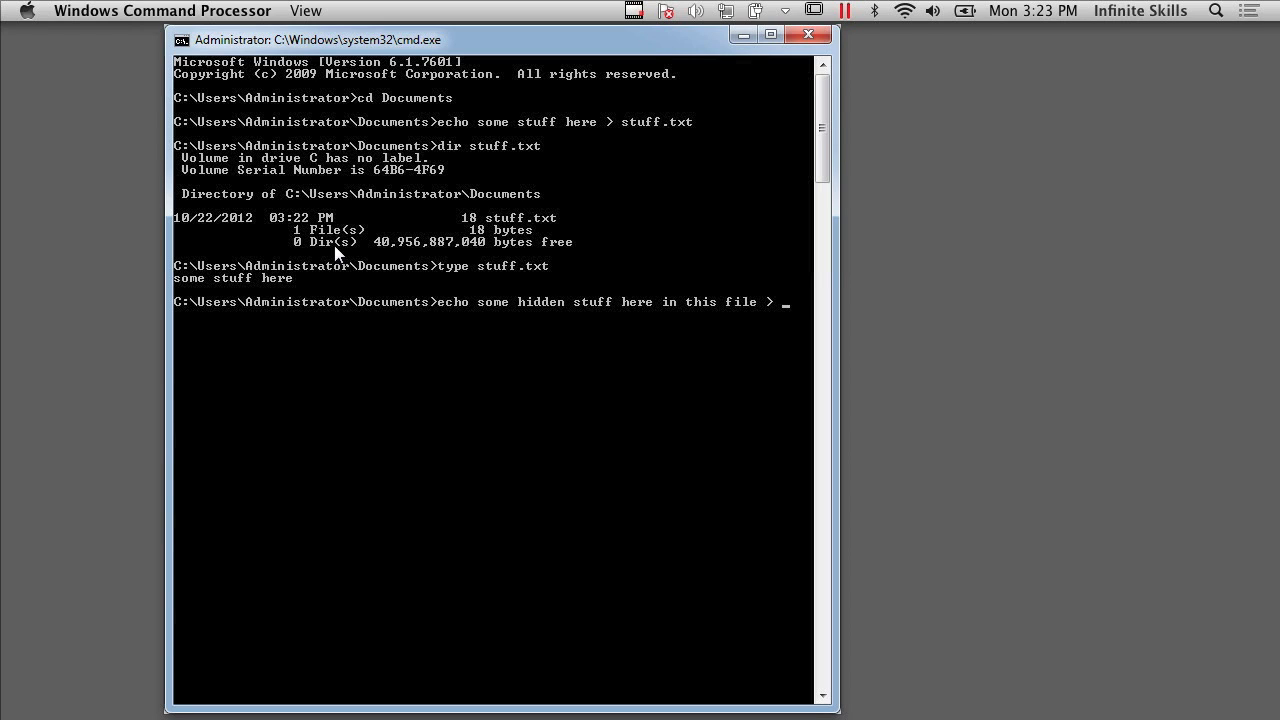
type("stuff.")
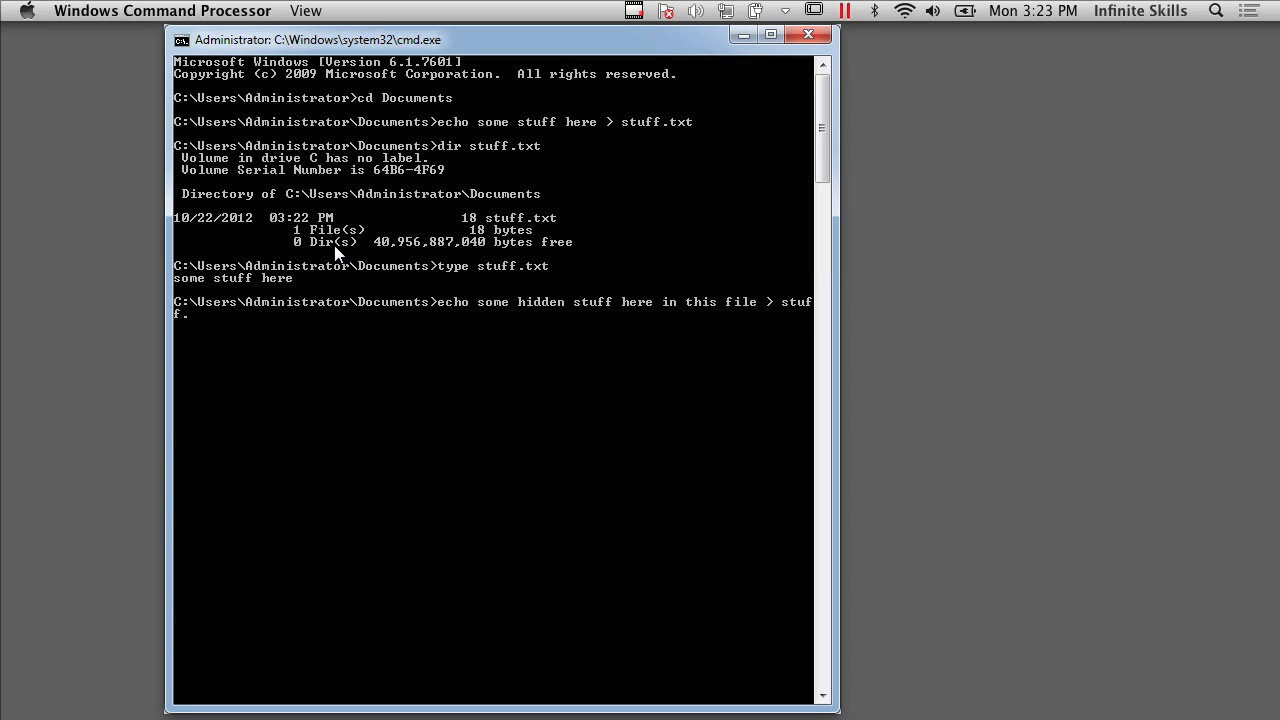
type("txt:")
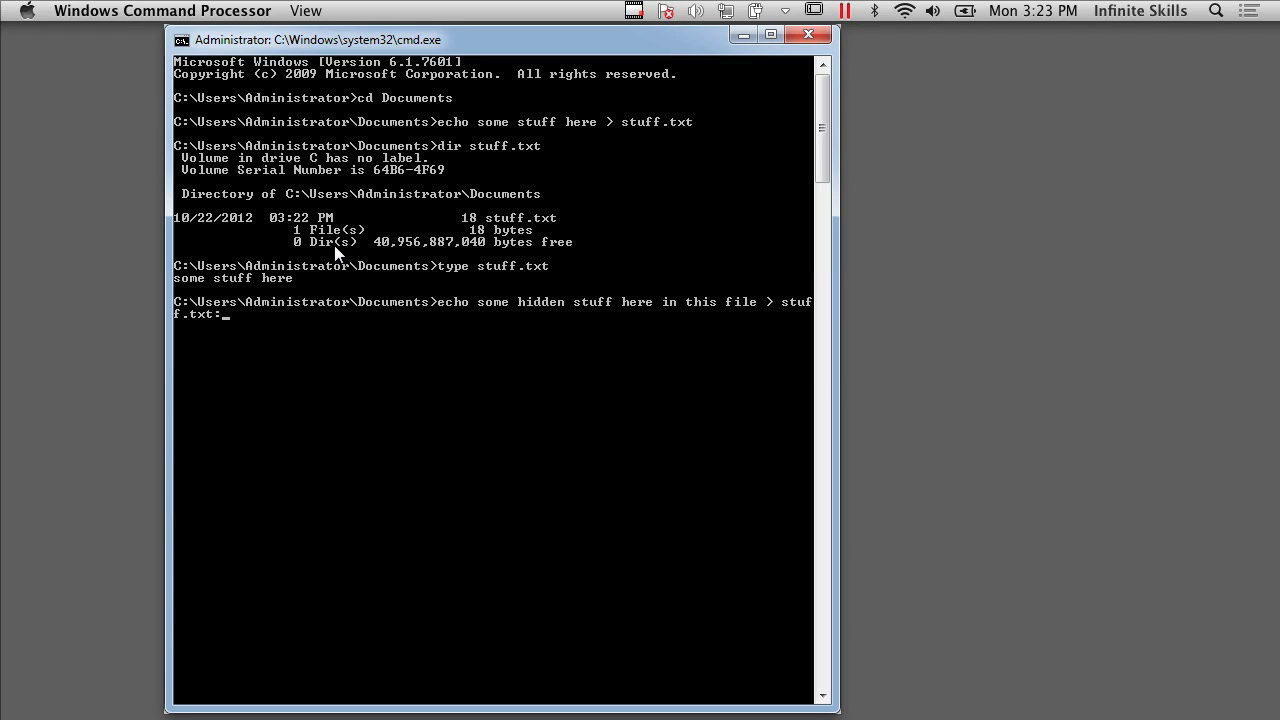
type("h")
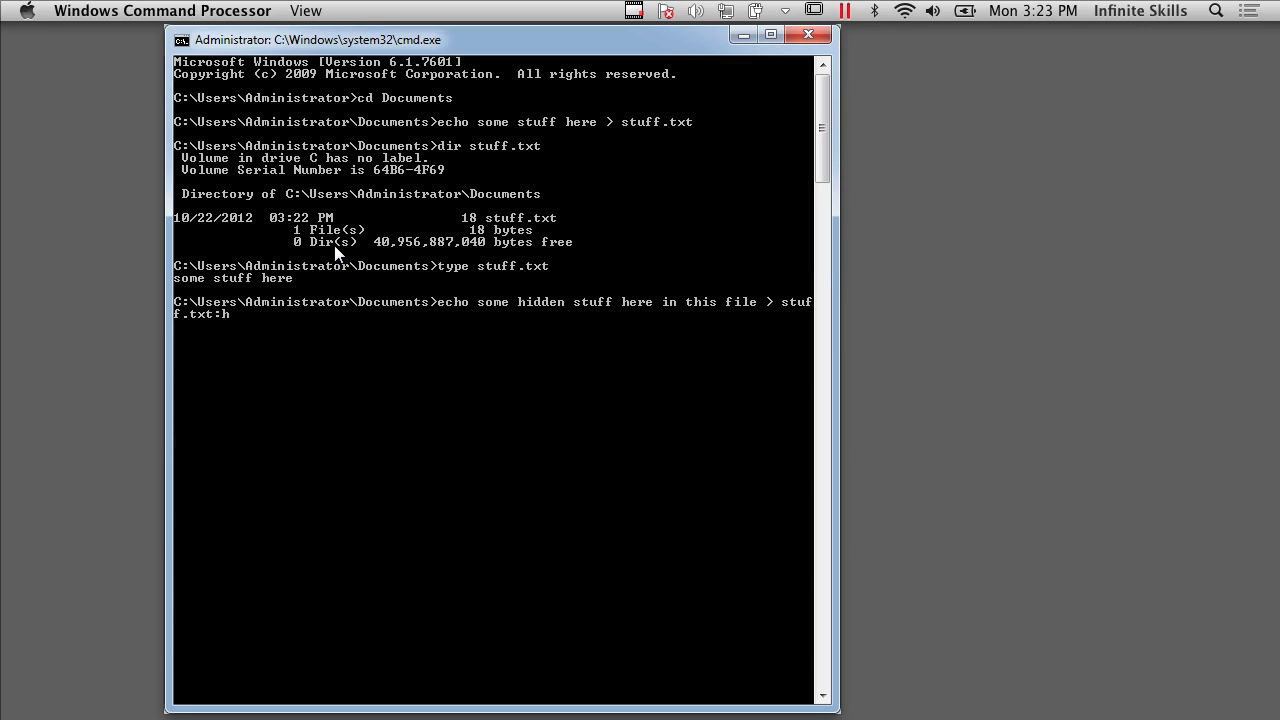
type("iddenstuff")
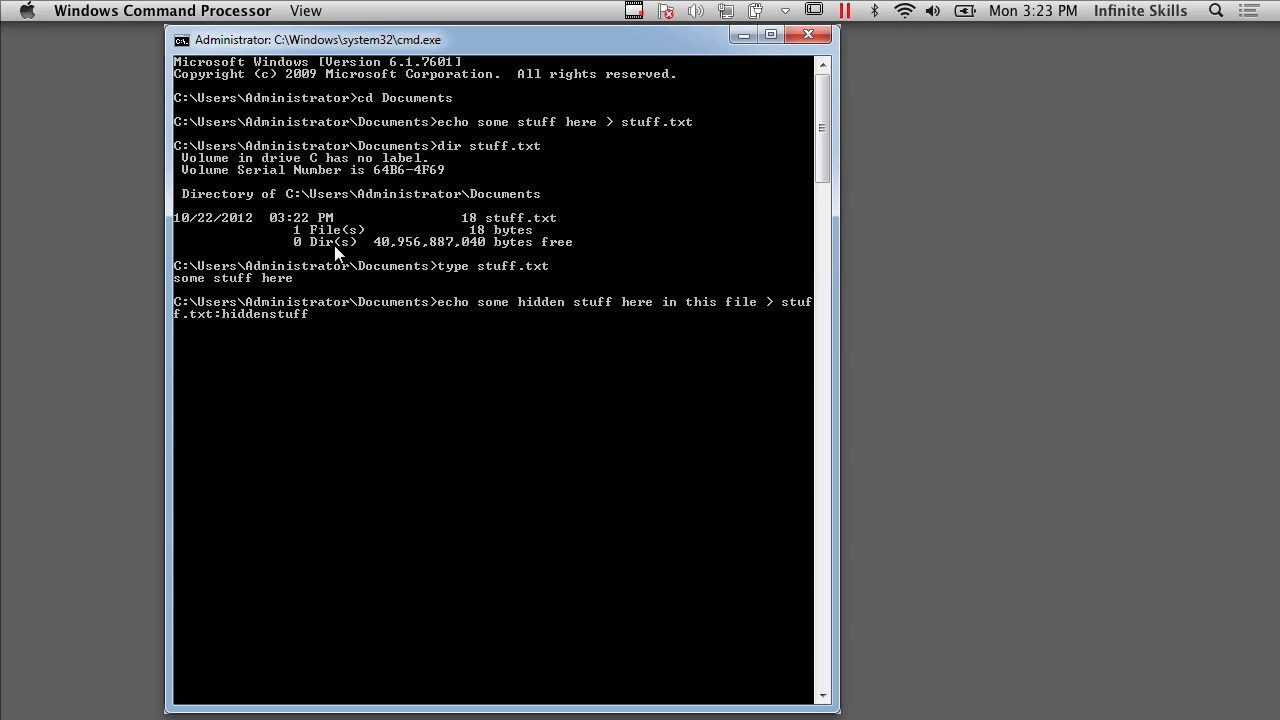
key("Return")
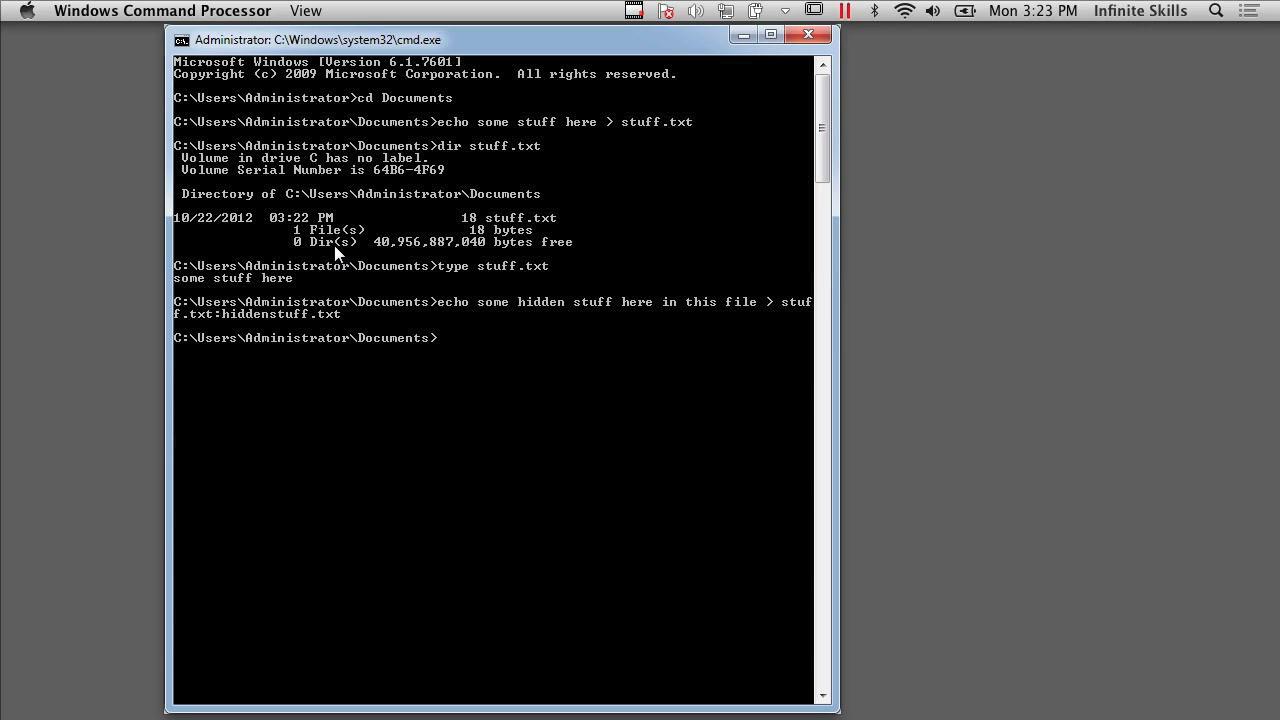
- List stuff.txt again, still reporting 18 bytes
type("dir stuff.tx")
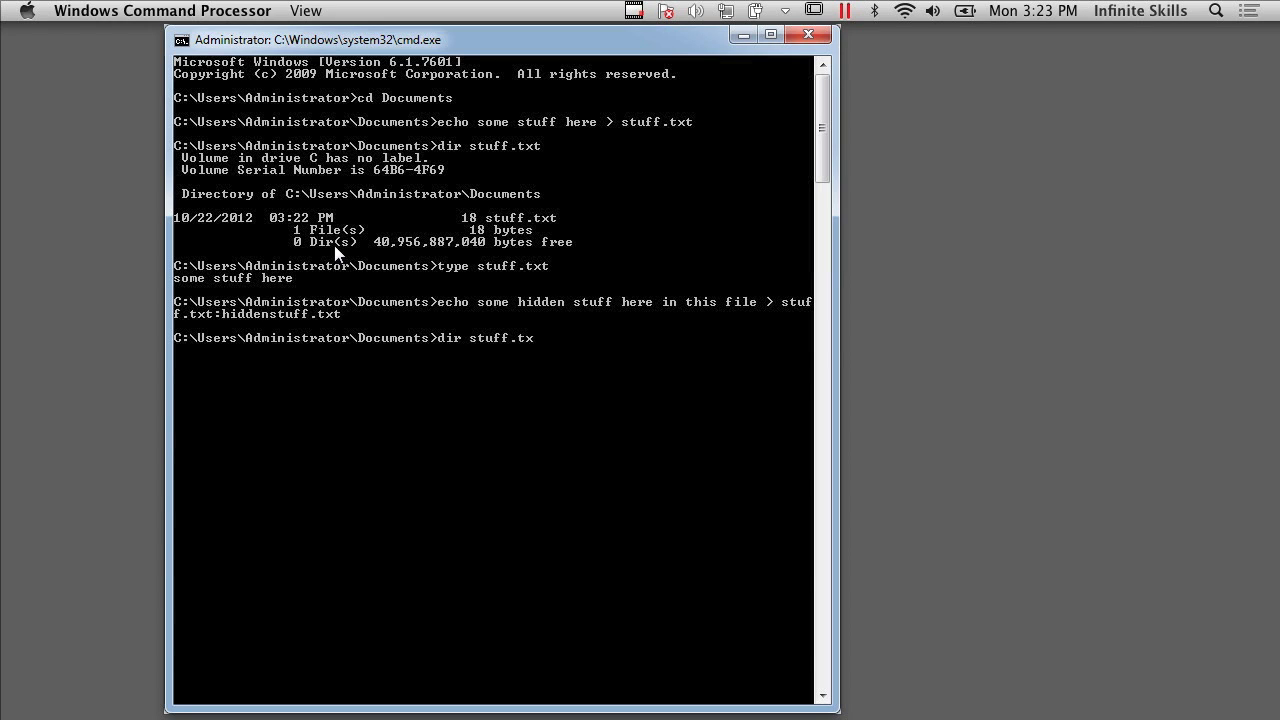
key("Return")
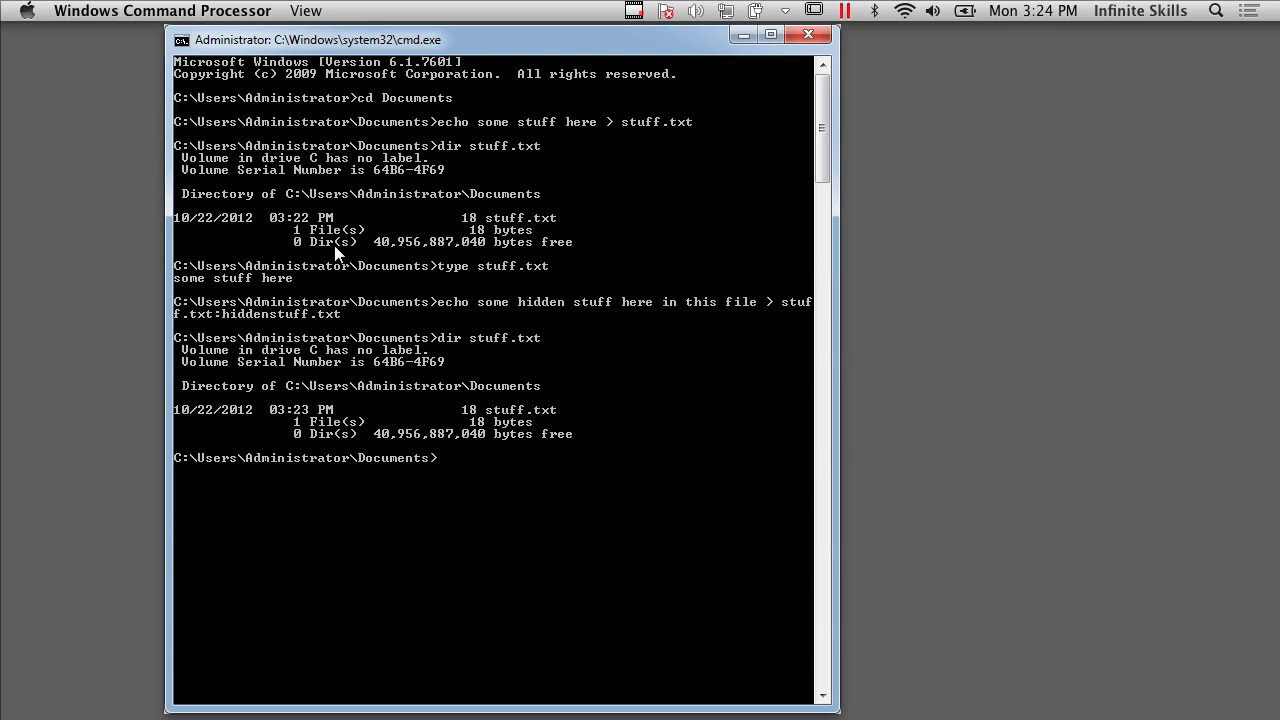
- Attempt type stuff.txt:hiddenstuff.txt, which fails with a filename syntax error
type("tye")
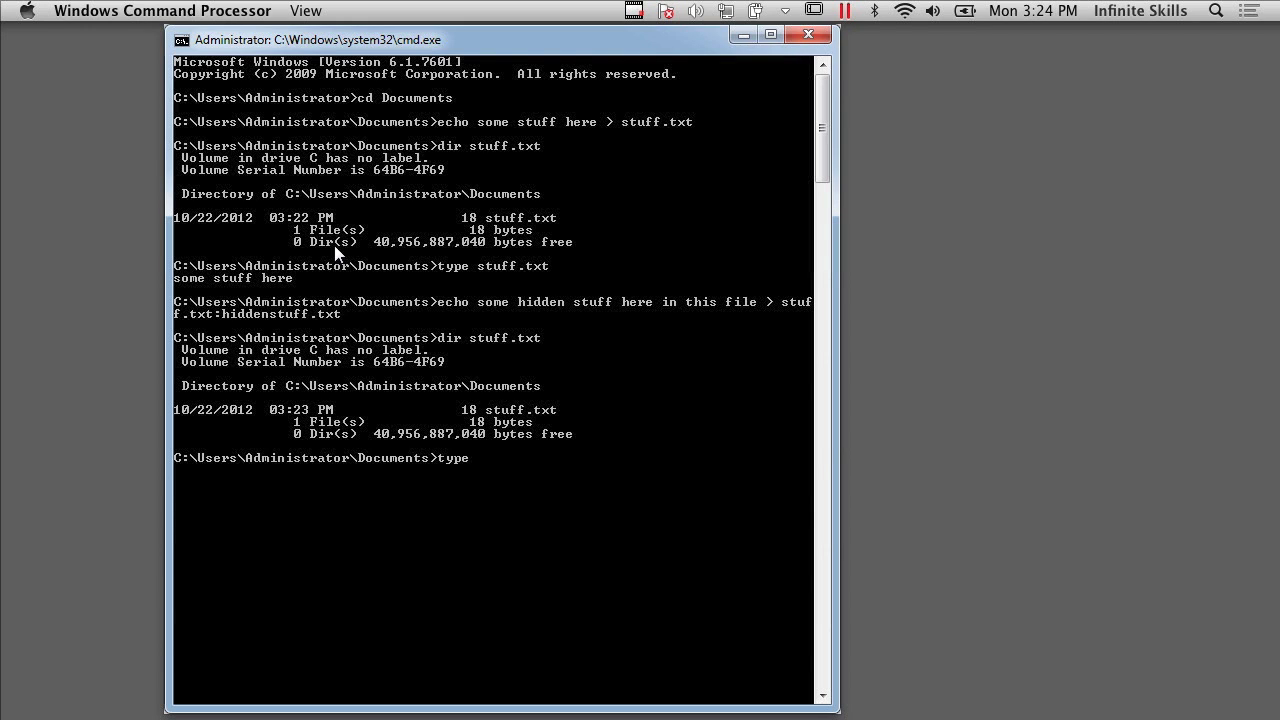
type("stuff")
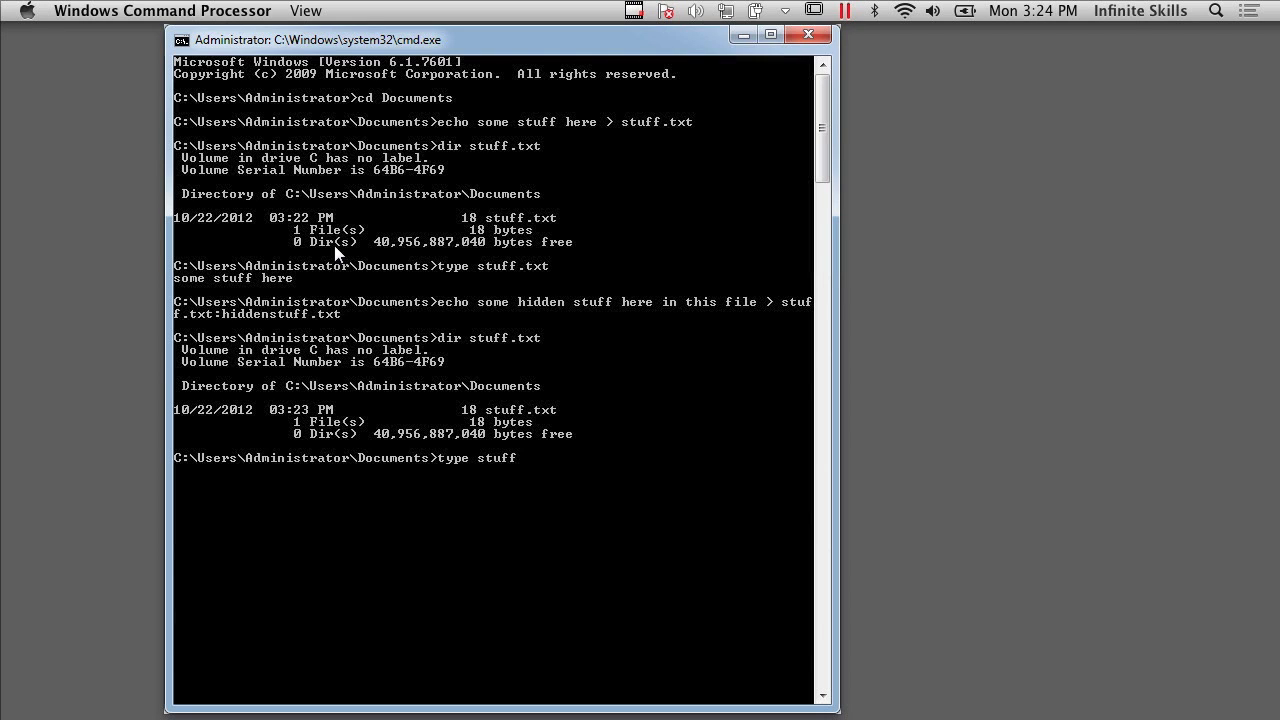
type(":m")
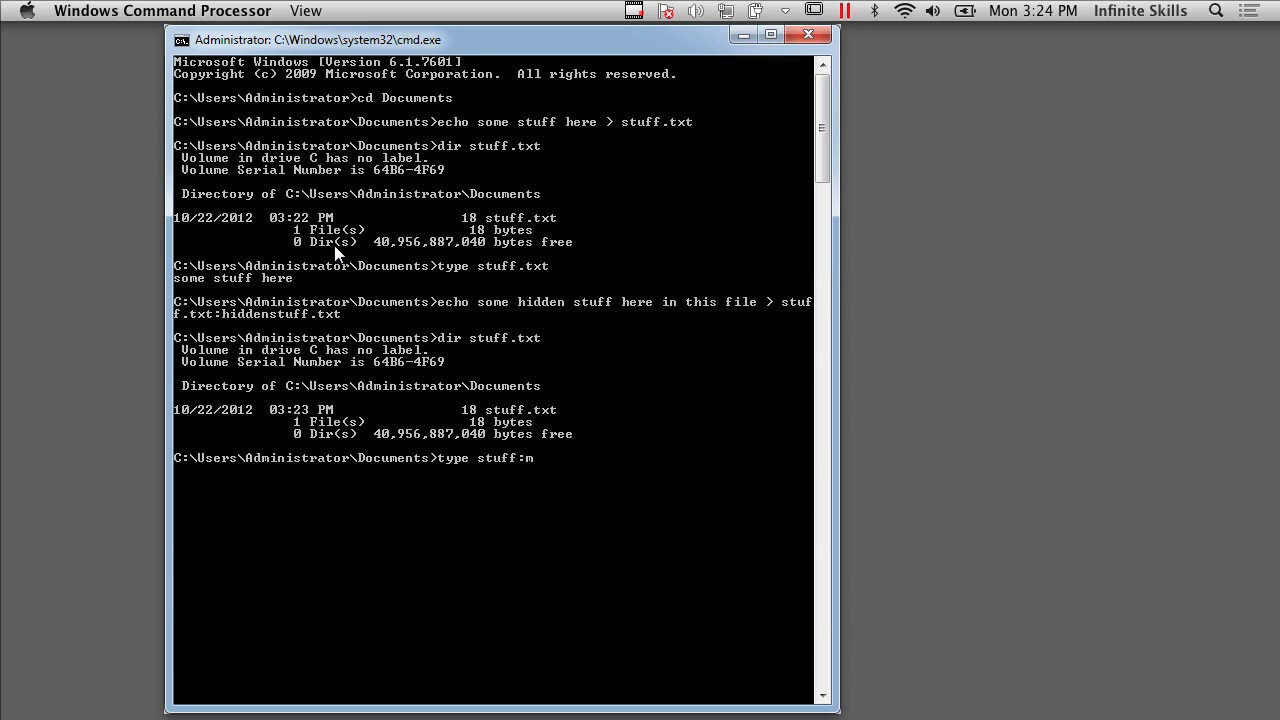
type("idd")
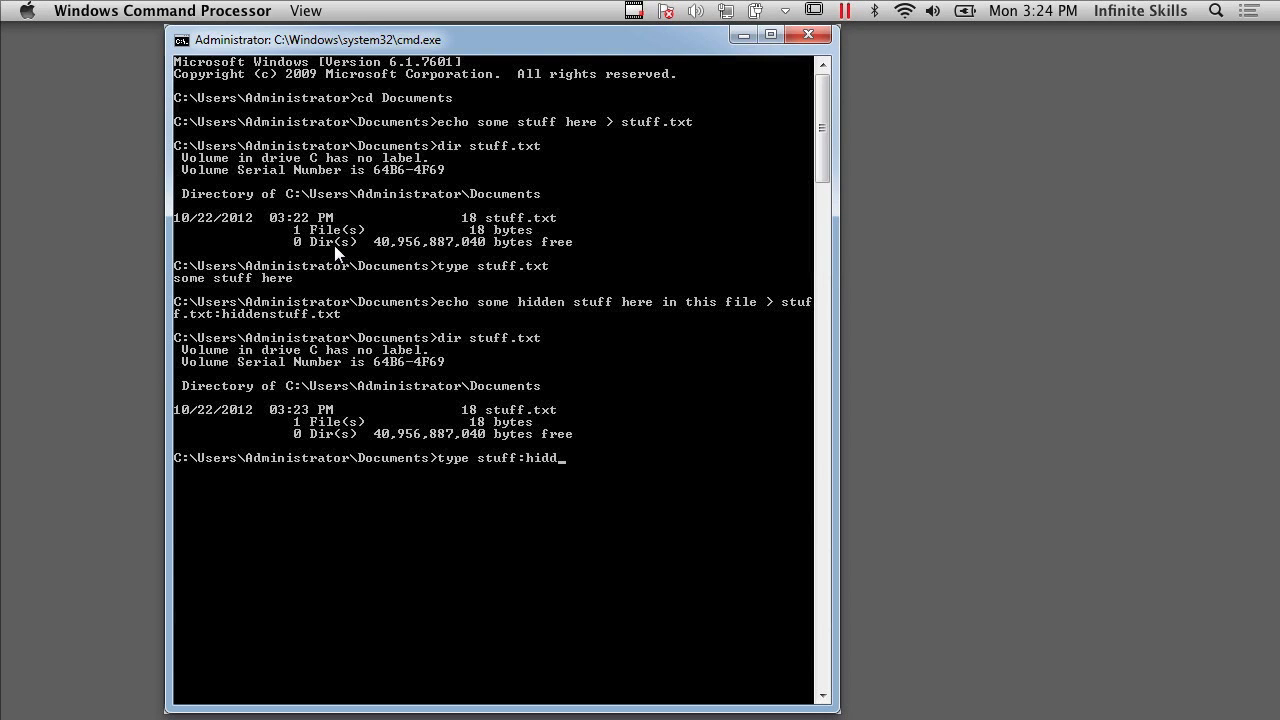
type("enstuff.")
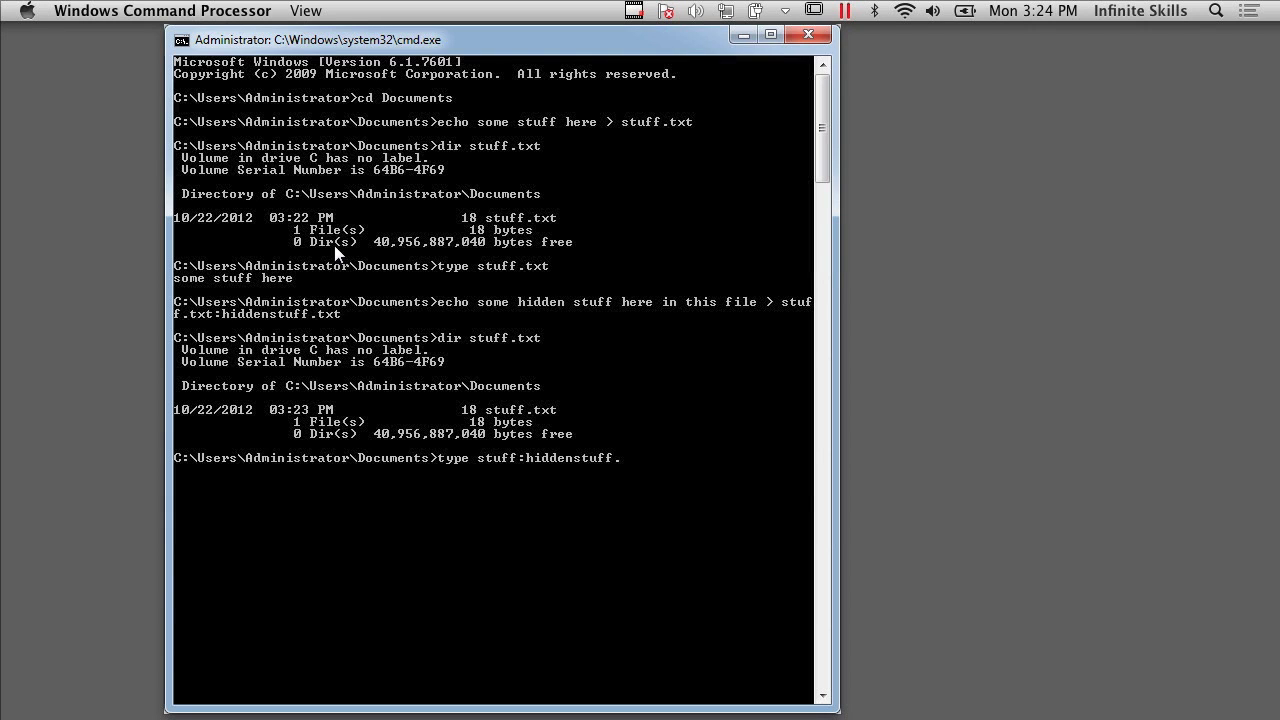
type("tx")
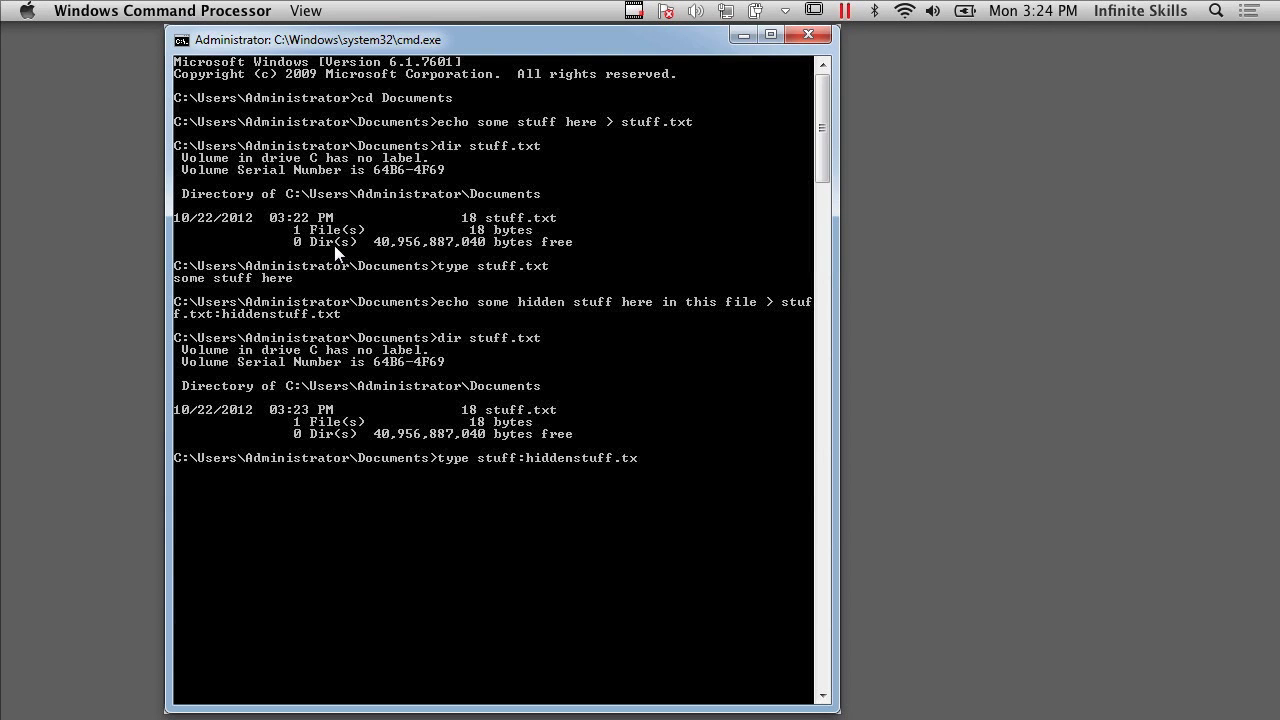
key("BackSpace")
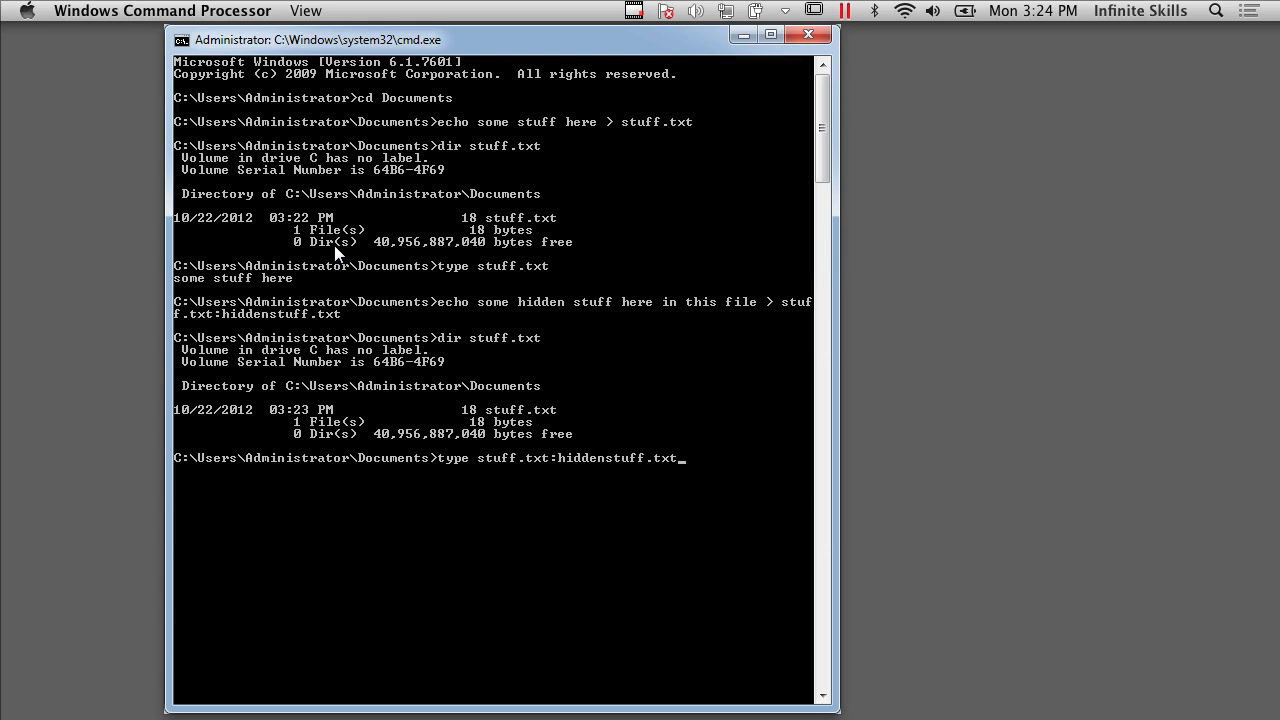
key("Return")
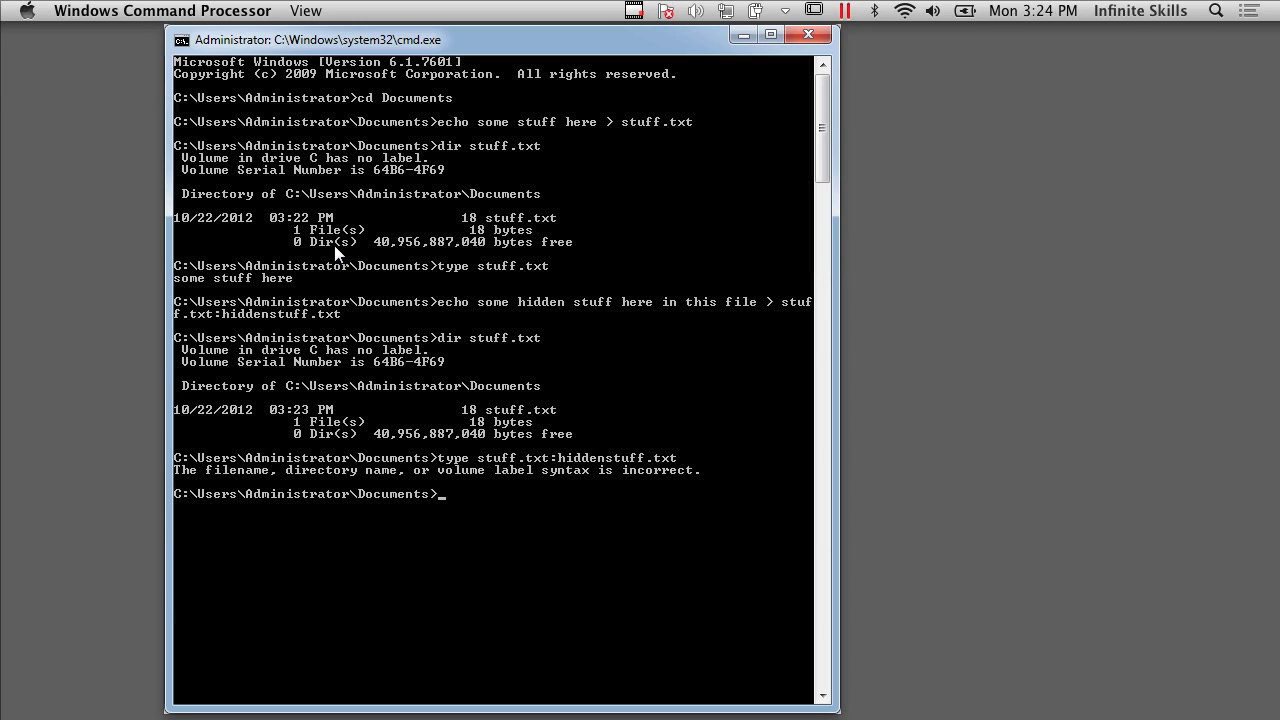
- Open stuff.txt:hiddenstuff.txt in Notepad to reveal the hidden text
type("notepad")
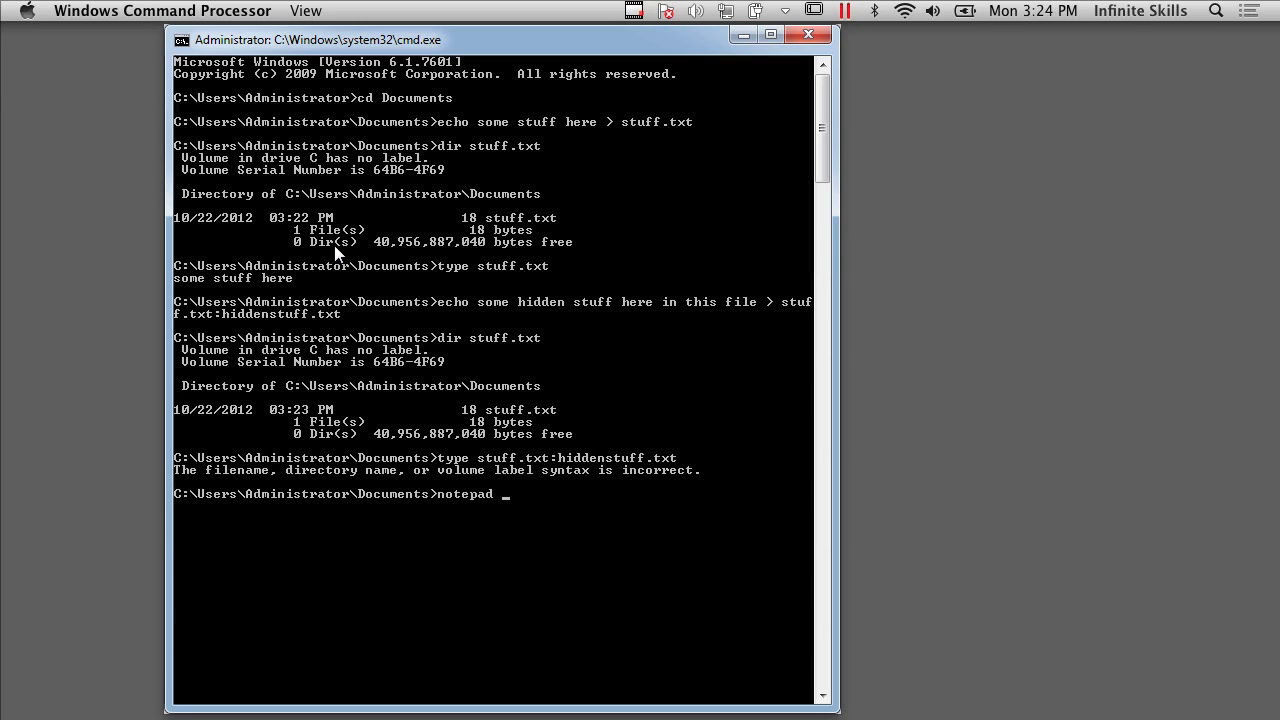
type("st")
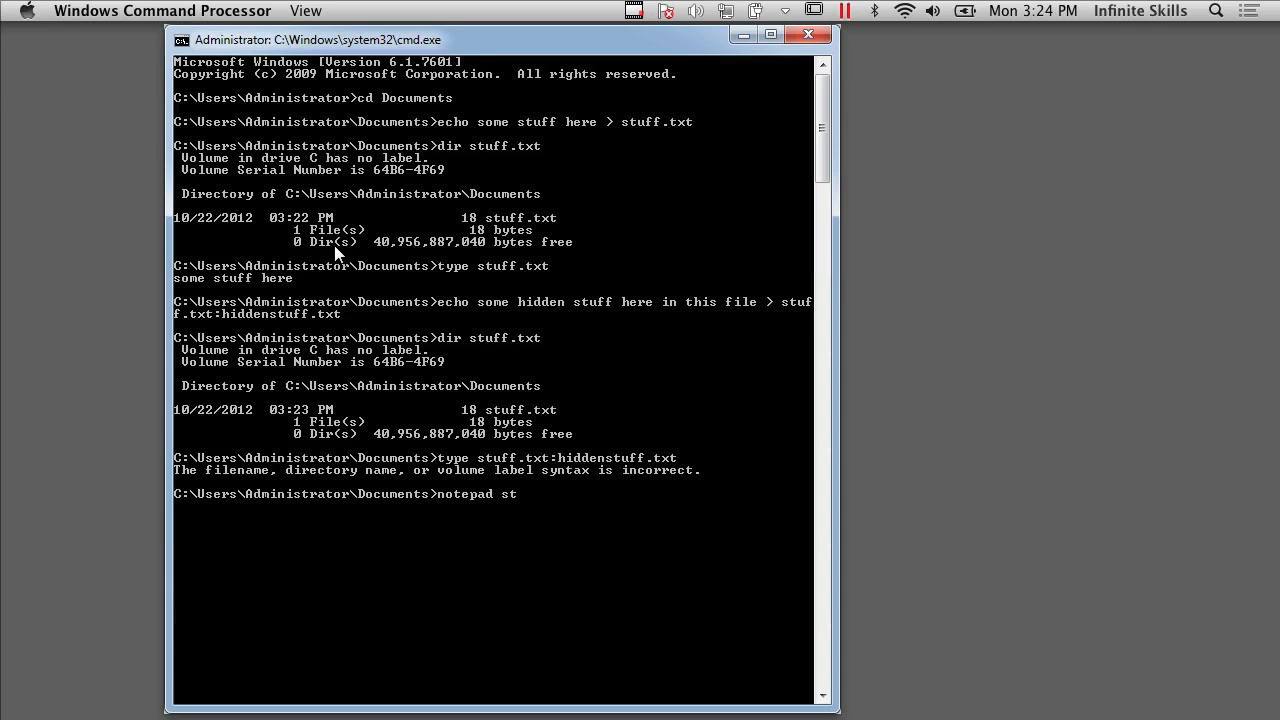
type("uff.txtL")
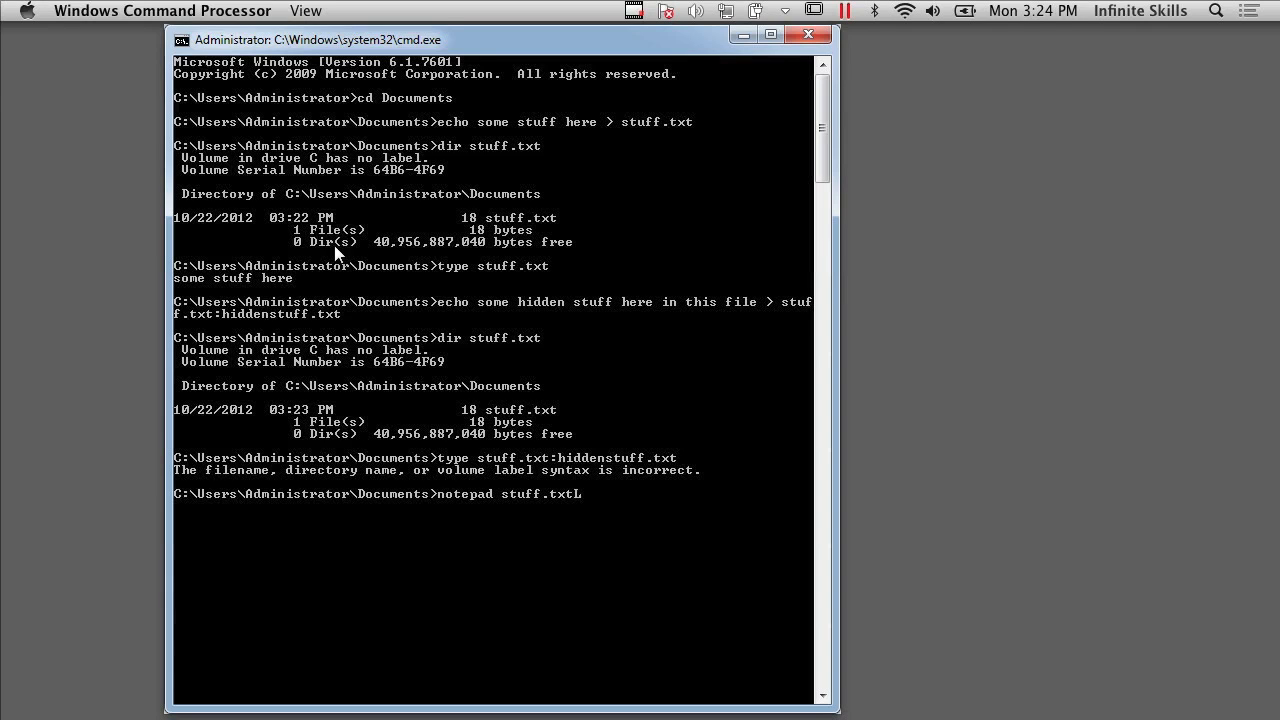
type(":hi")
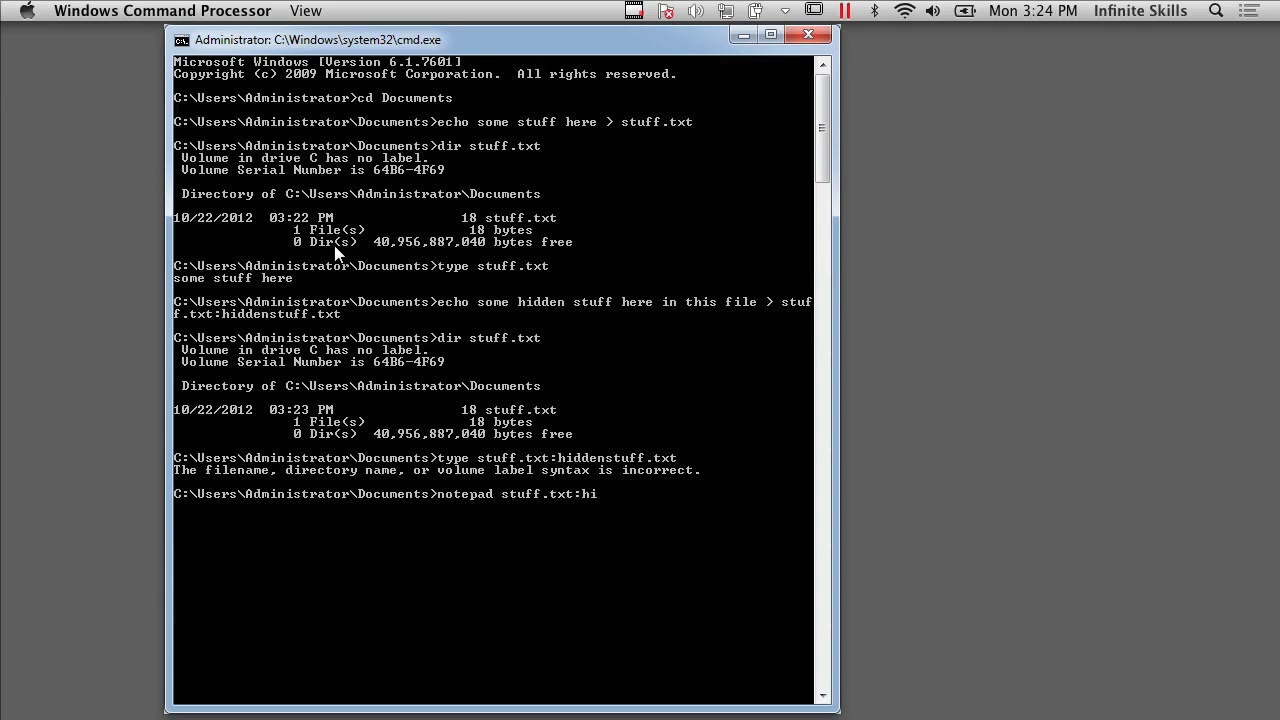
type("ddenstuff.")
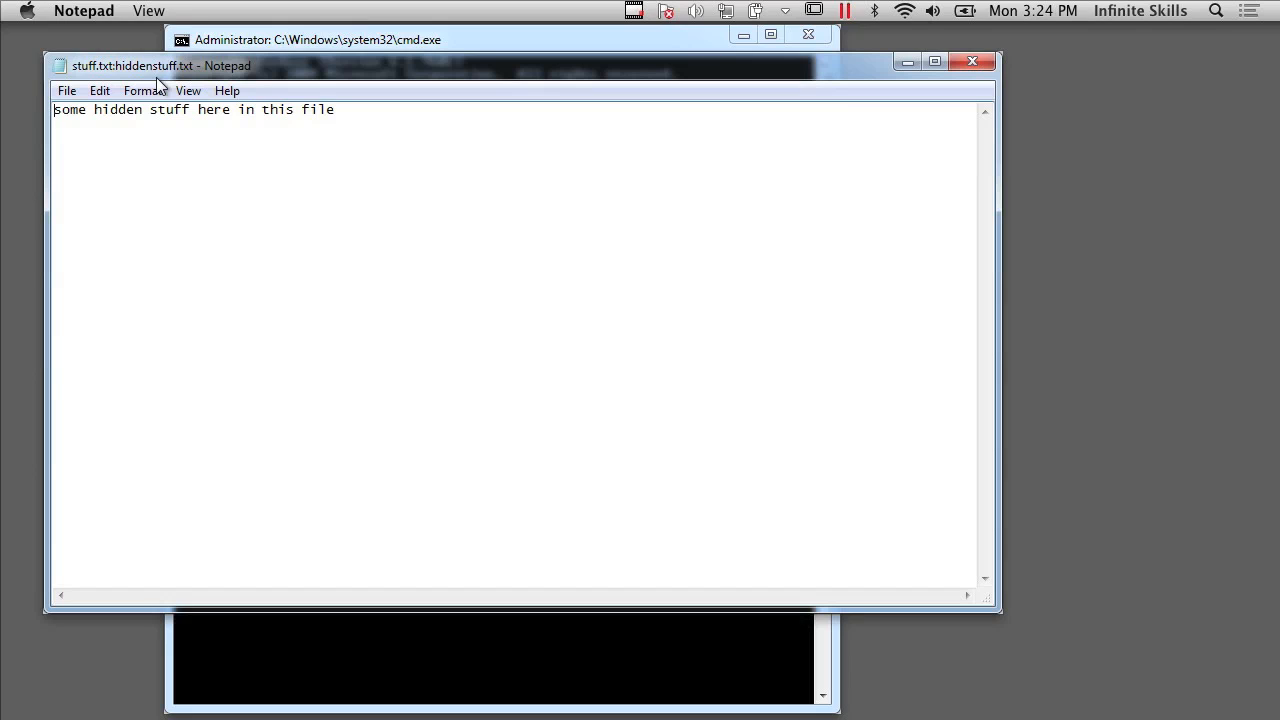
mouse_move(212, 210)
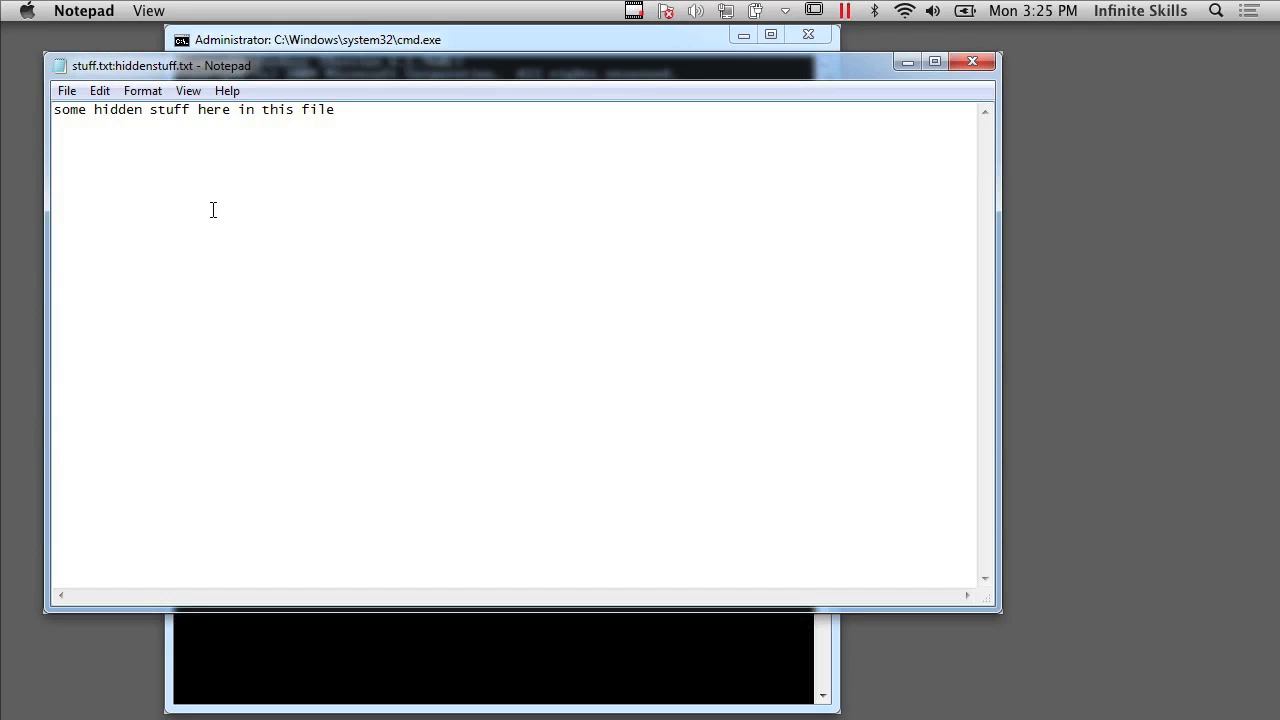
mouse_move(520, 82)
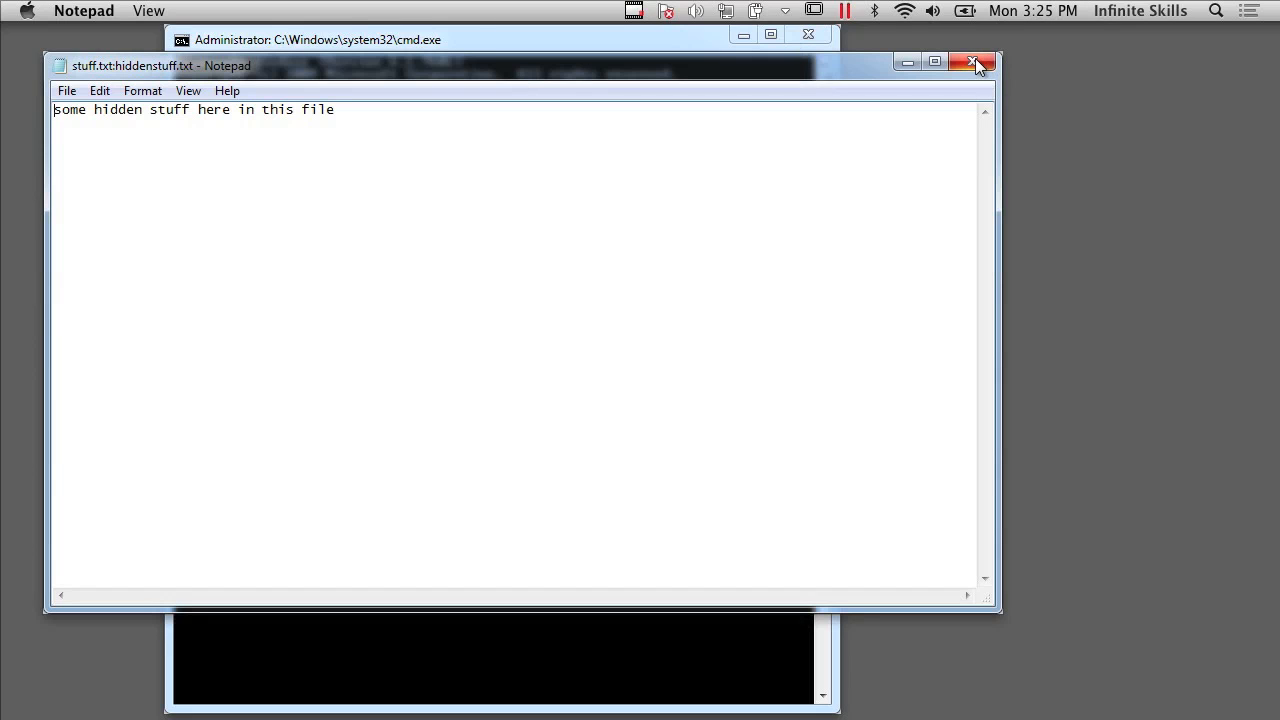
- Close the Notepad window showing the hidden stream
left_click(976, 64)
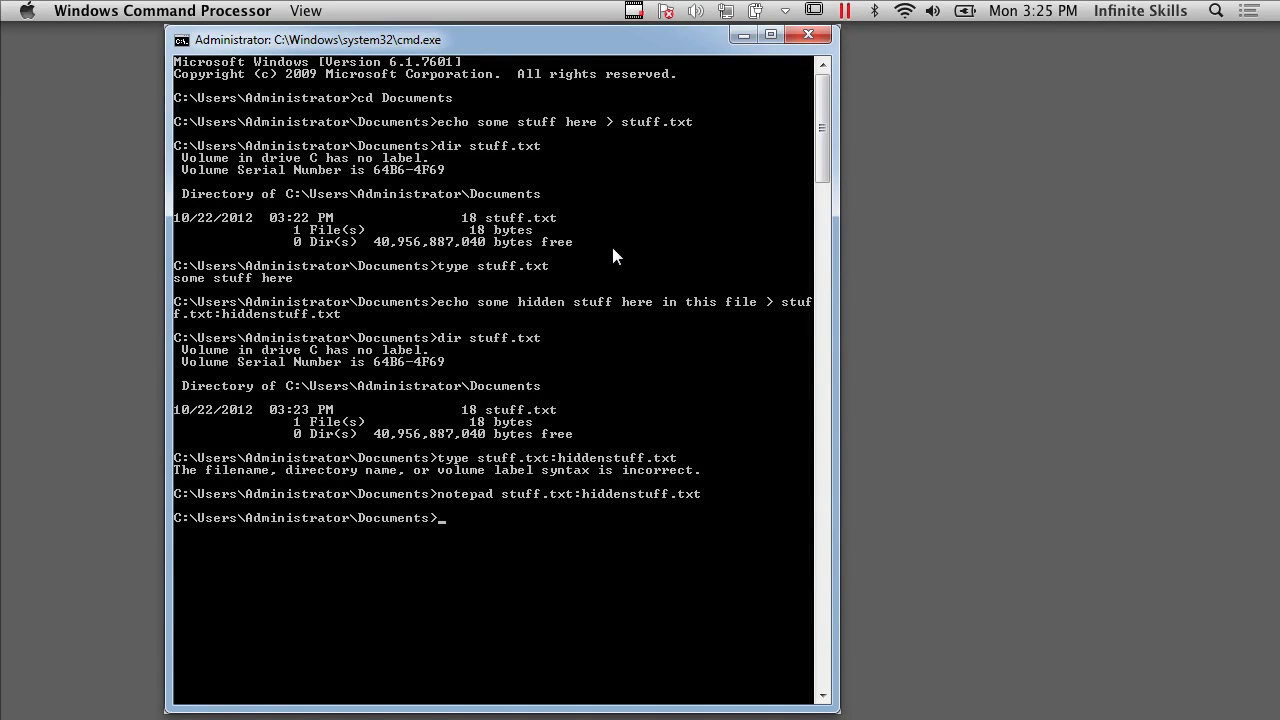
- Create the wubble folder and move into it
type("md")
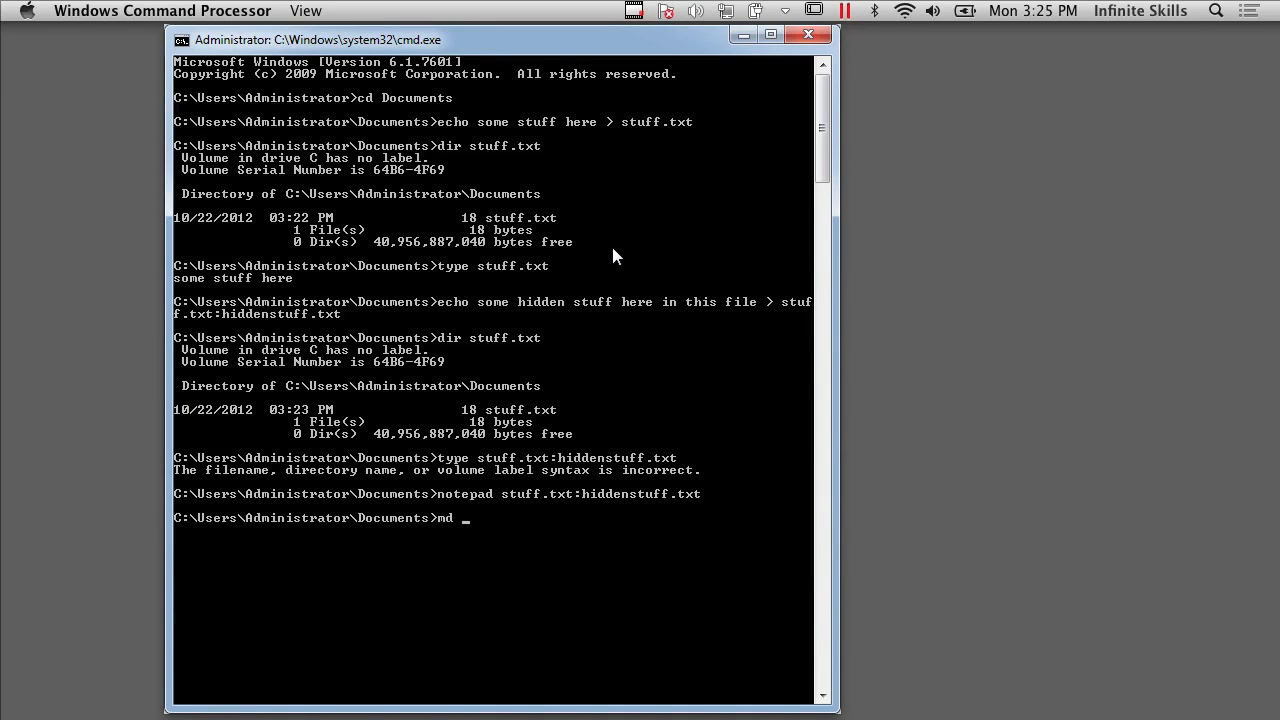
type("wub")
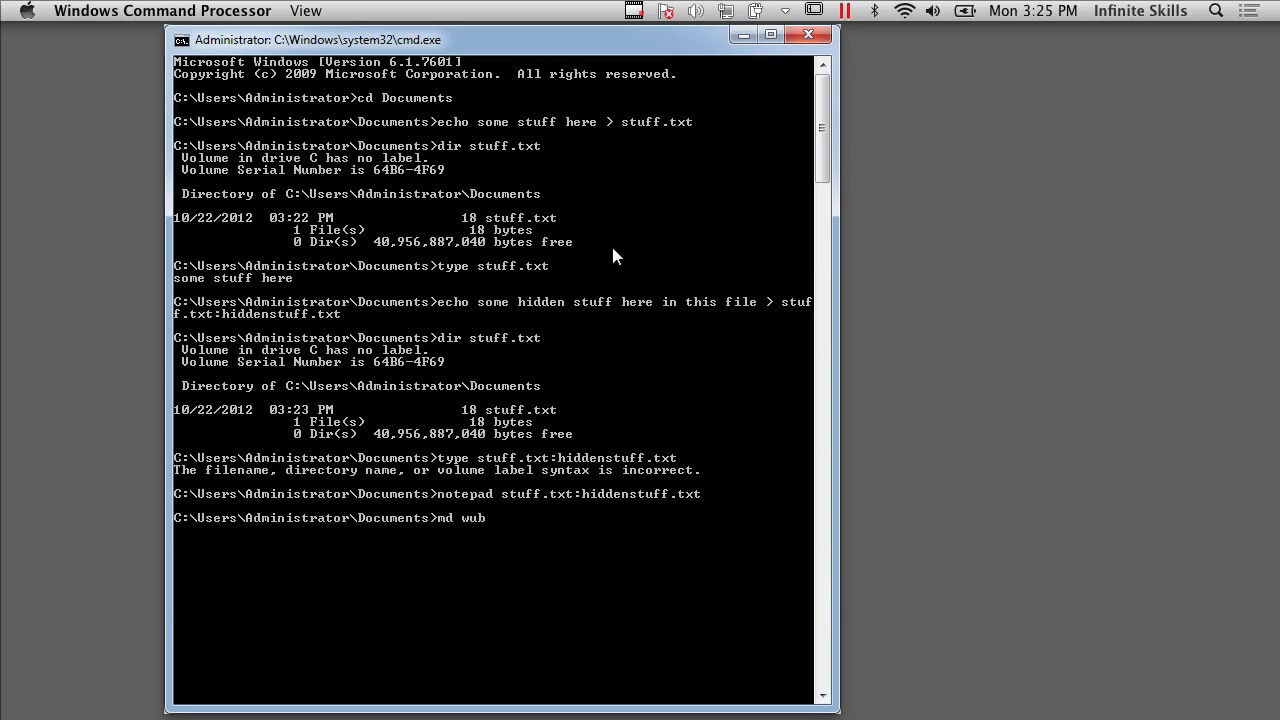
key("Return")
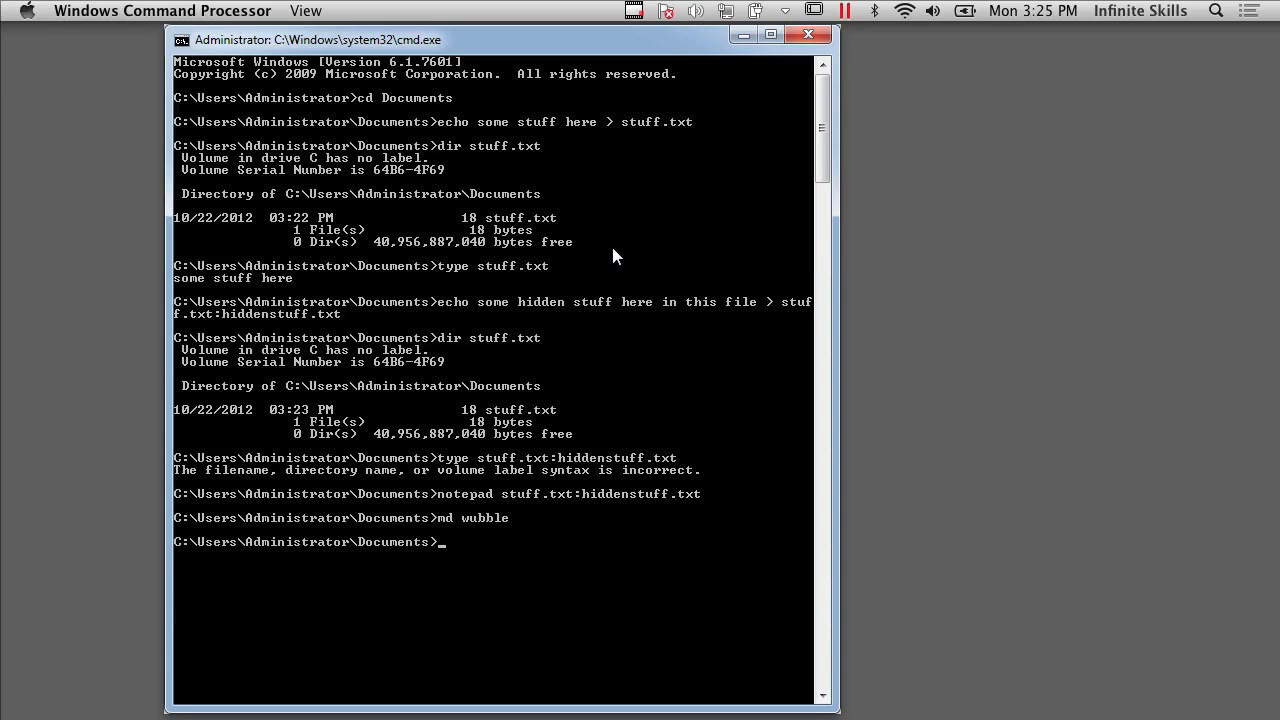
type("cd wub")
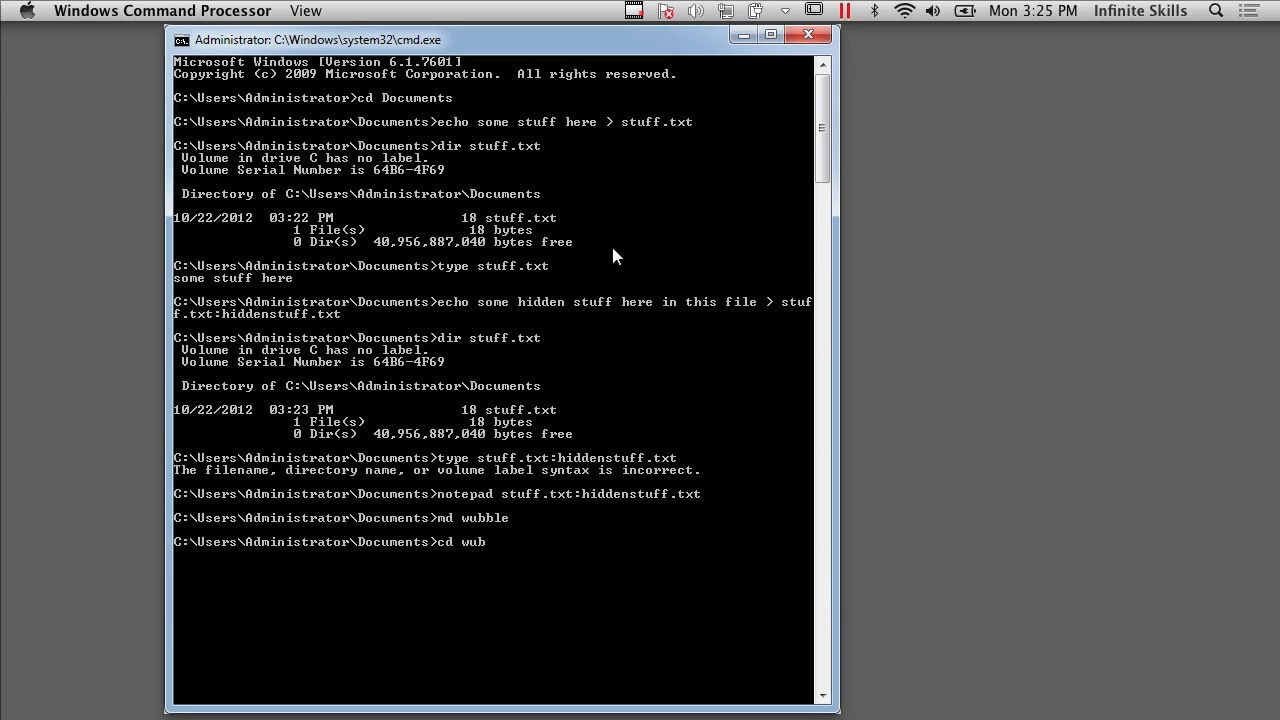
key("Return")
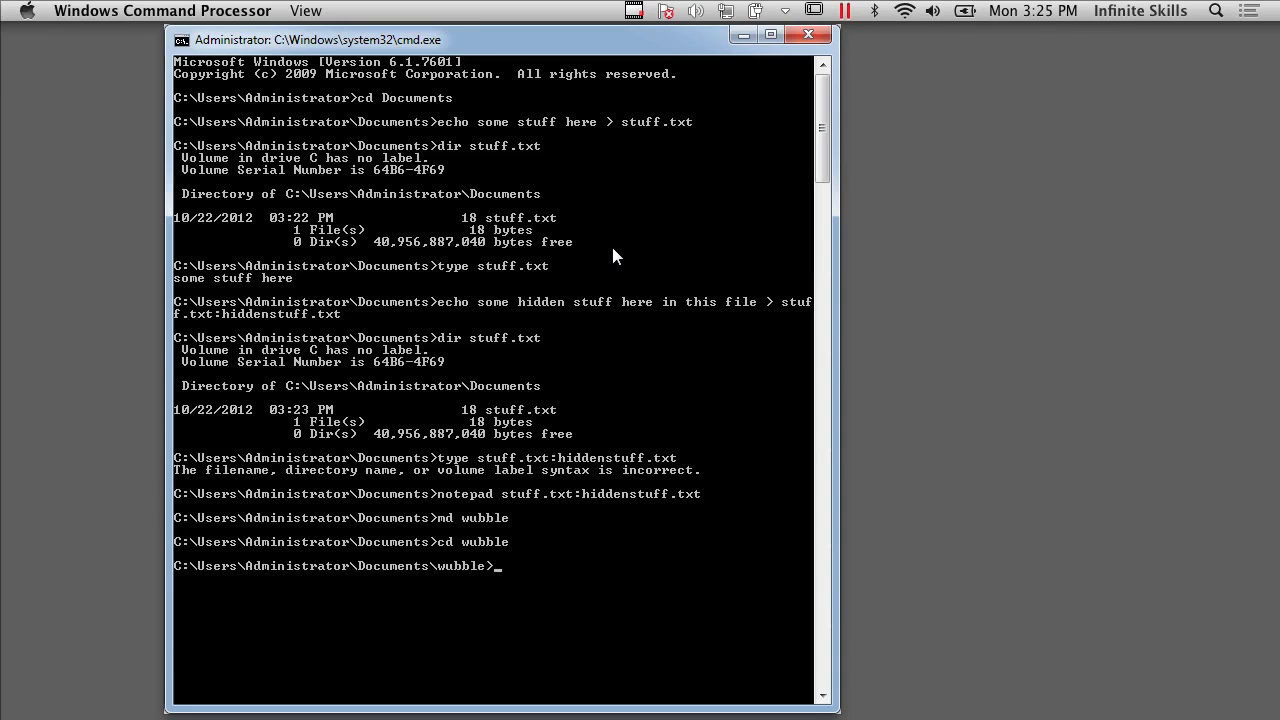
- Echo 'some hidden stuff attached to a directory' into the folder's :hiddendir.txt stream
type("echo")
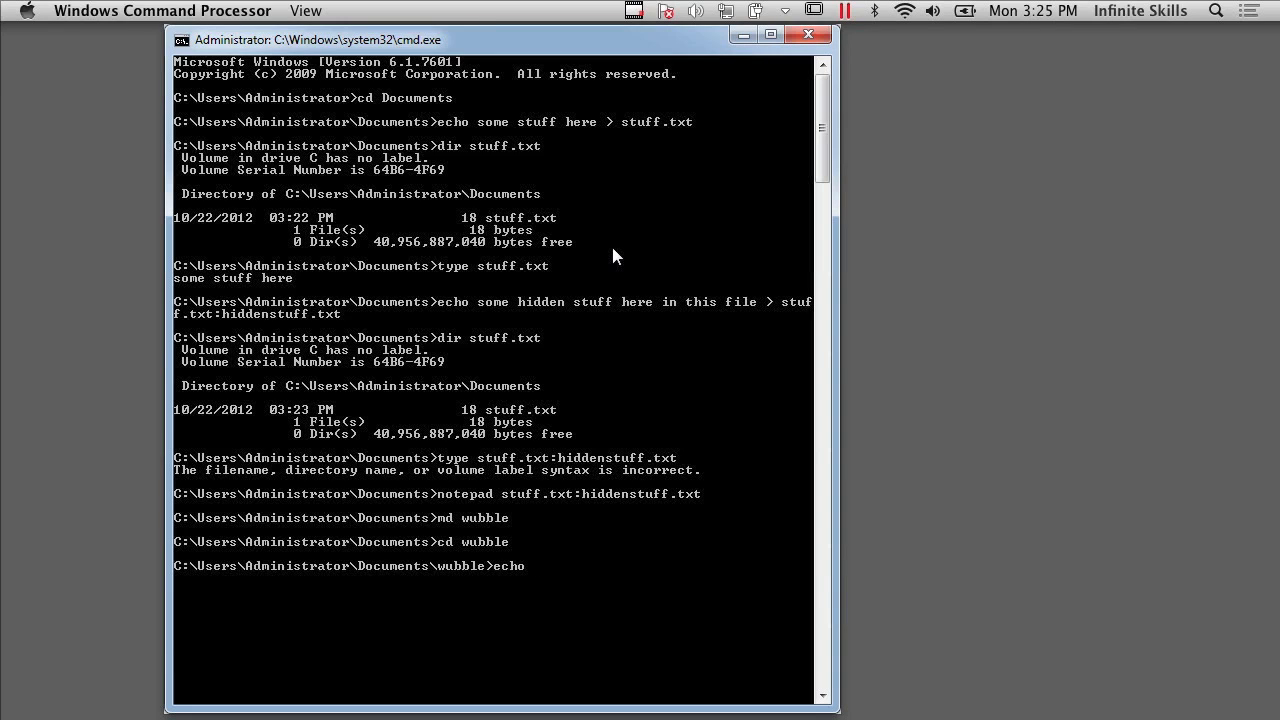
type("some h")
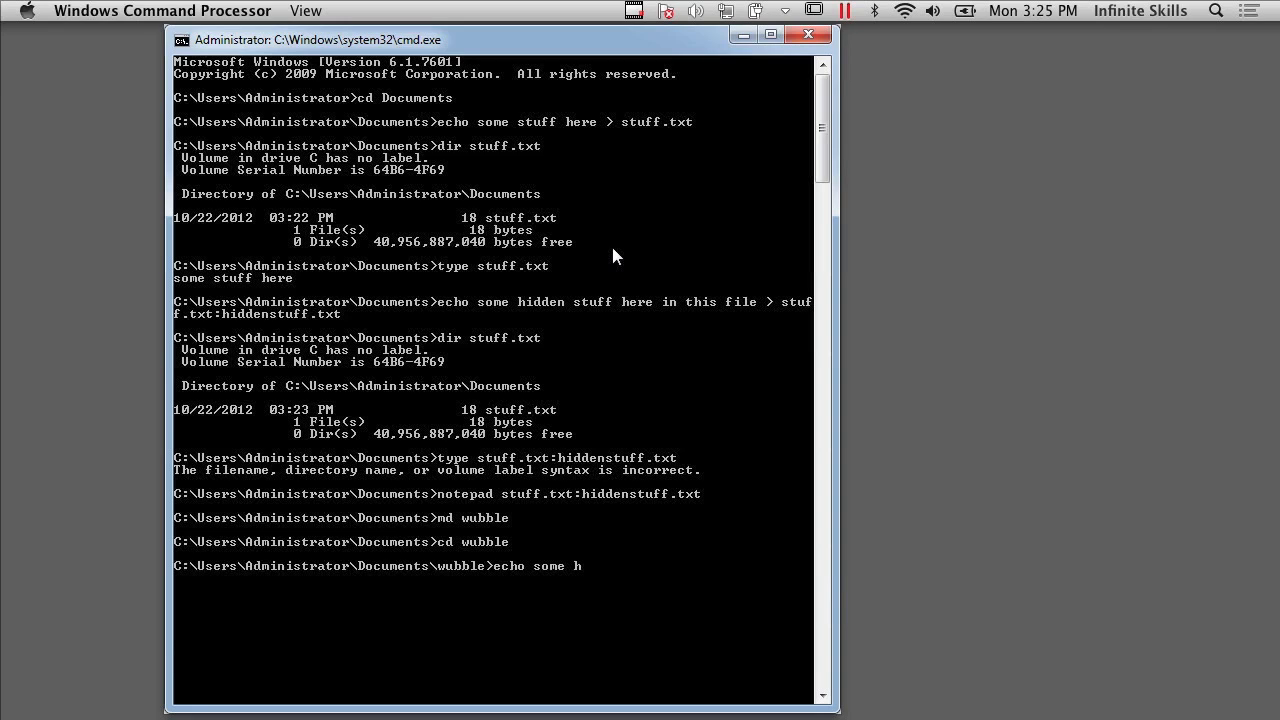
type("idden stuff")
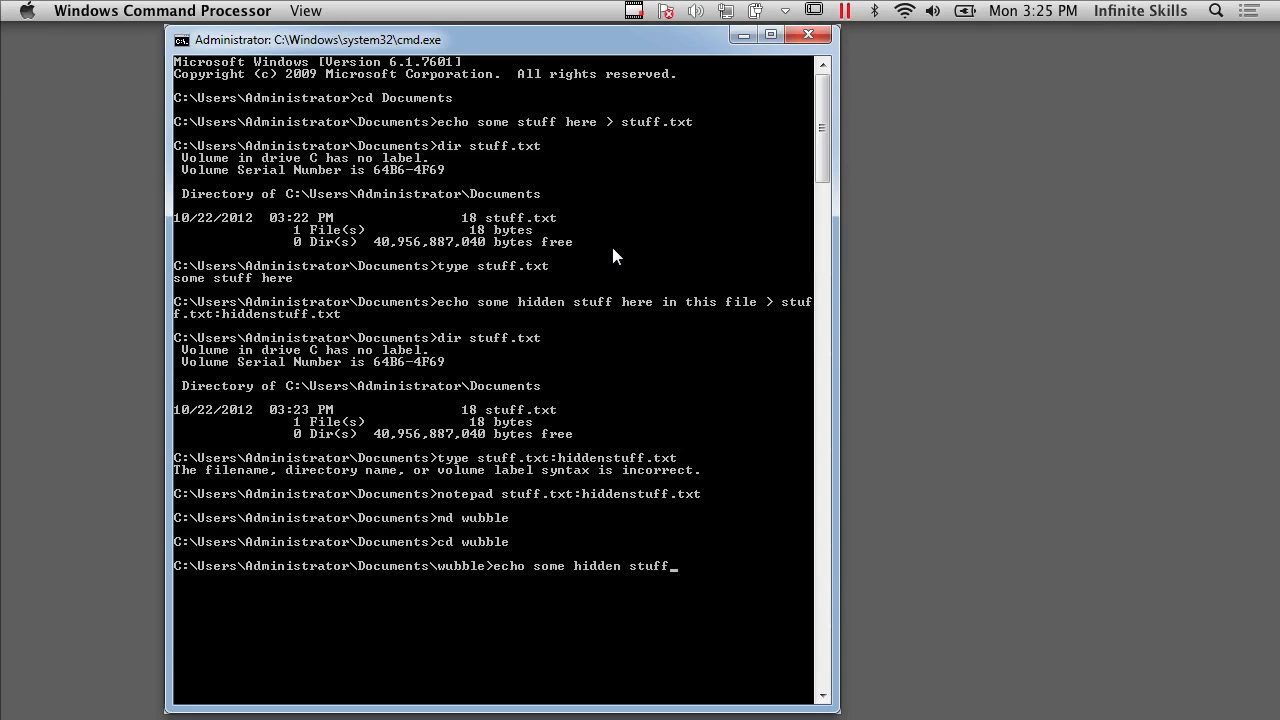
type("attached")
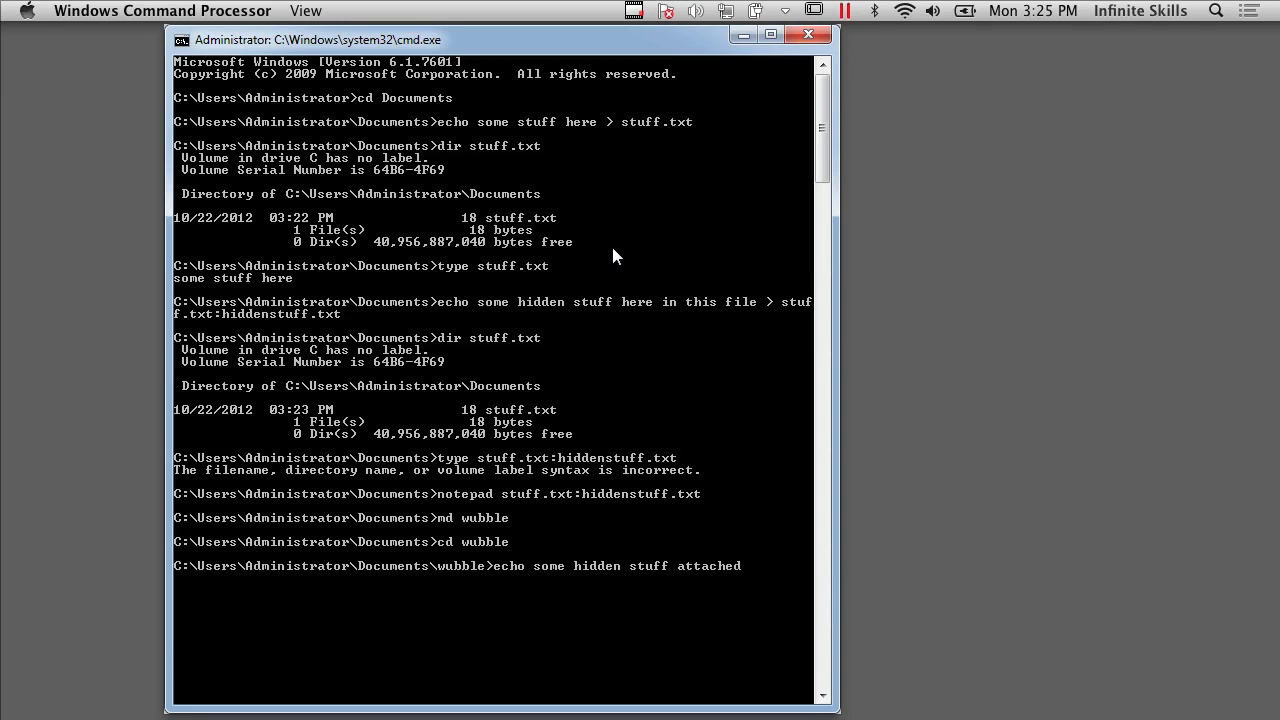
type("to a directory >")
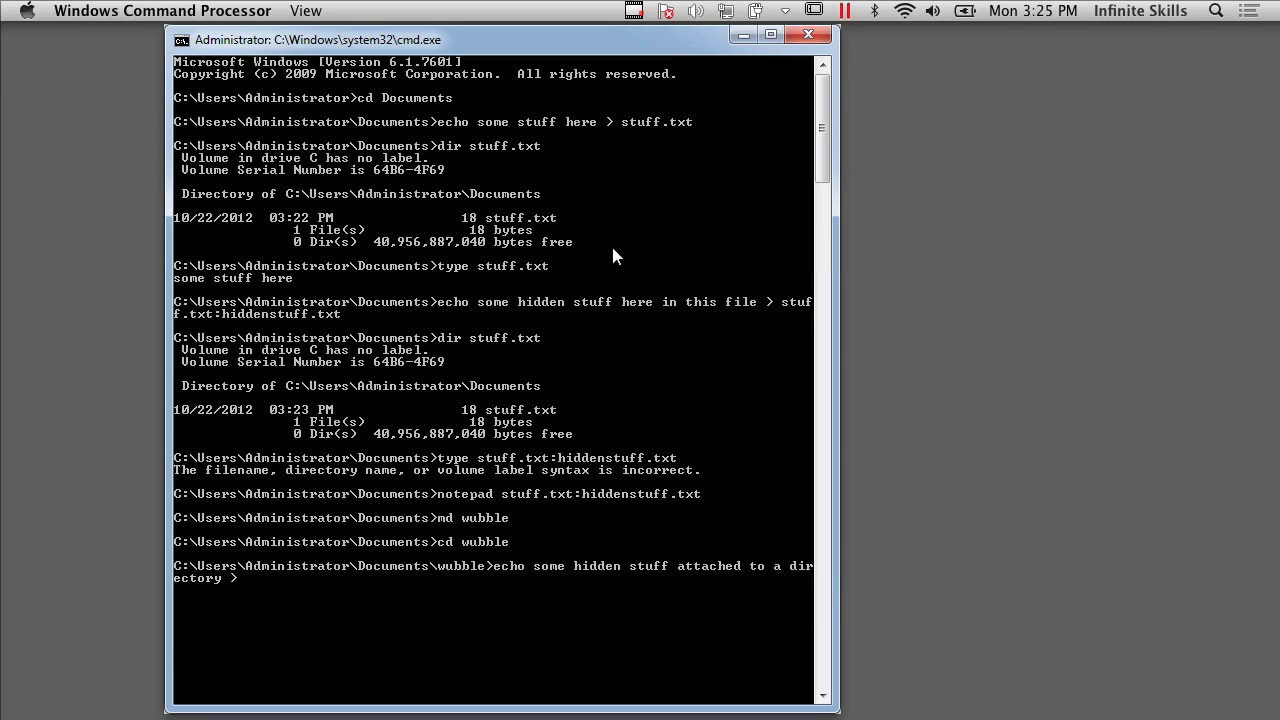
type(":")
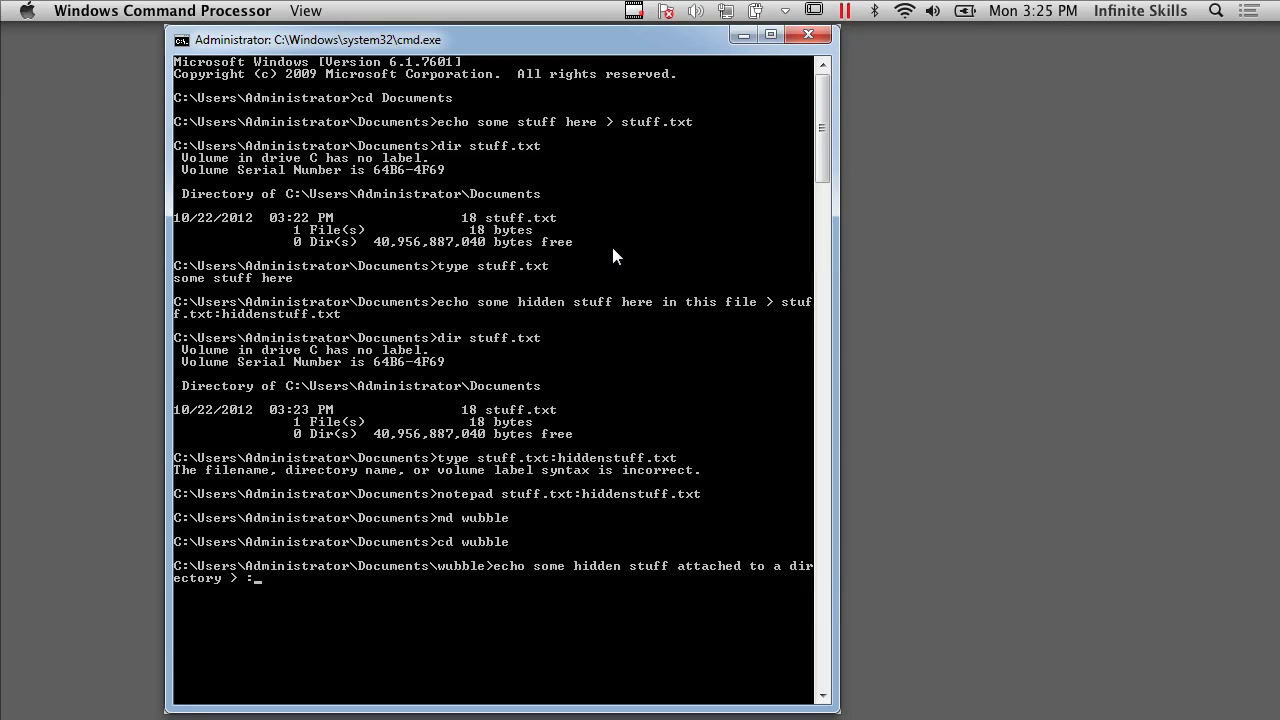
type("hidden")
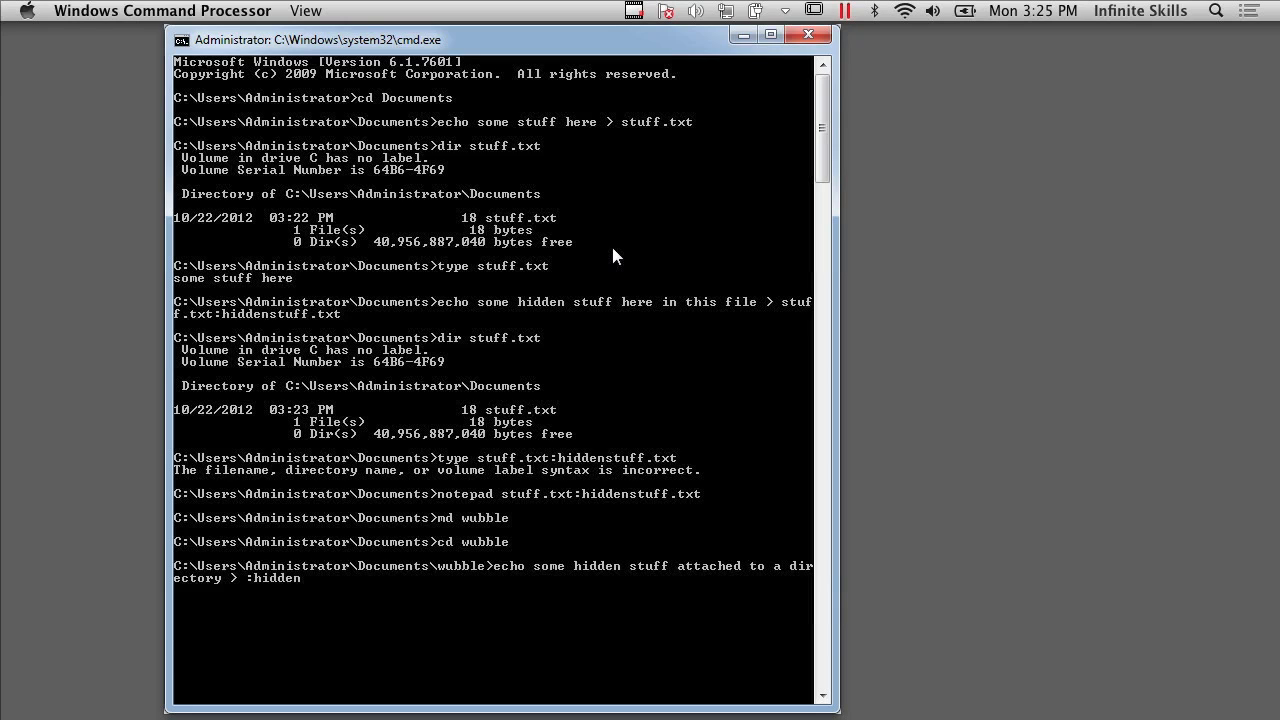
type("dir.txt")
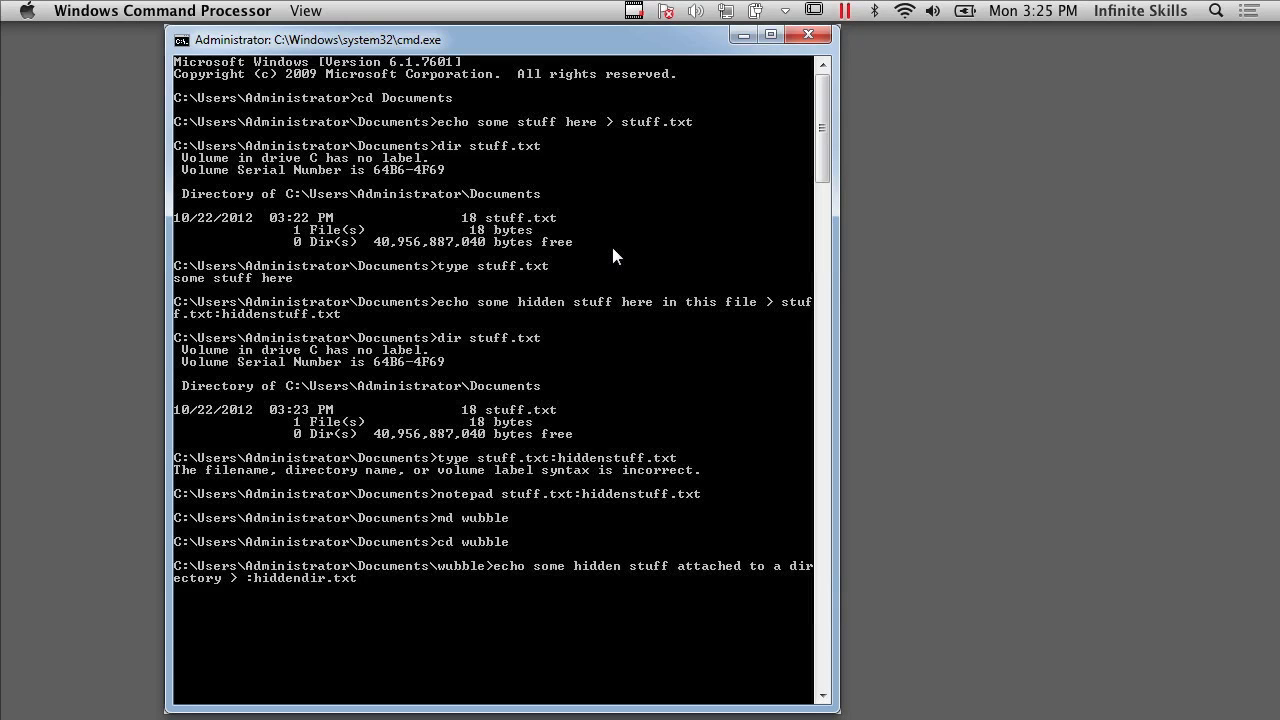
key("Return")
type("dir")
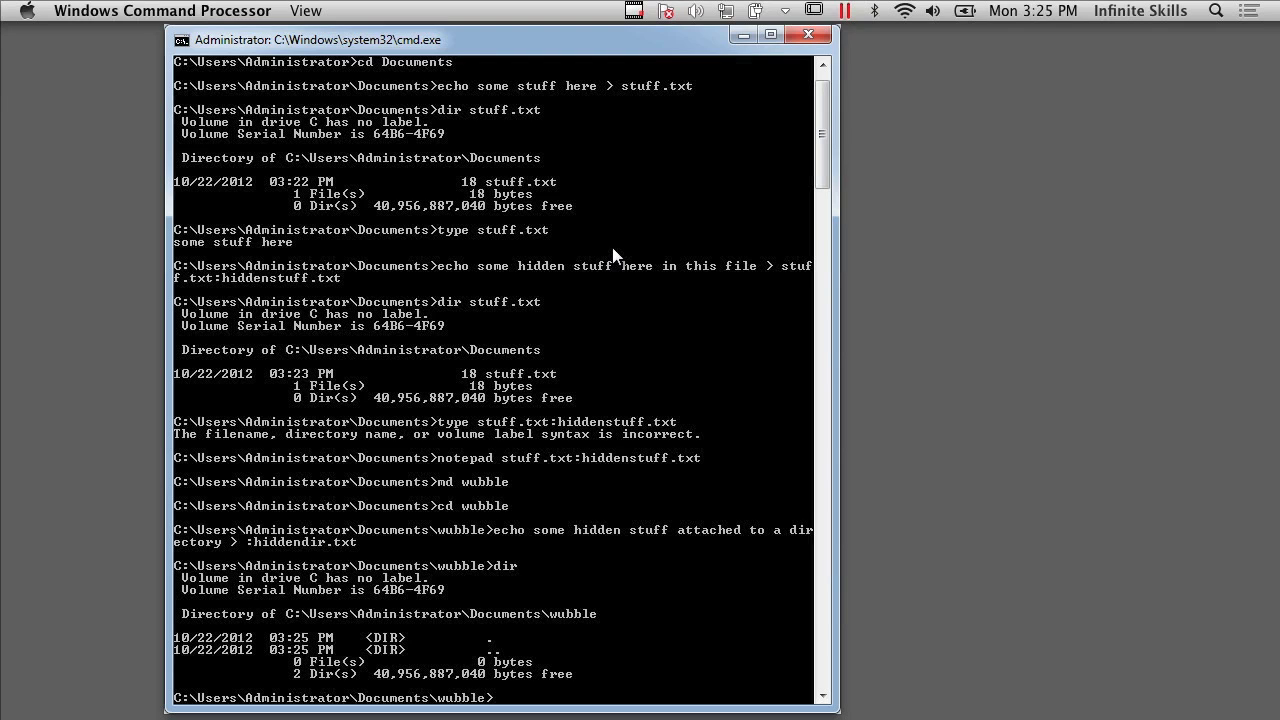
- Attempt notepad :hiddendir.txt, dismiss the syntax error and close the empty Notepad
type("note")
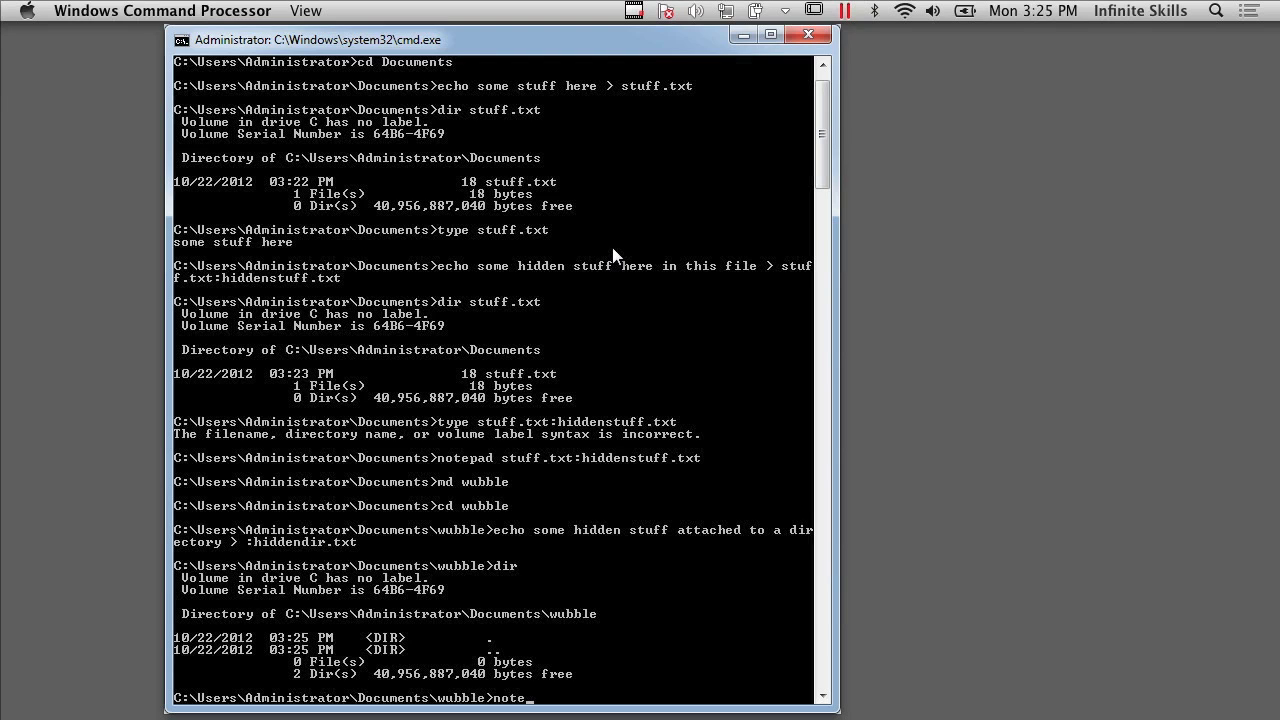
type("pad :")
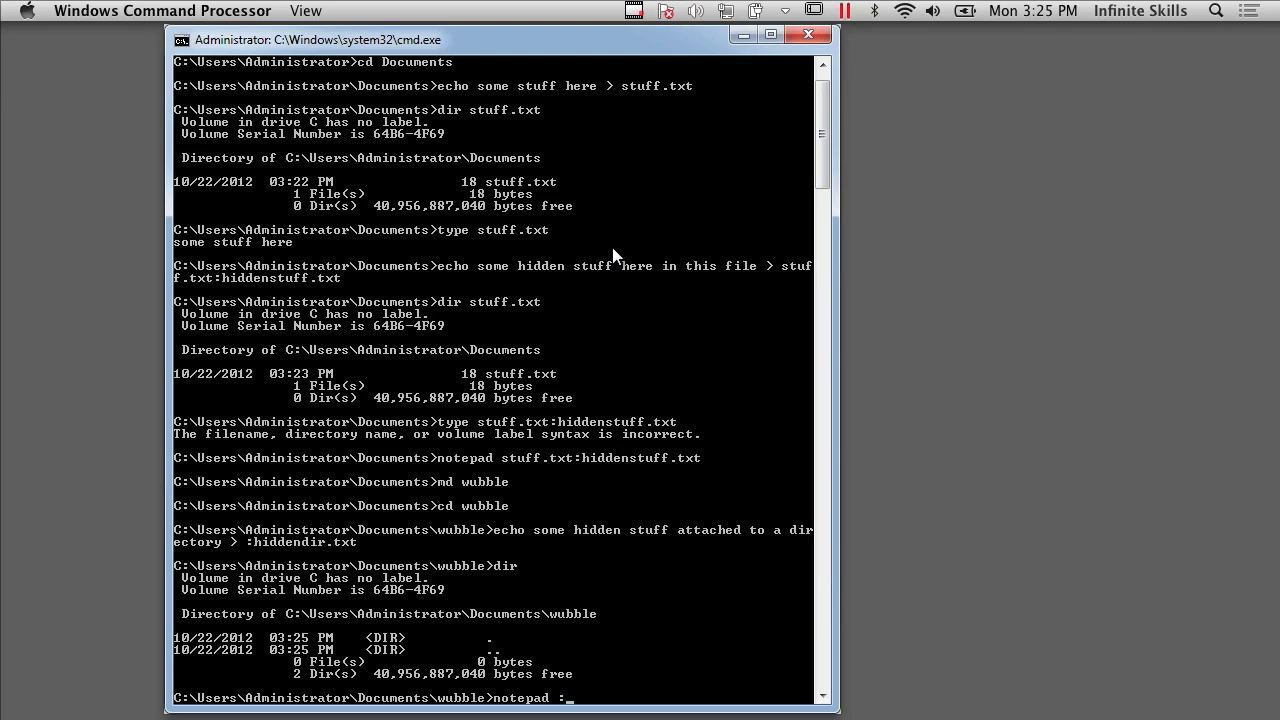
type("hiddendir.tx")
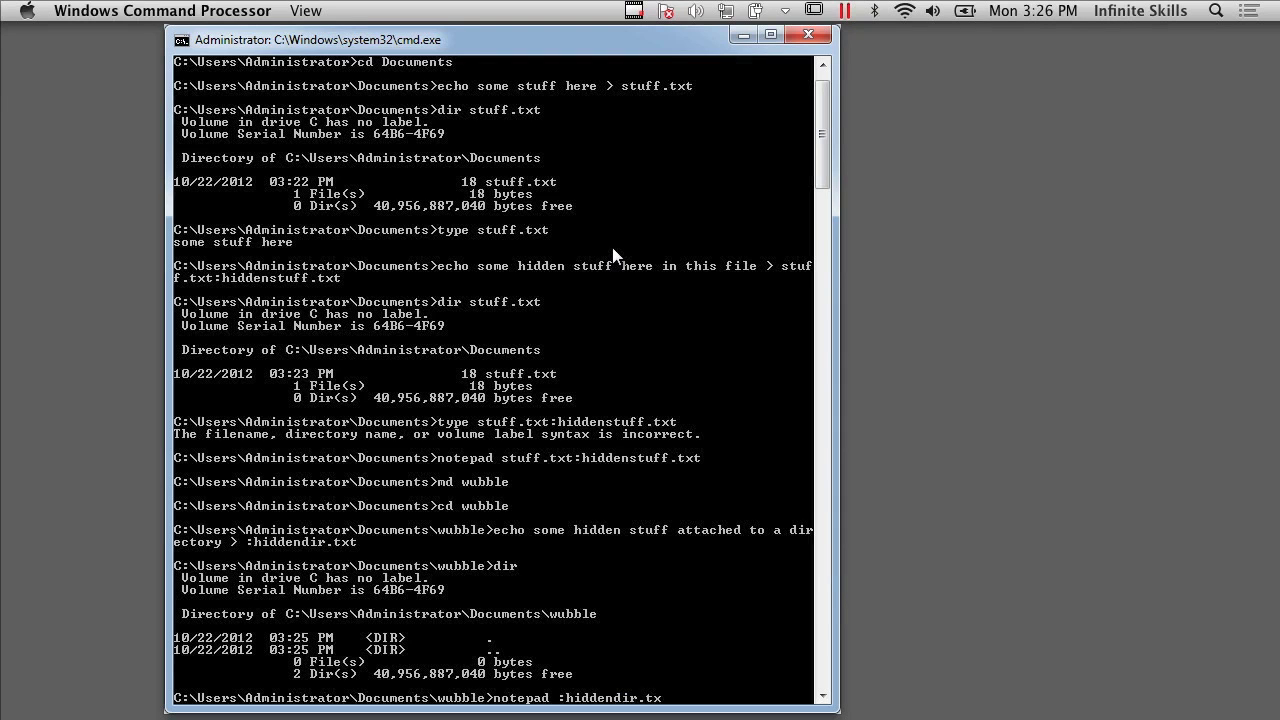
key("Return")
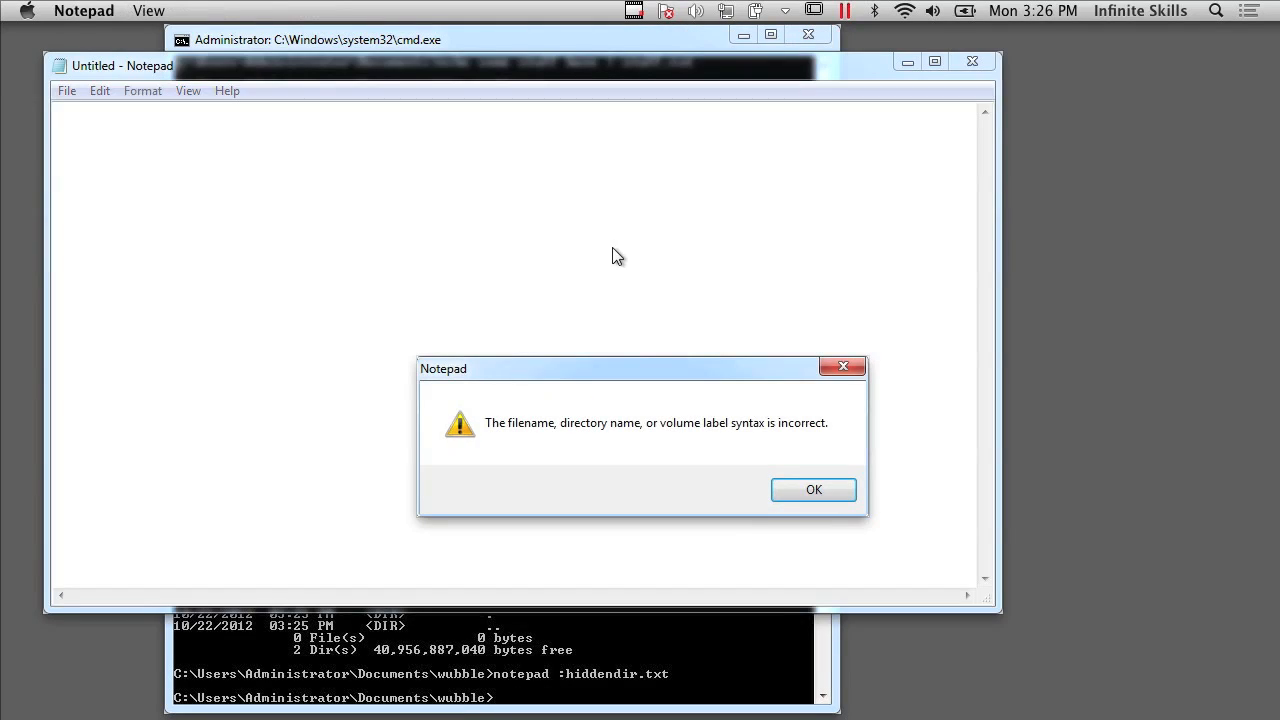
left_click(812, 488)
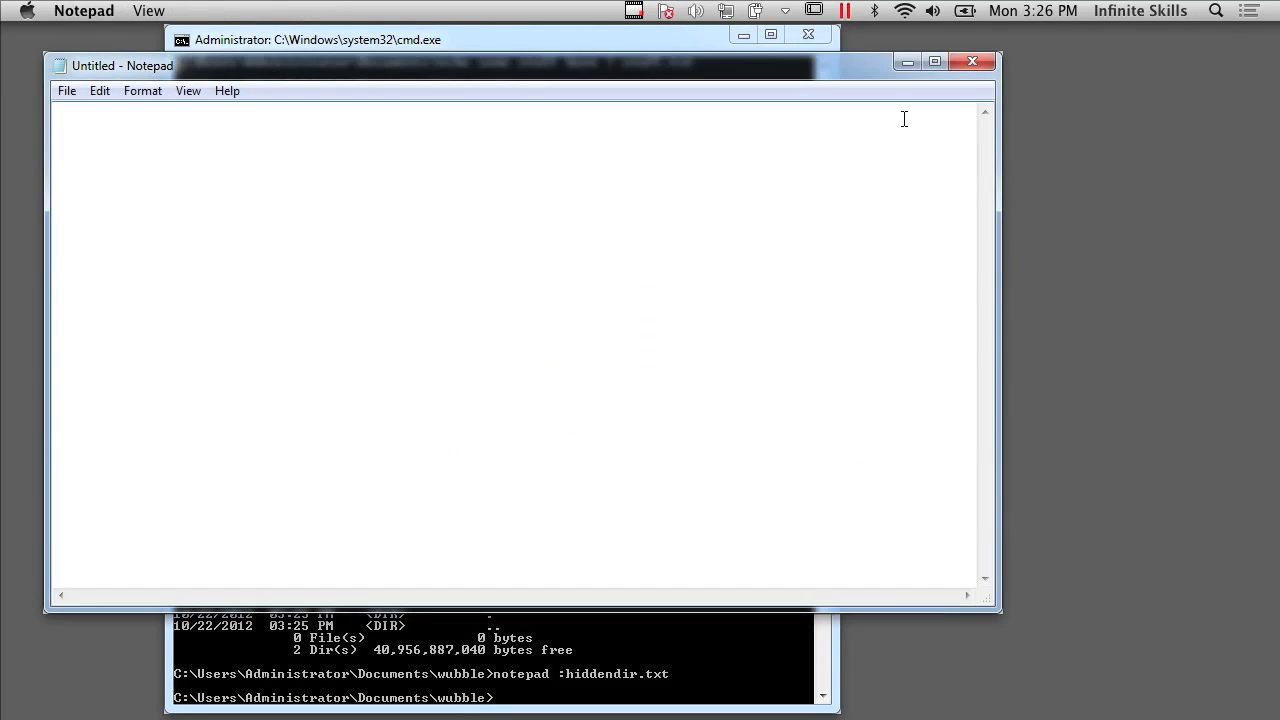
left_click(972, 60)
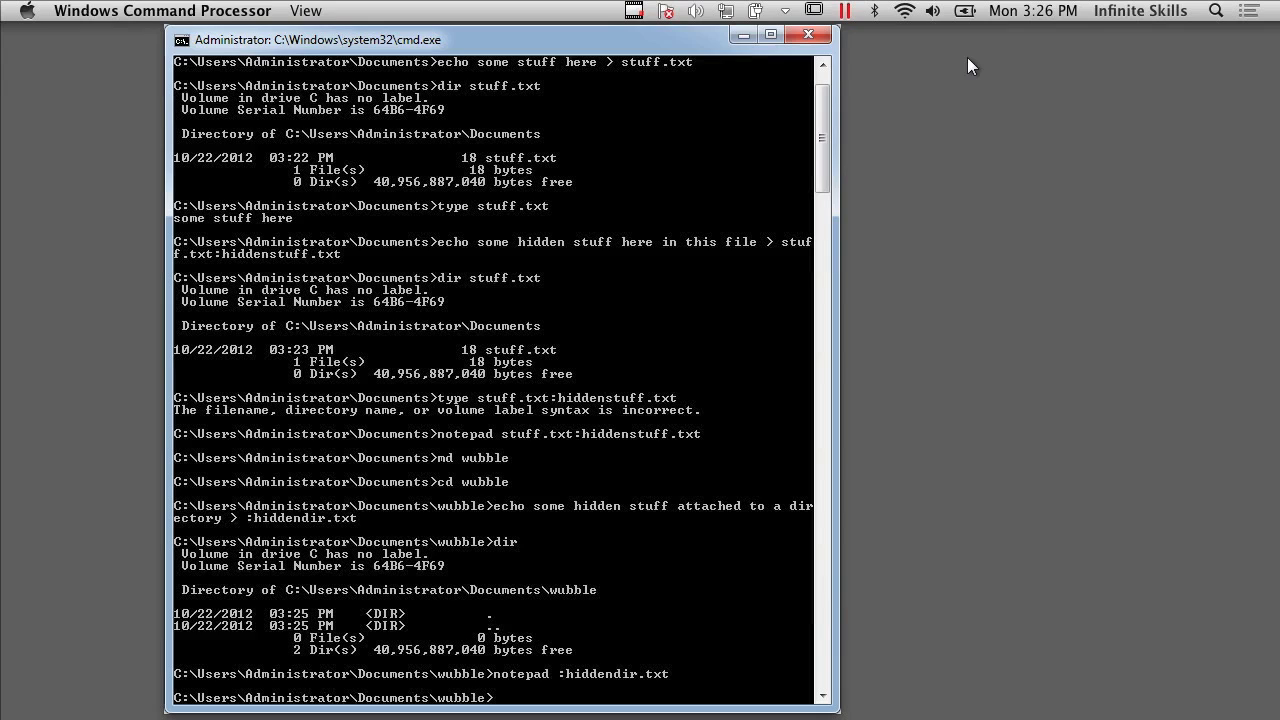
mouse_move(564, 304)
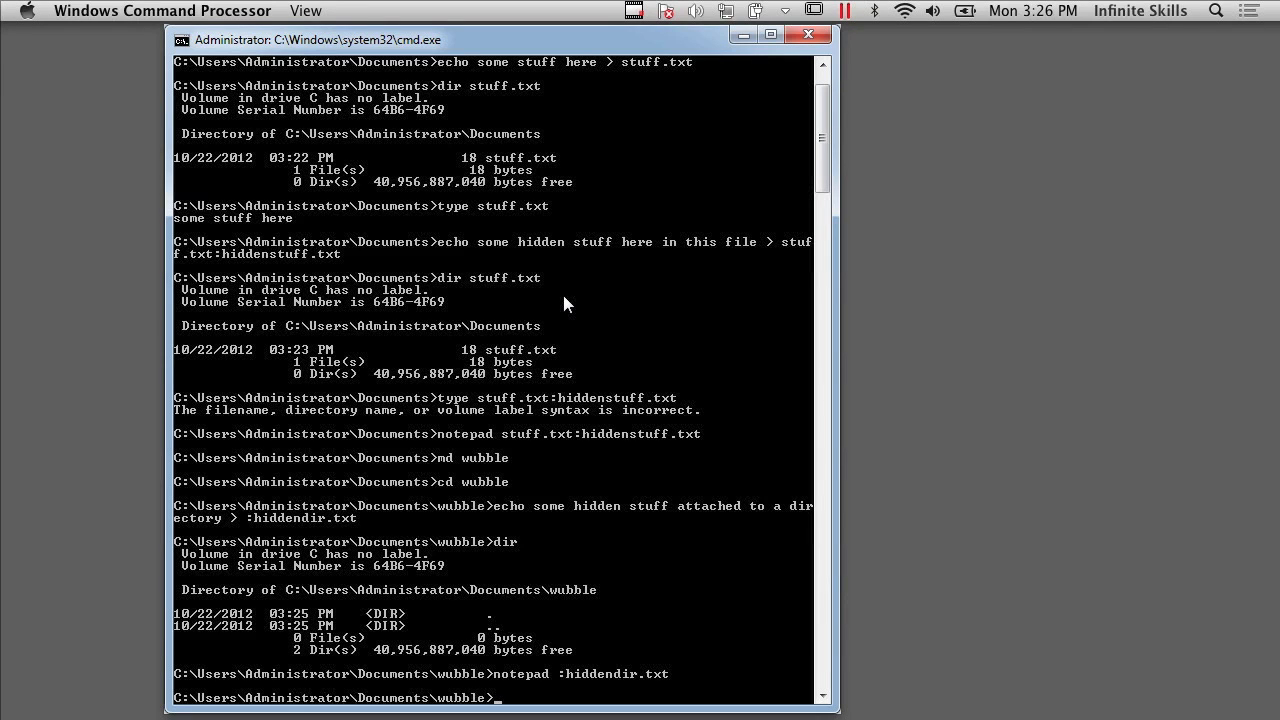
- Return to Documents and run streams wubble, revealing :hiddendir.txt at 44 bytes
type("cd ..")
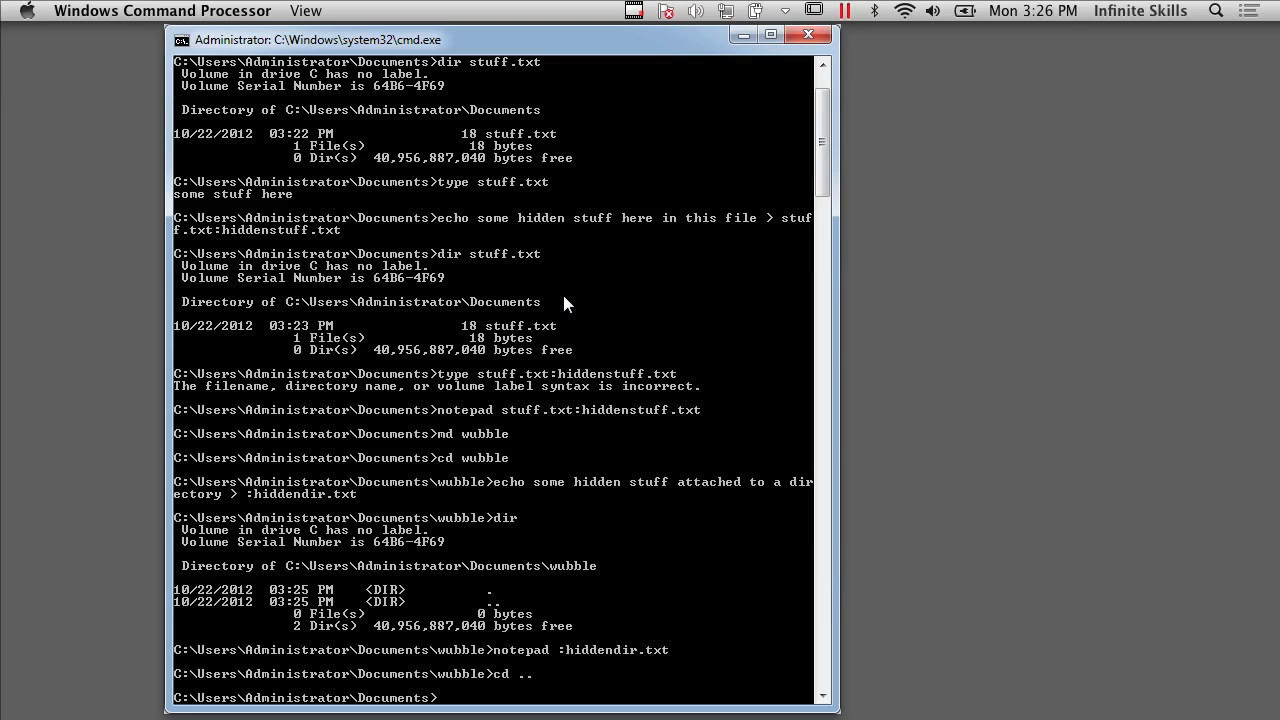
type("streams")
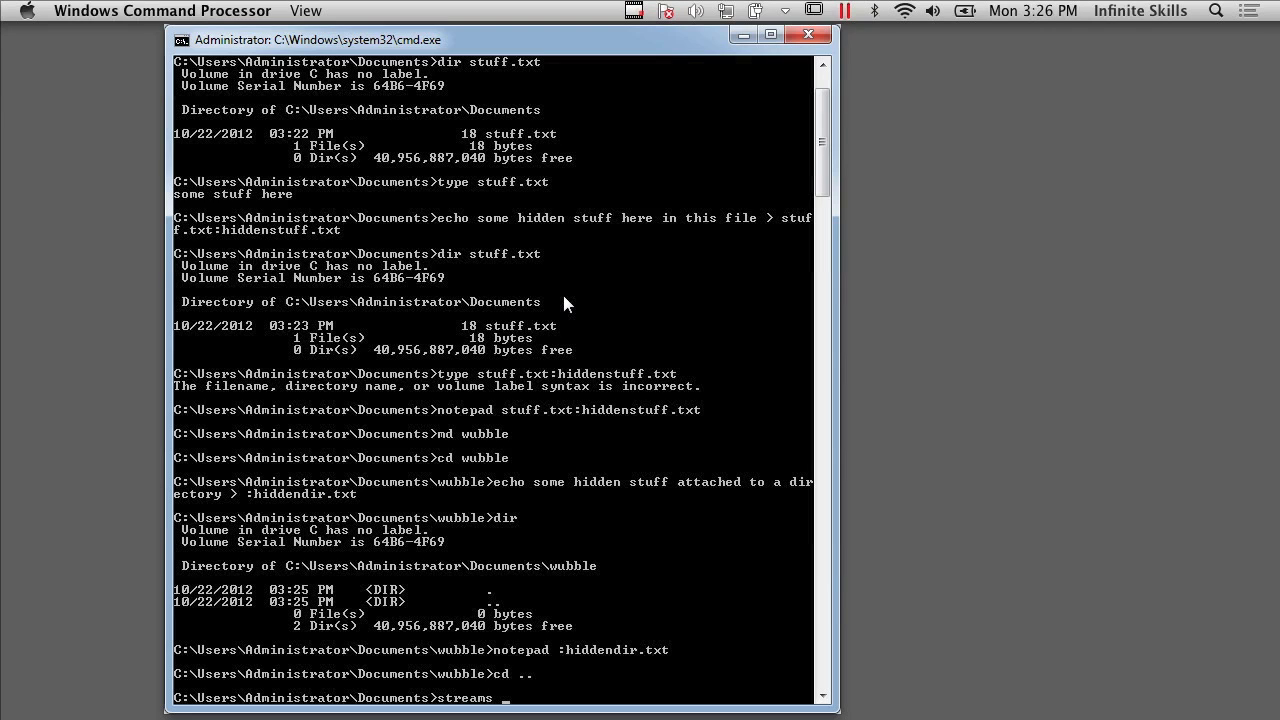
type("wubble")
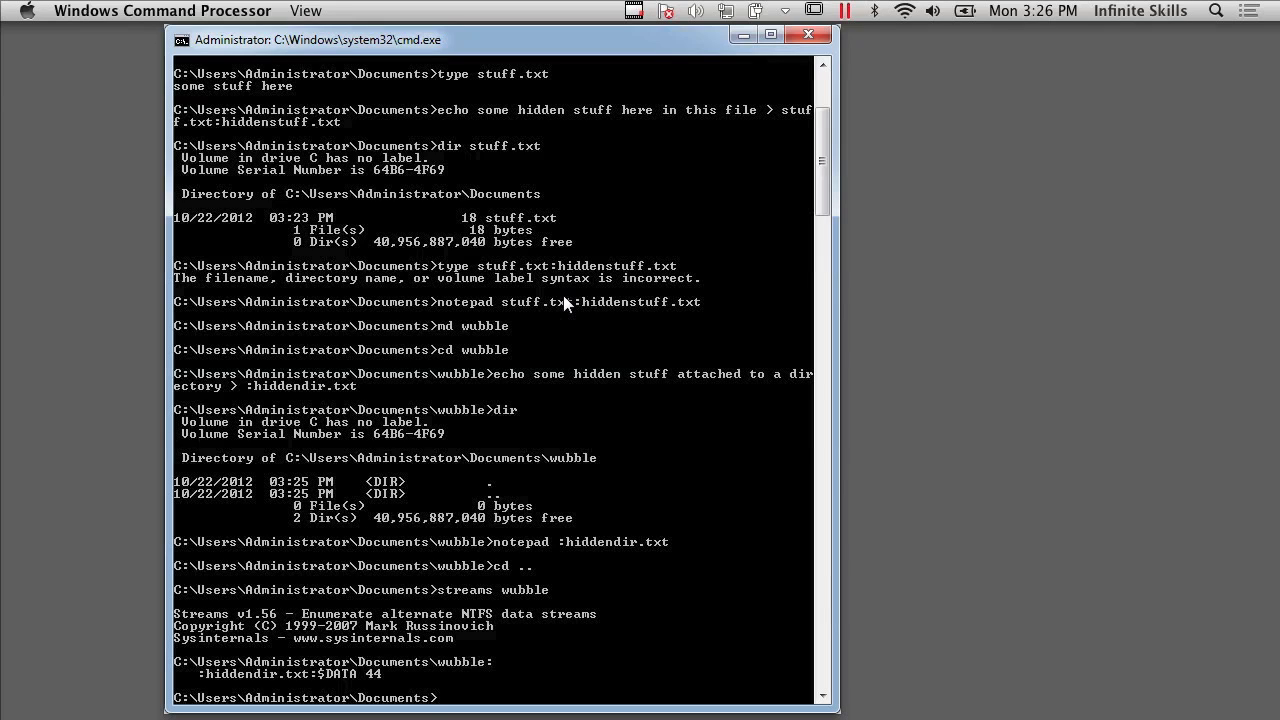
- Echo 'streams.exe' into a stuff.txt:streams.exe stream
type("echo")
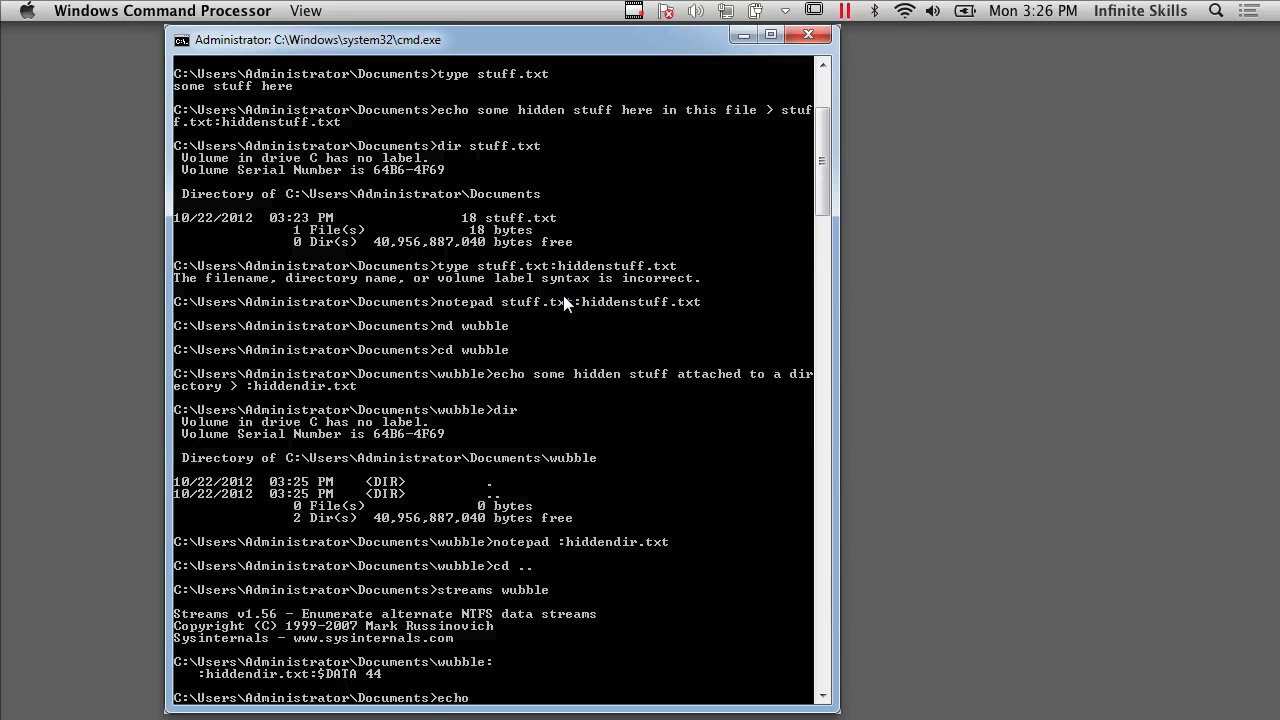
type("streams.exe")
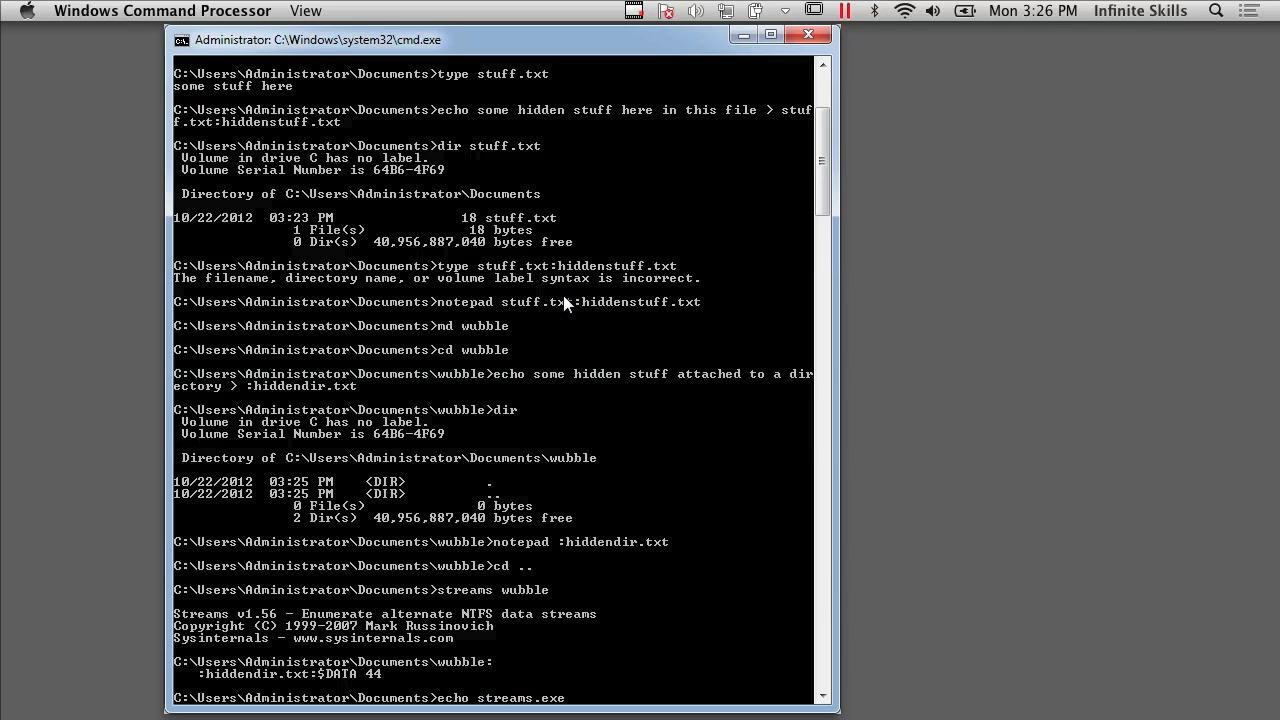
type("> s")
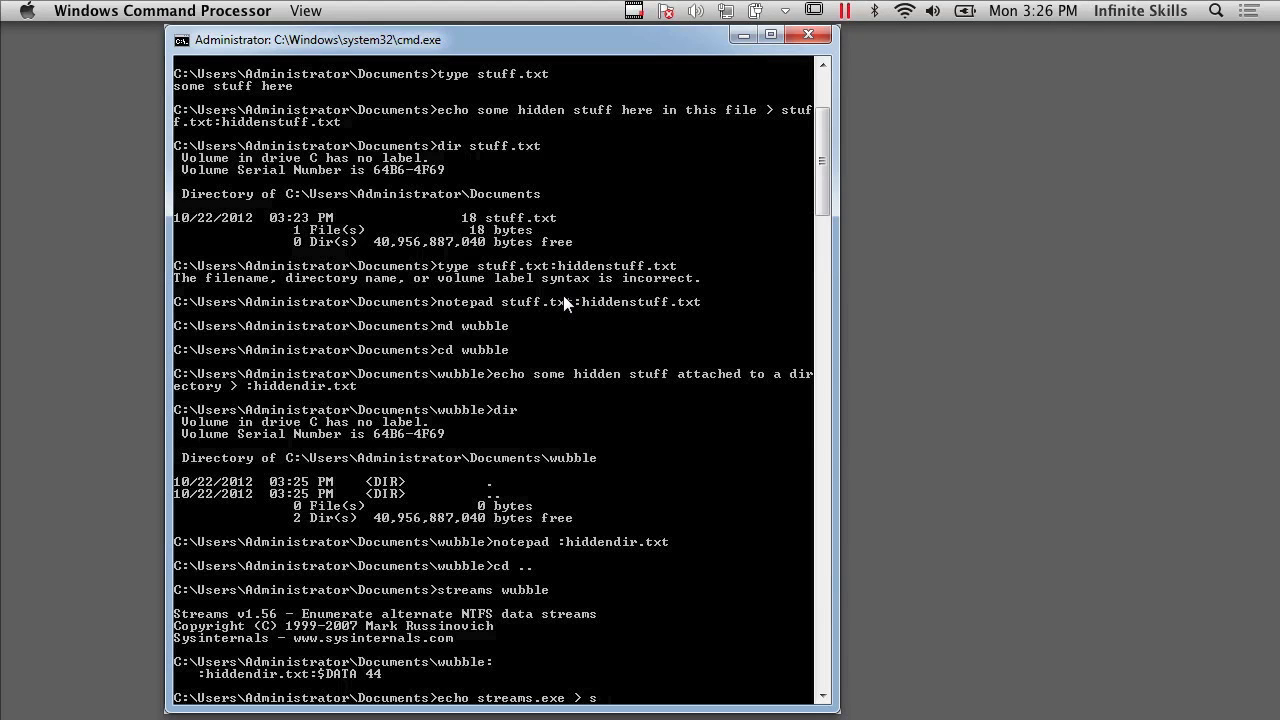
type("stuff.txt:")
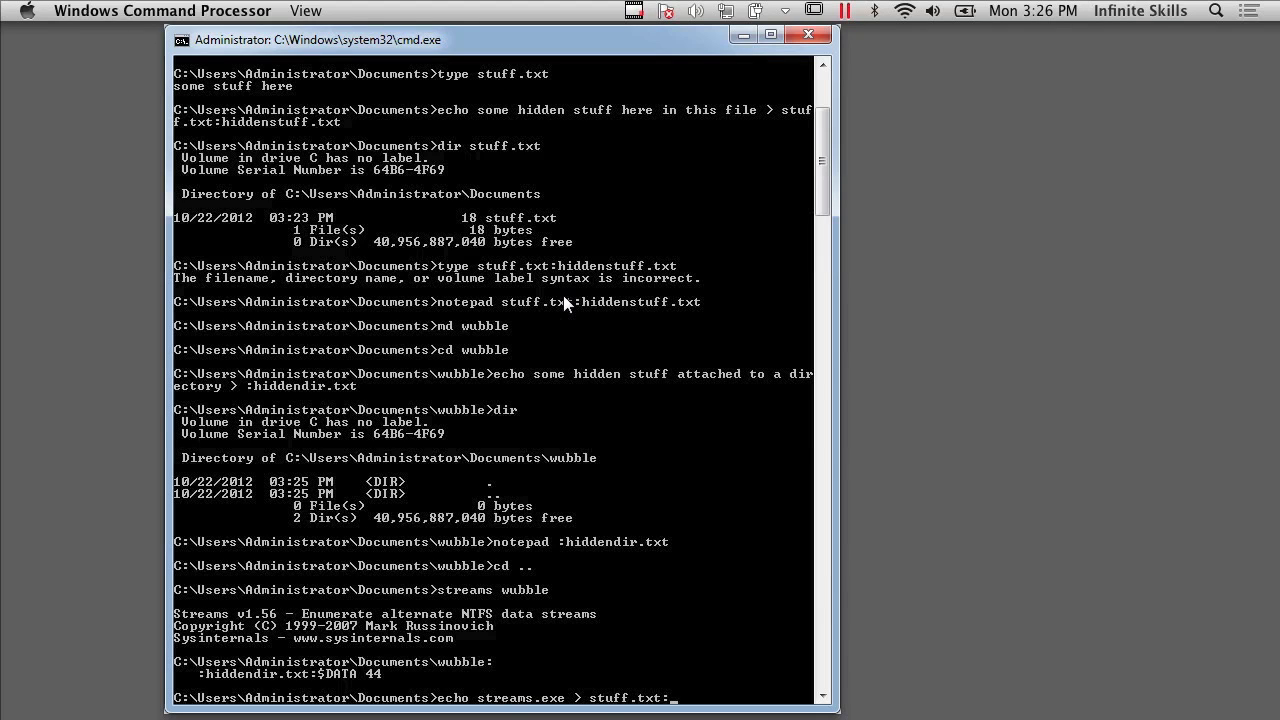
type("streams.exe")
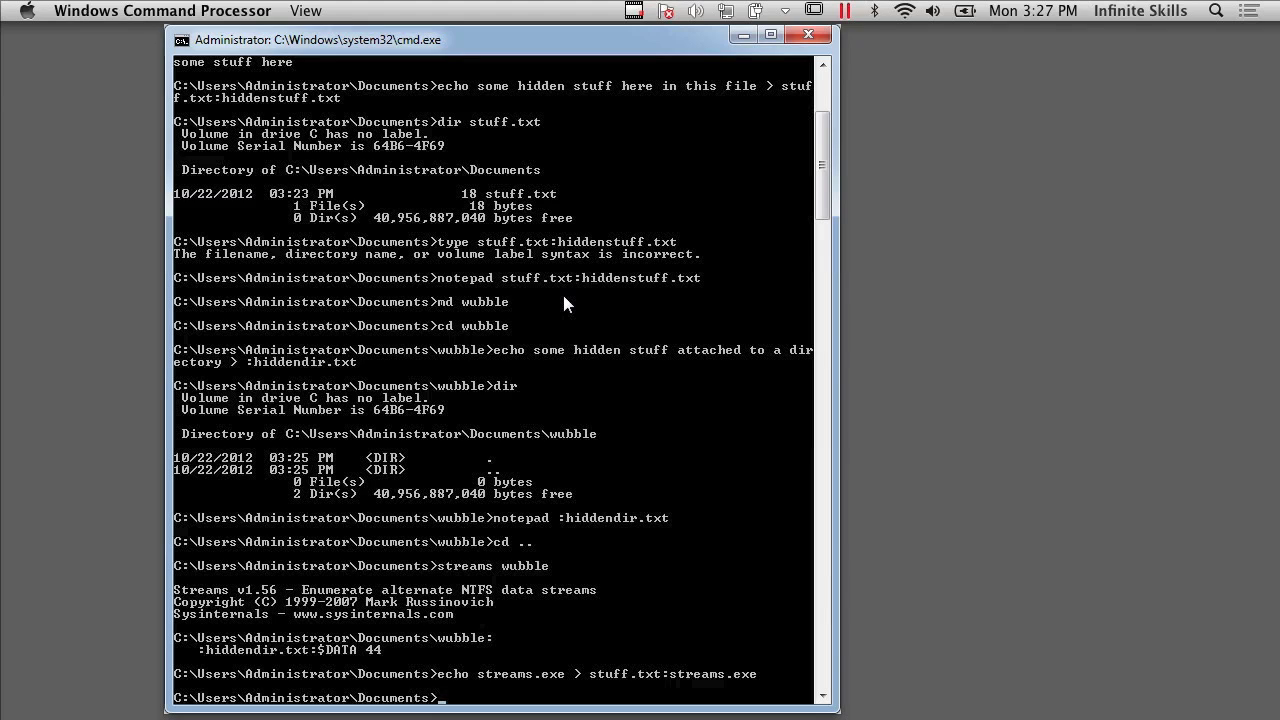
- Run streams stuff.txt, listing hiddenstuff.txt at 38 bytes and streams.exe at 14 bytes
type("streams s")
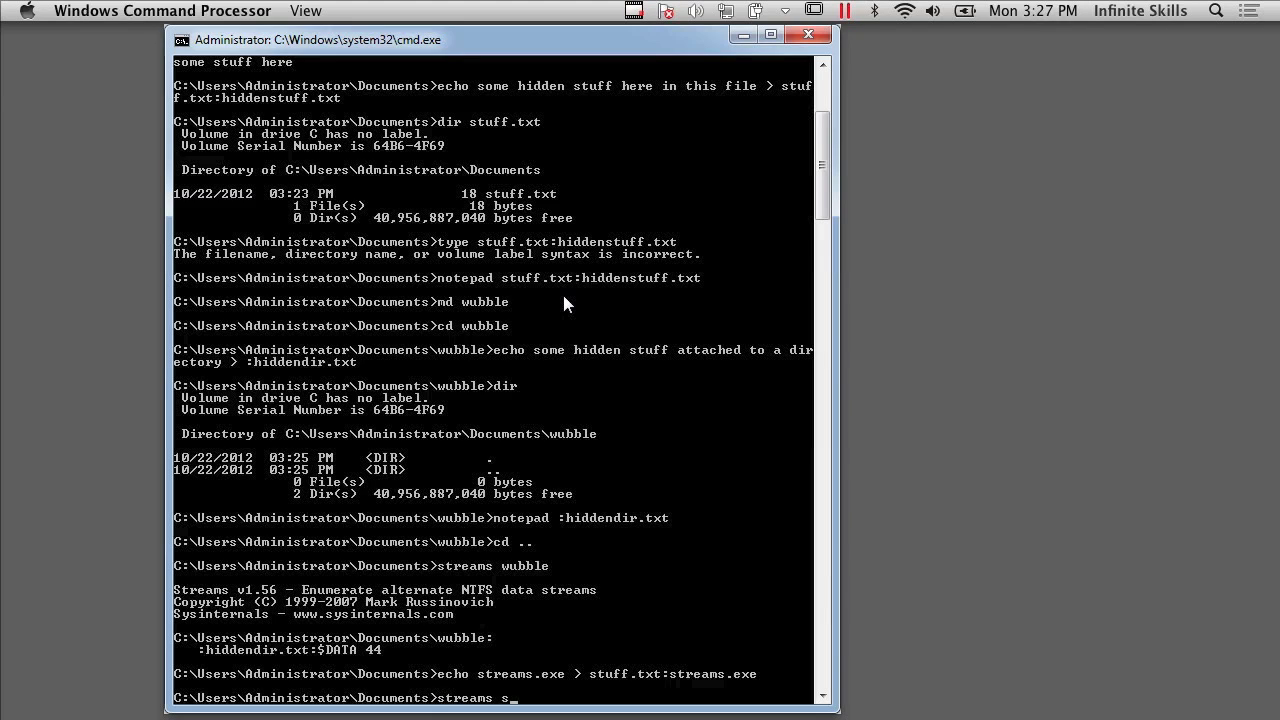
type("tuff.txt")
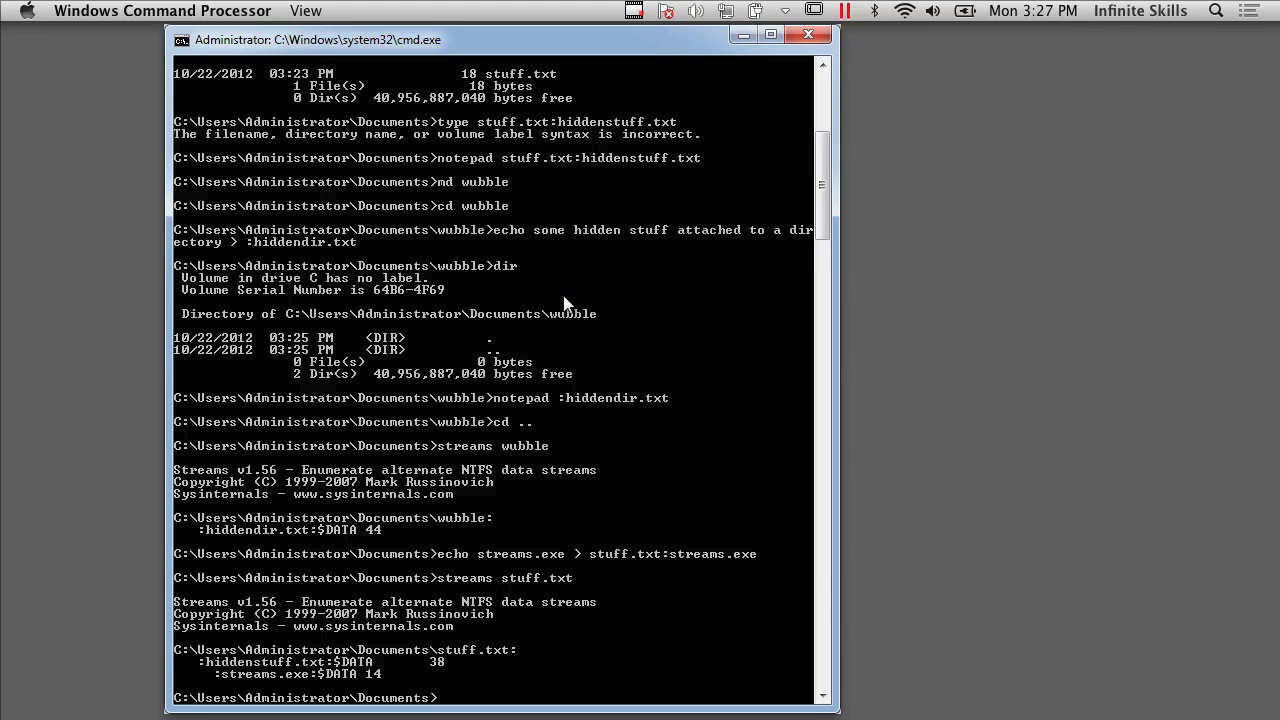
- Attempt start .\stuff.txt:streams.exe and dismiss the cannot-find-file error
type("start")
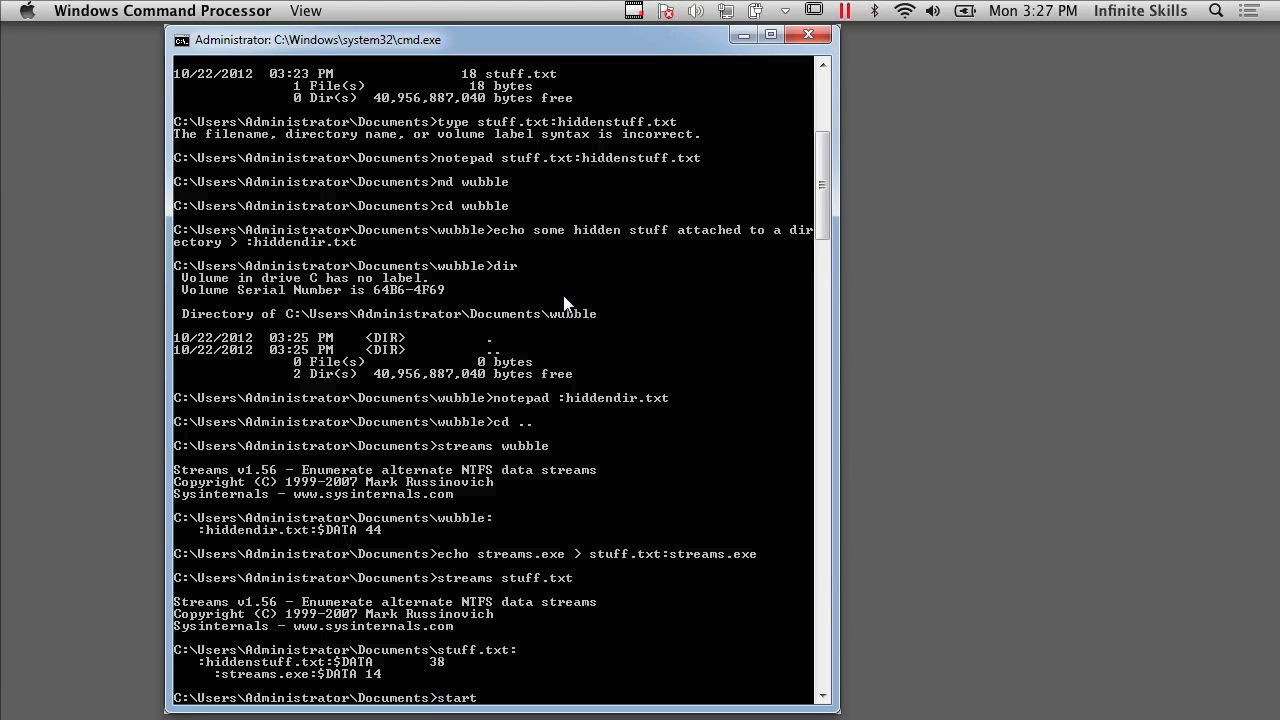
type(".\\")
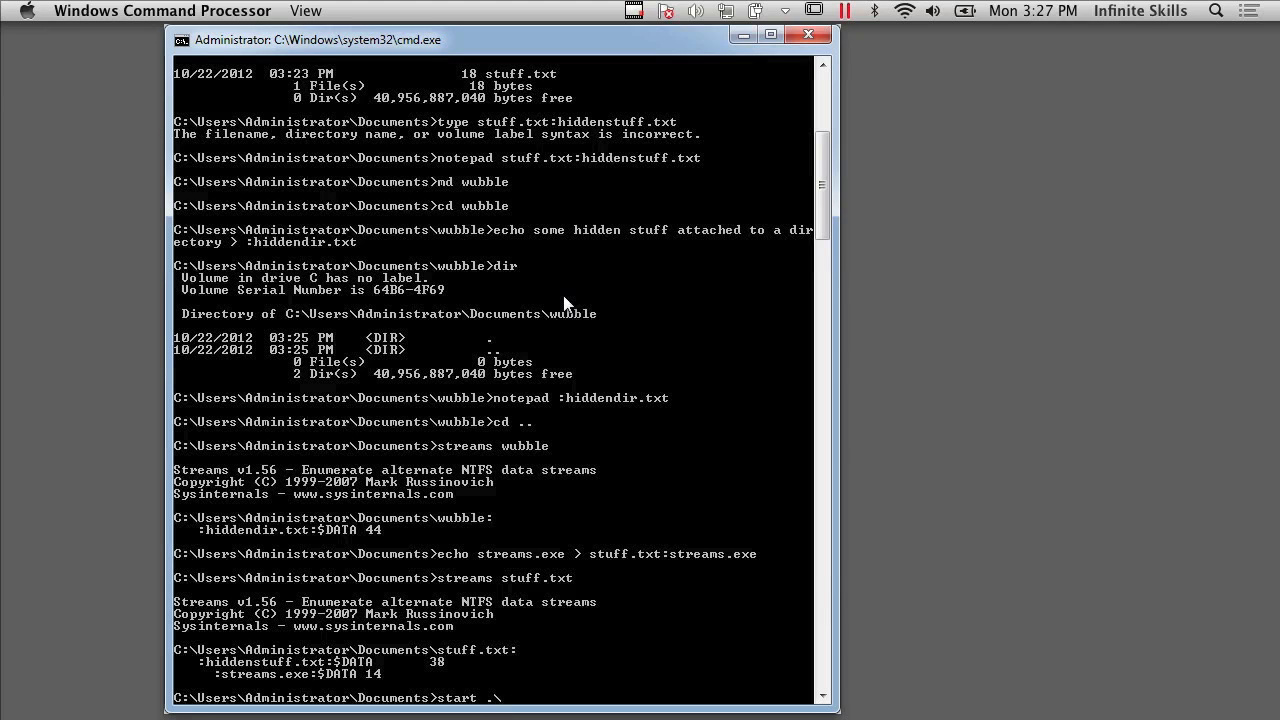
type("s")
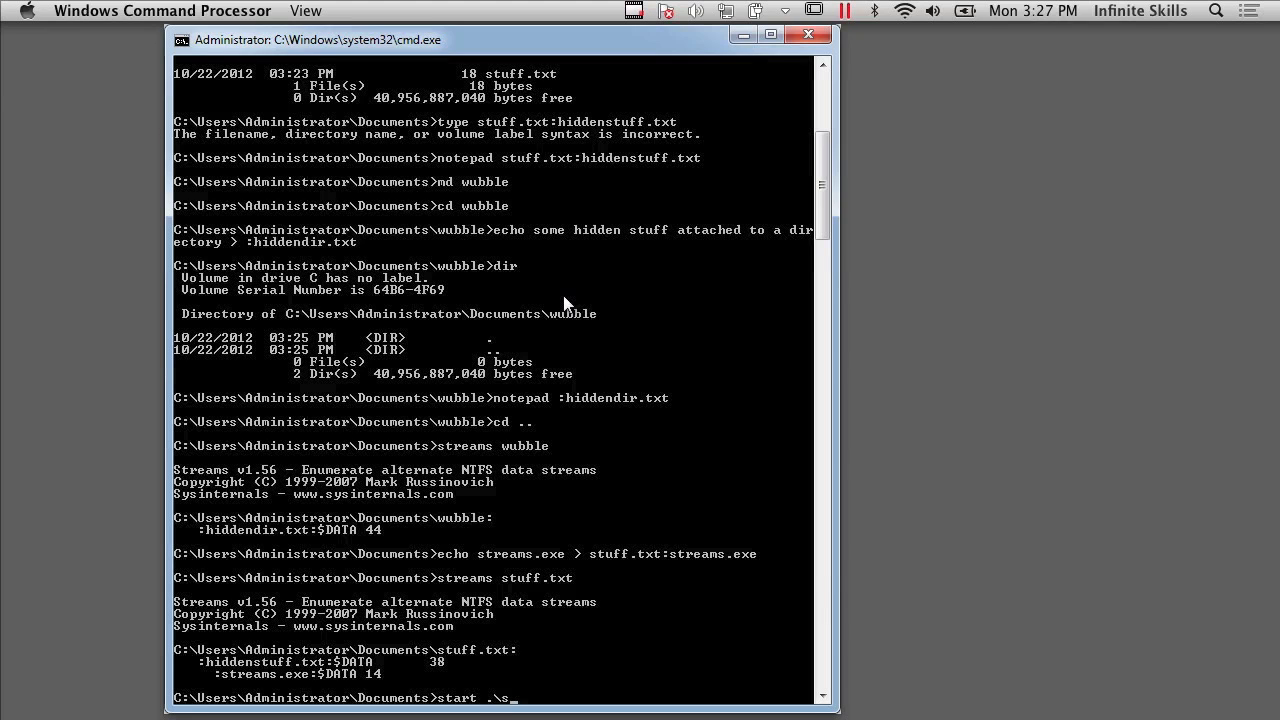
type("tuff.txt:")
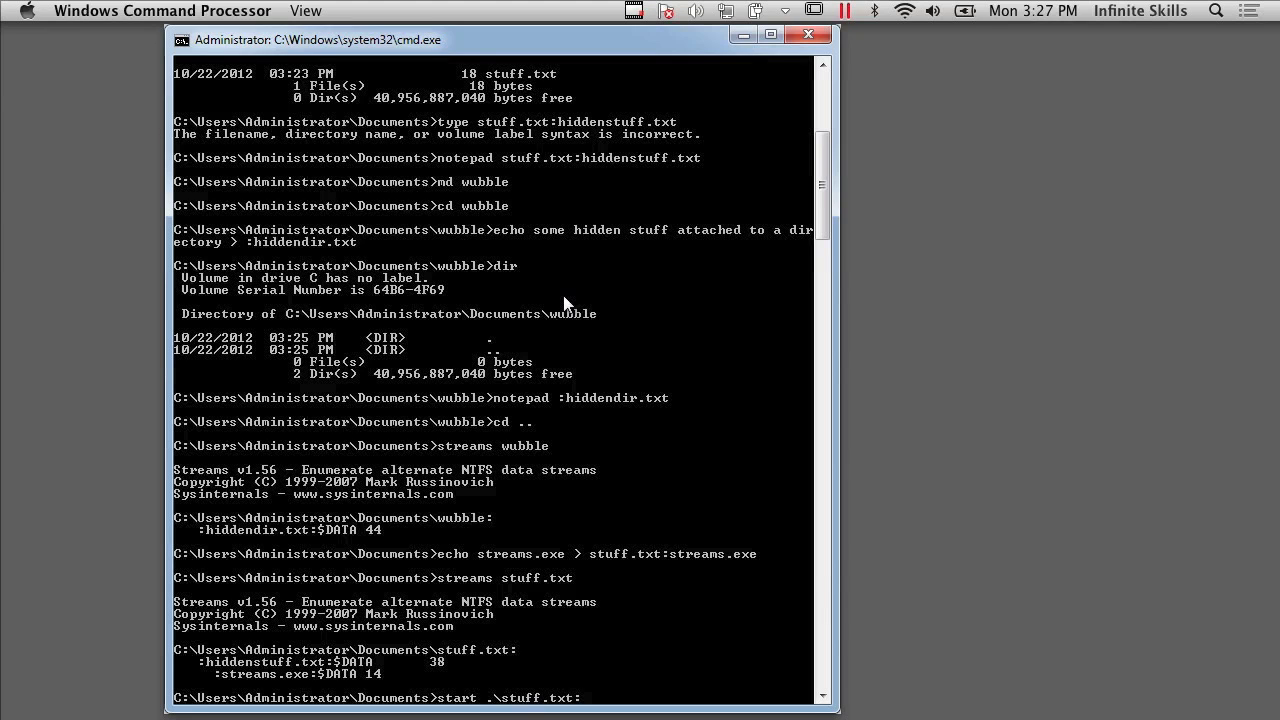
type("streams.ex")
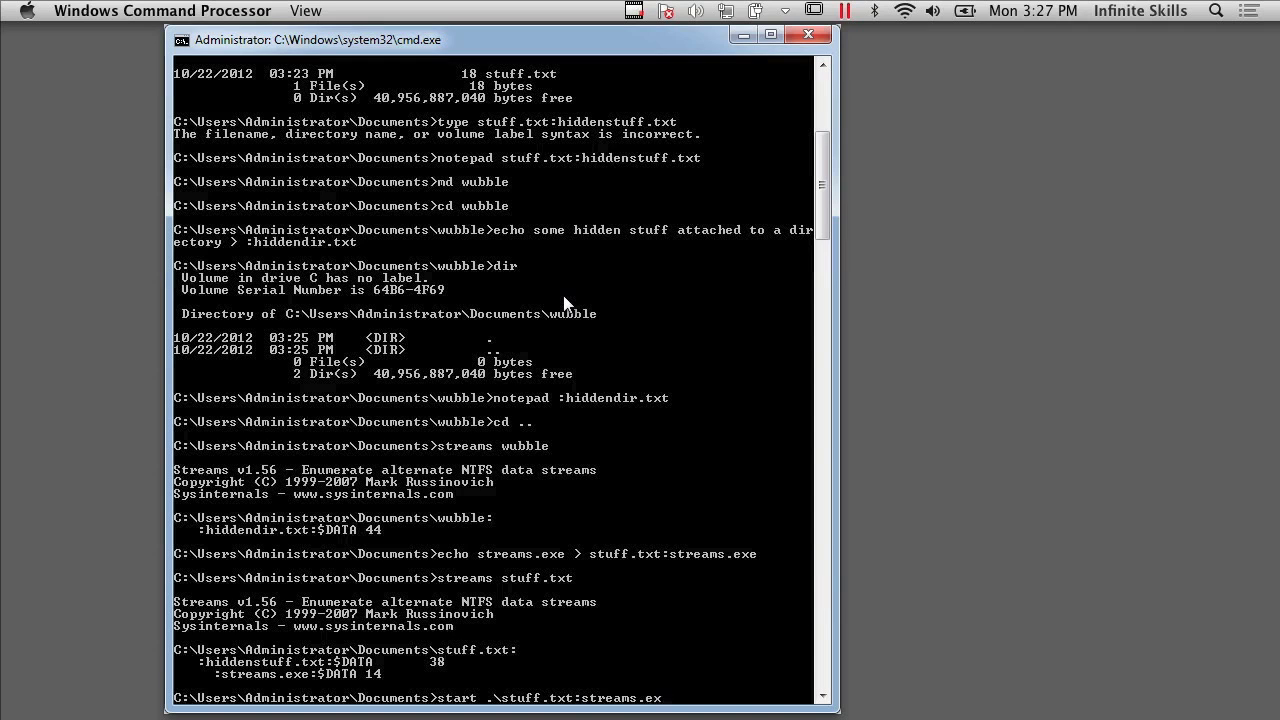
key("Return")
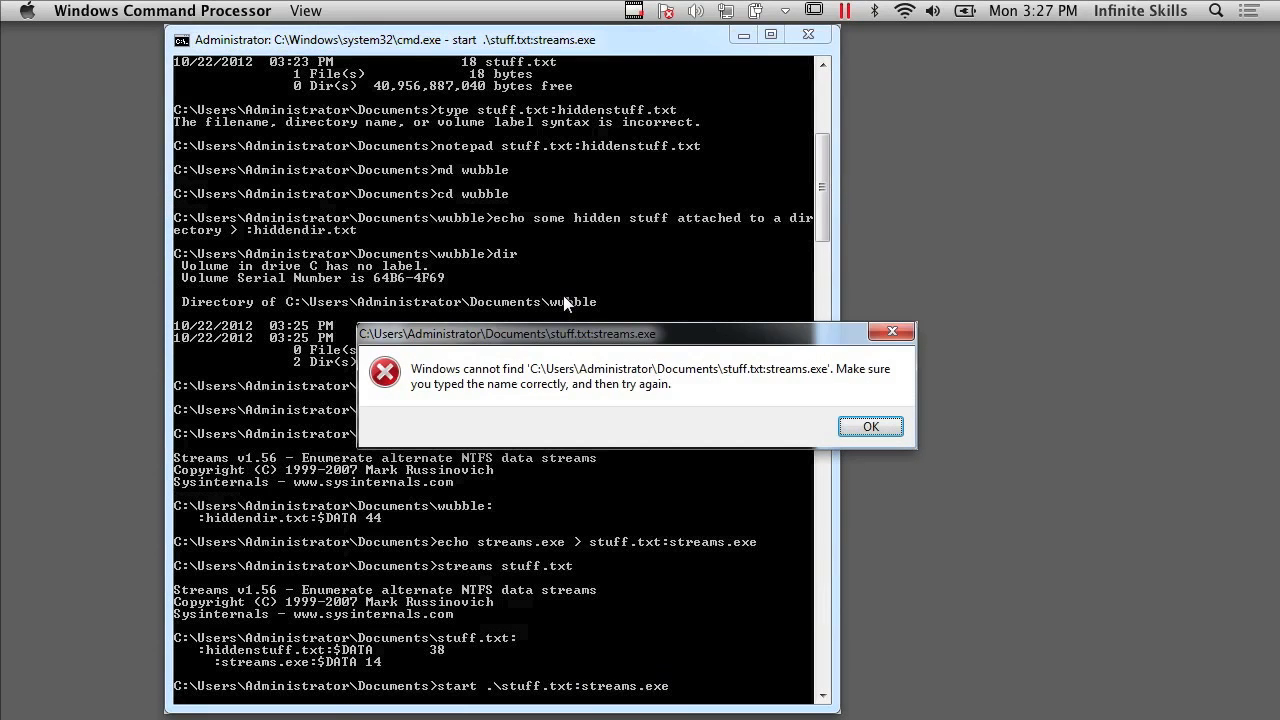
left_click(868, 426)
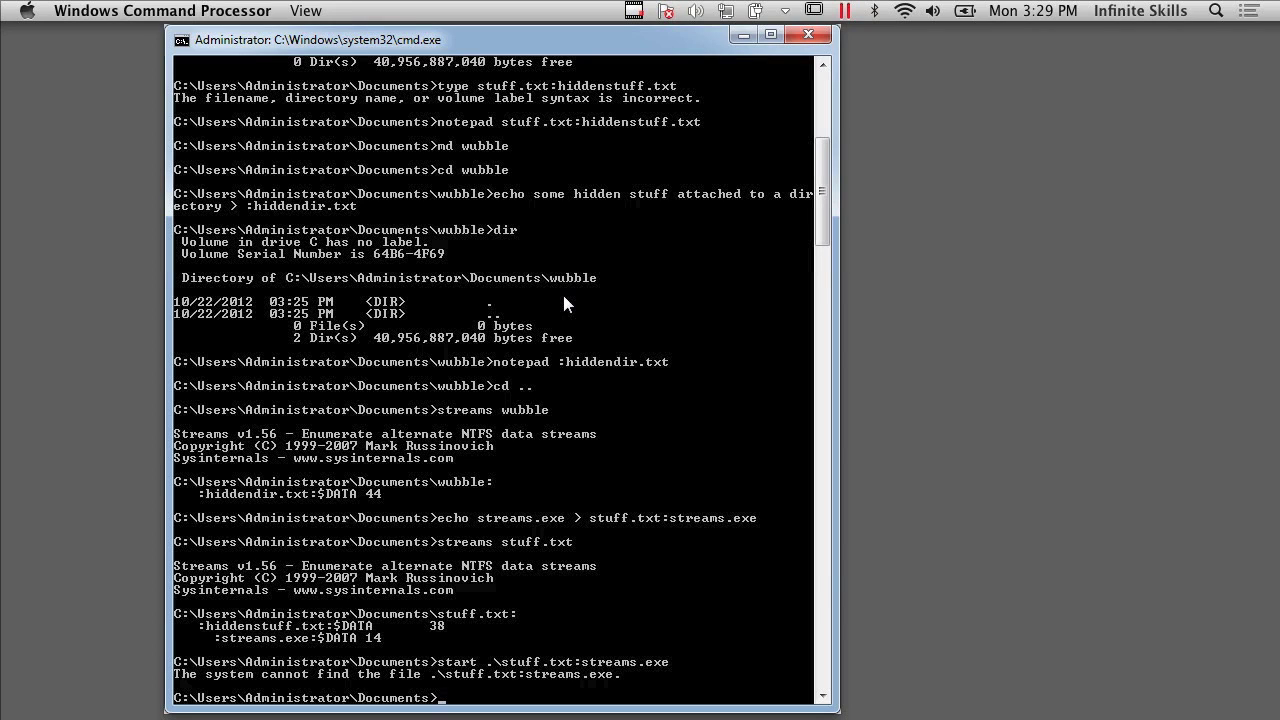
- Show the streams usage help, run a recursive streams -s search finding no streams, then list Documents
type("tream")
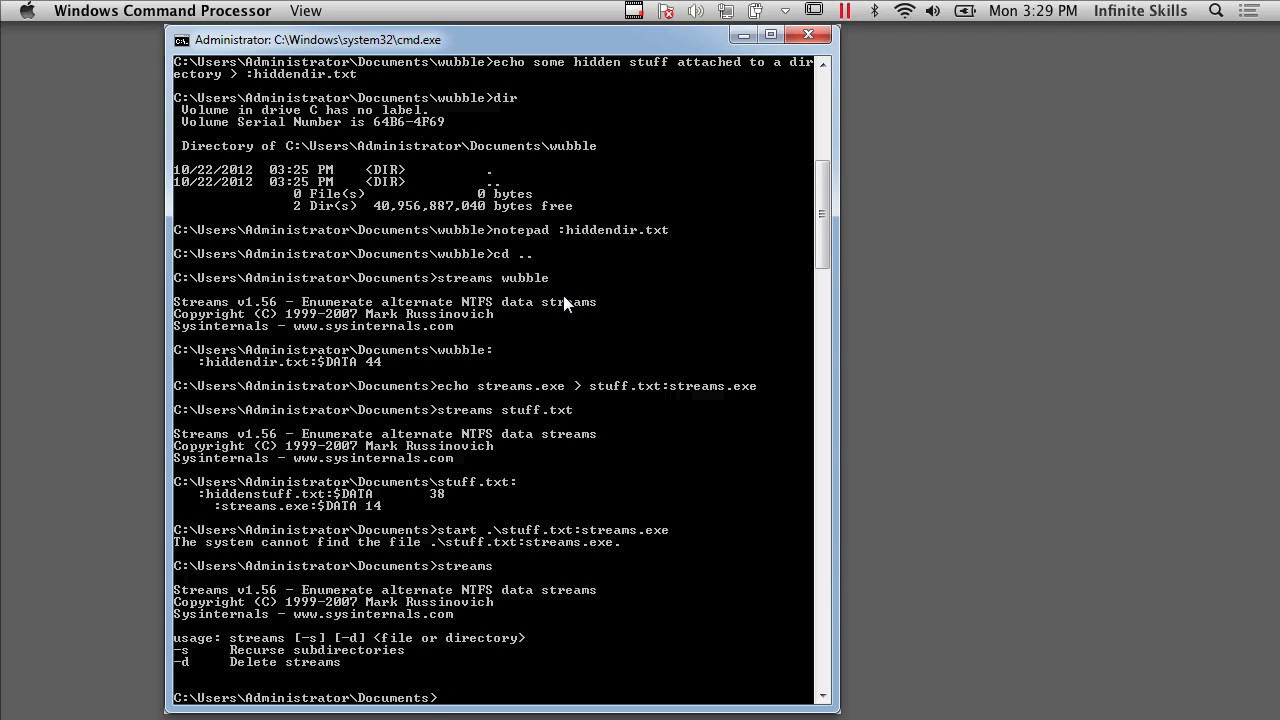
type("streams -s")
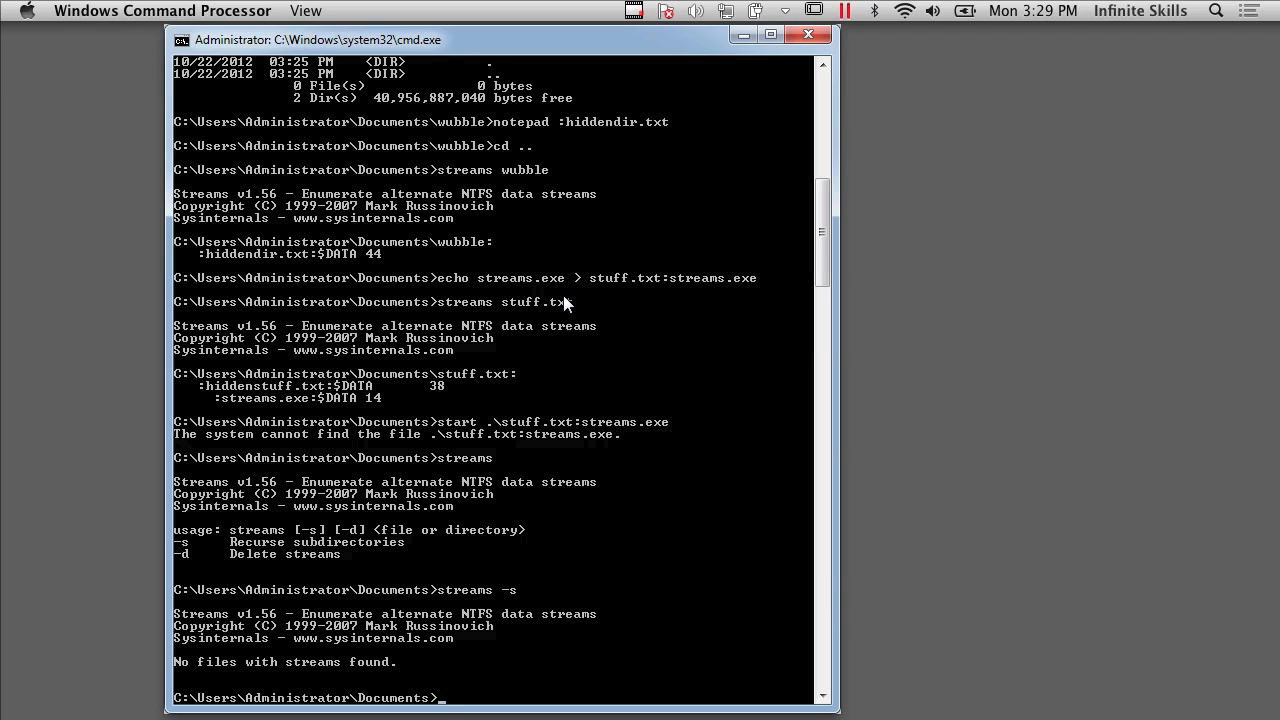
type("dir")
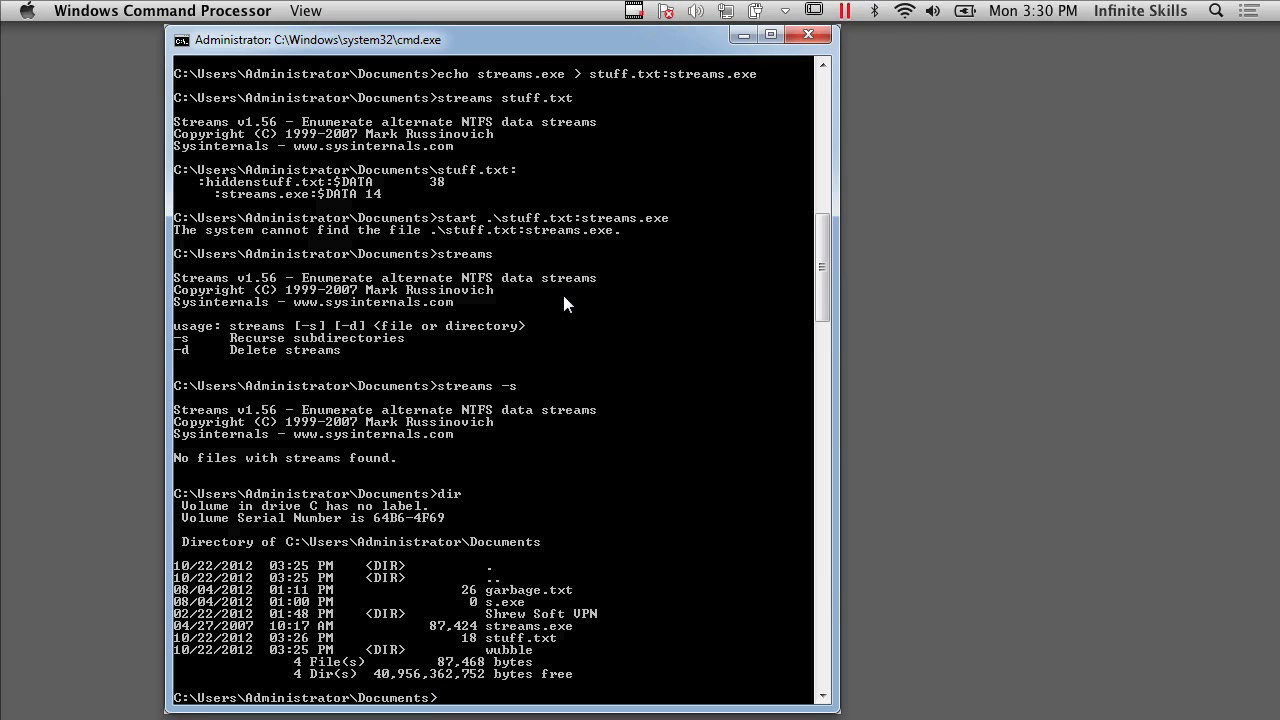
mouse_move(648, 216)
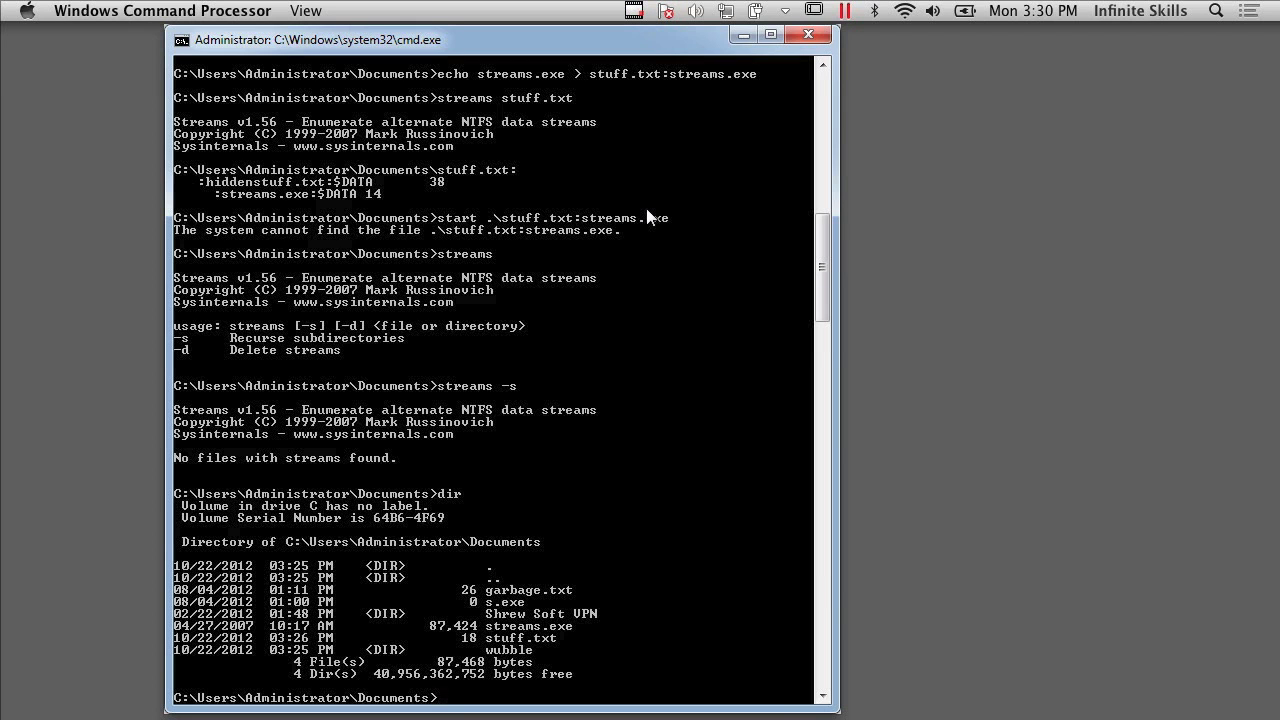